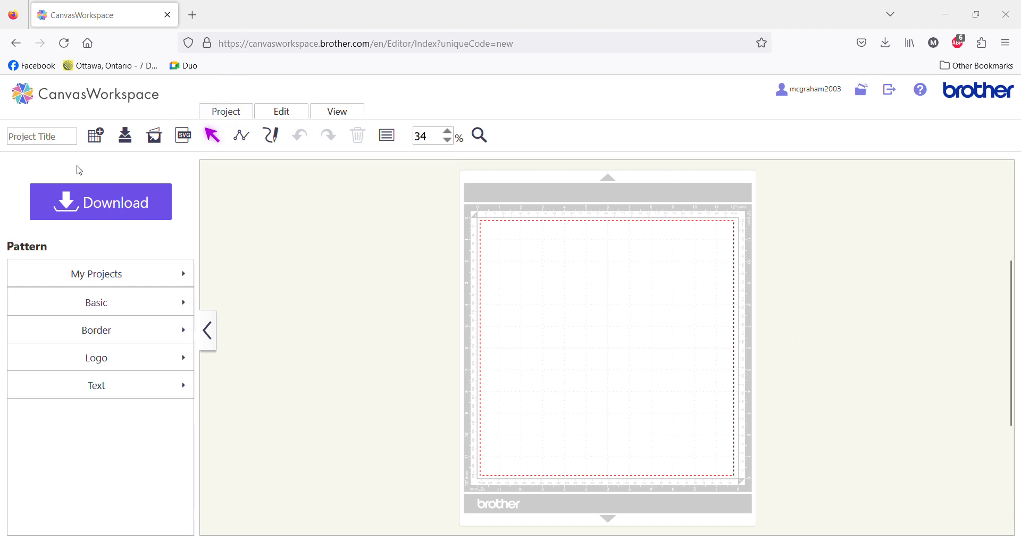
mouse_move(189, 214)
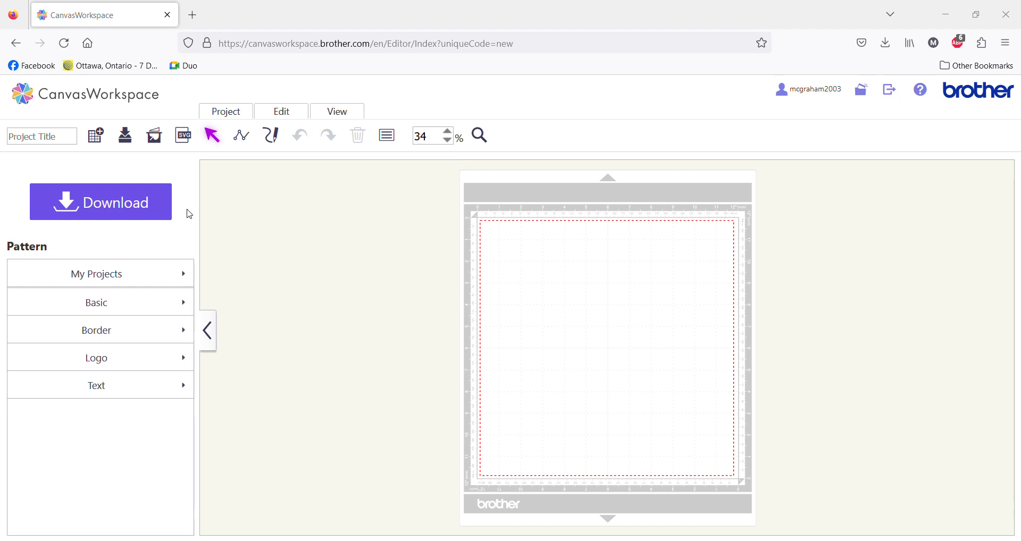
mouse_move(924, 21)
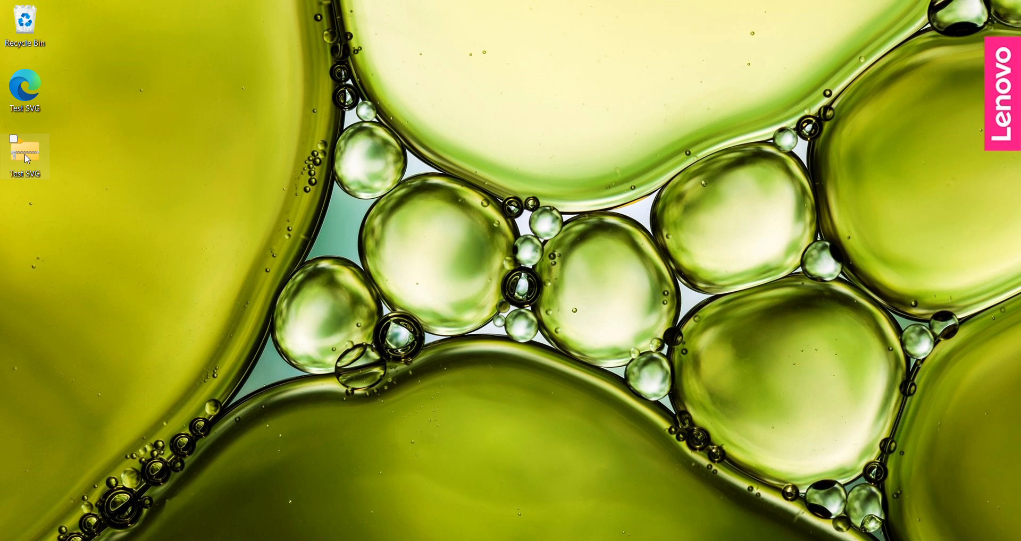
Extract the Test SVG zip to a Test SVG folder on the desktop and open it
right_click(24, 156)
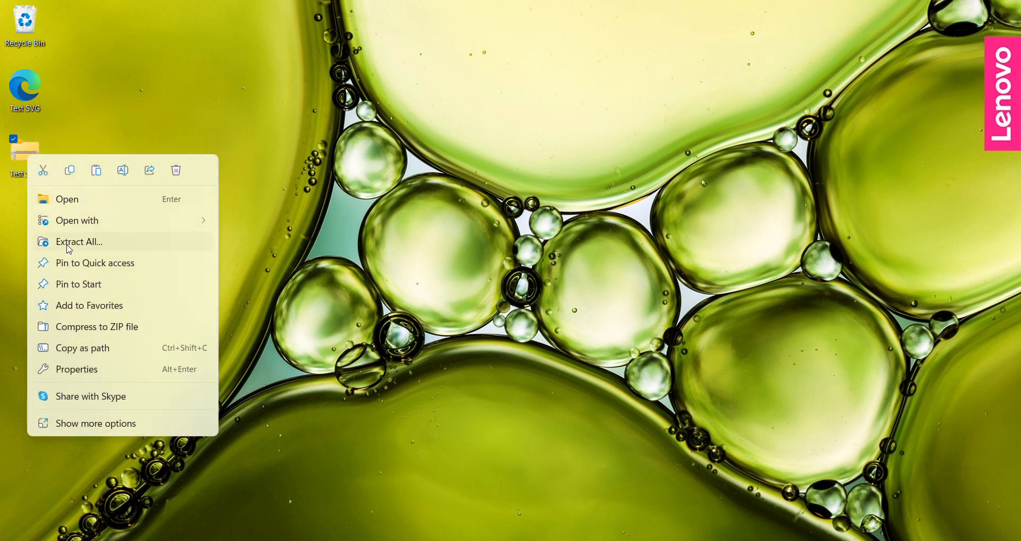
click(78, 242)
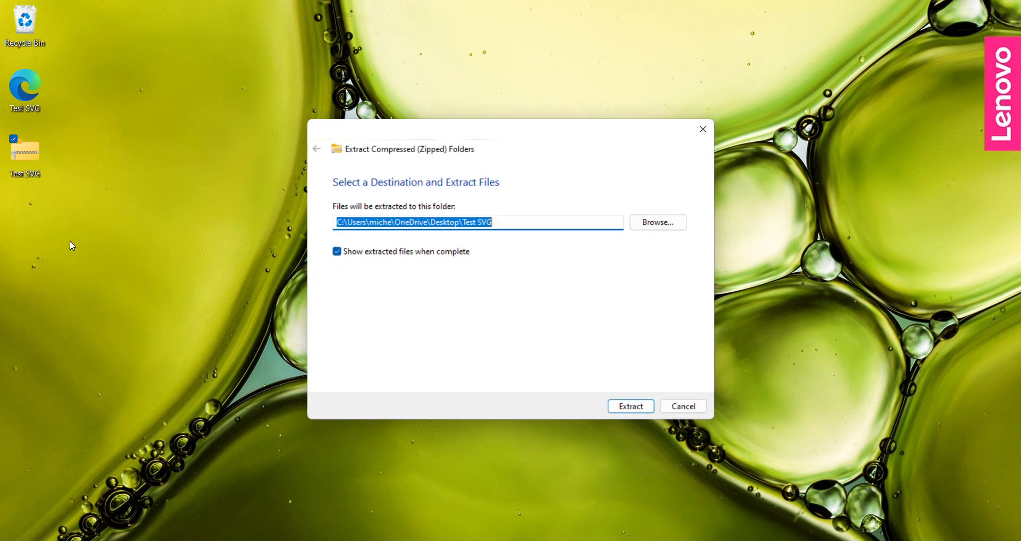
mouse_move(412, 213)
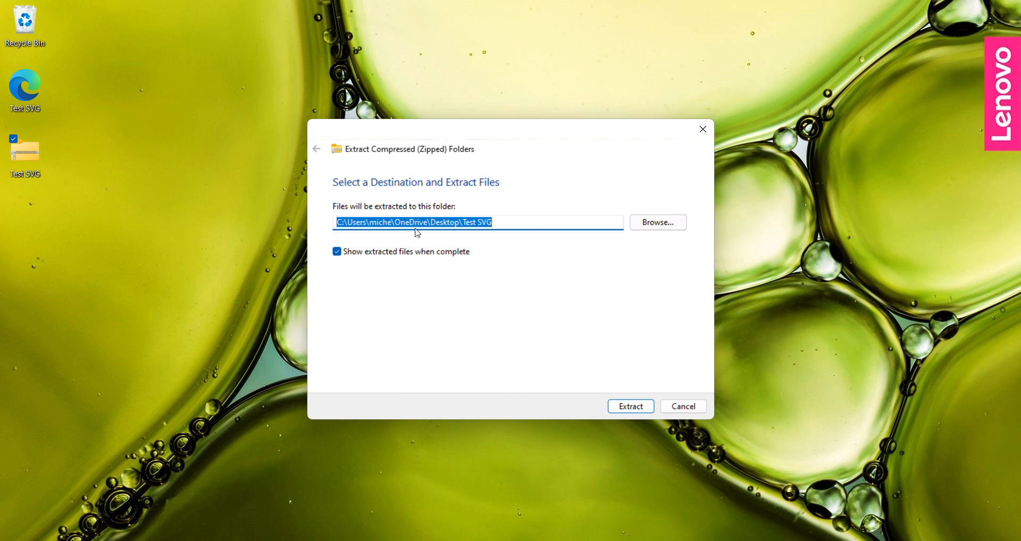
mouse_move(623, 426)
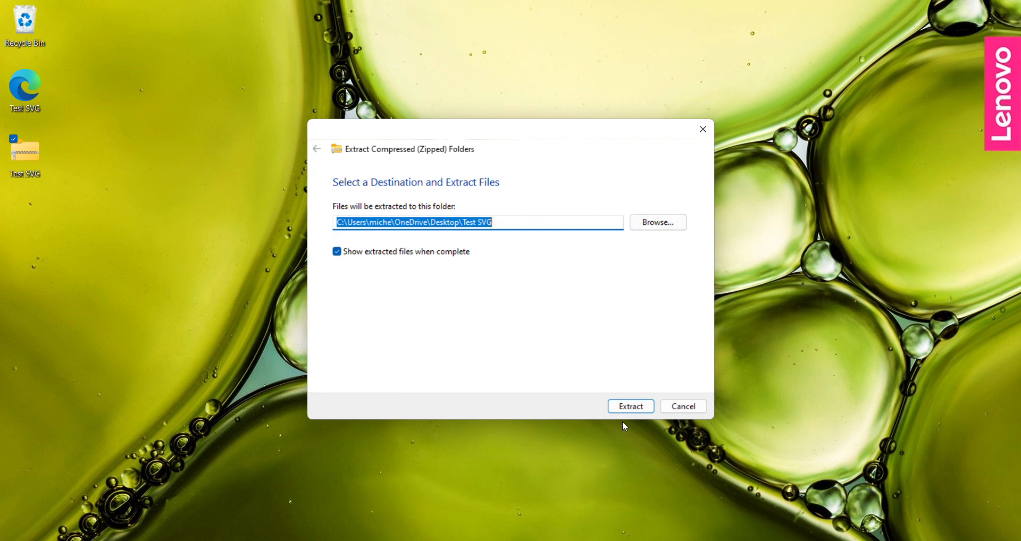
click(629, 406)
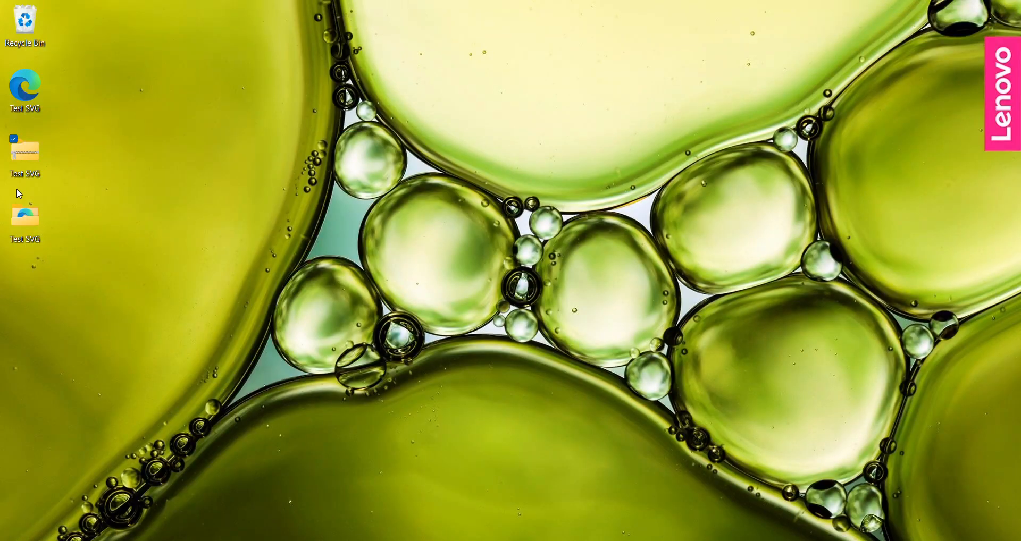
mouse_move(77, 243)
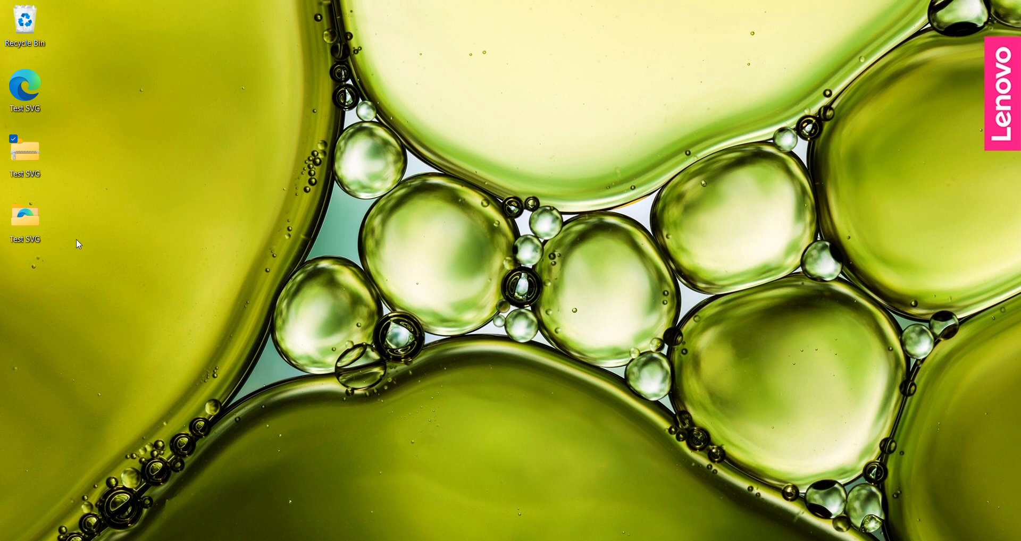
mouse_move(628, 404)
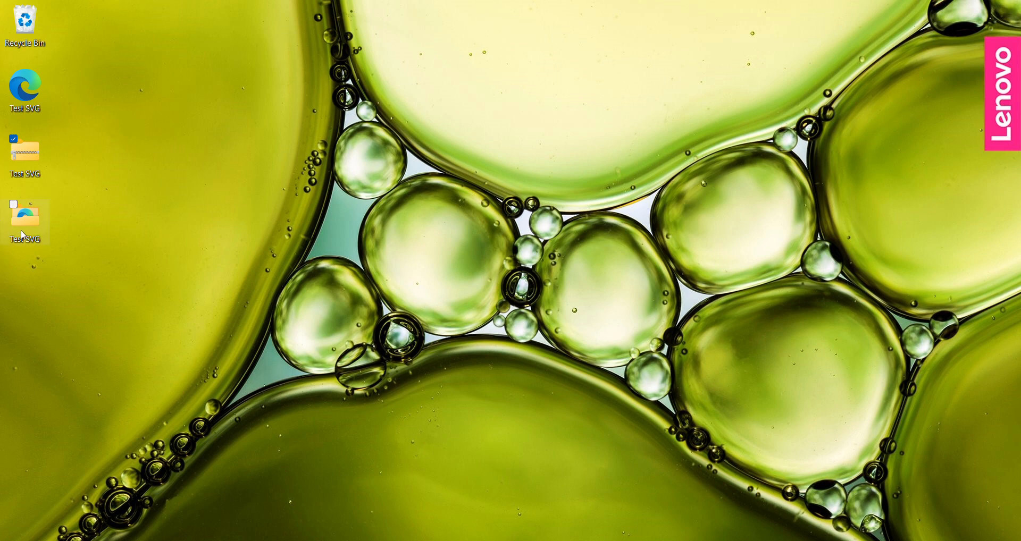
double_click(24, 212)
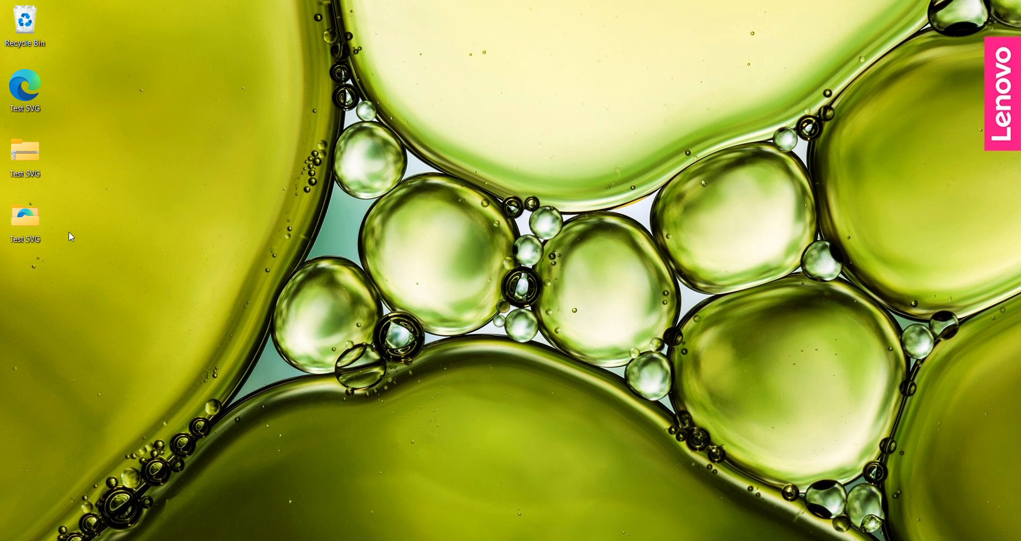
mouse_move(9, 251)
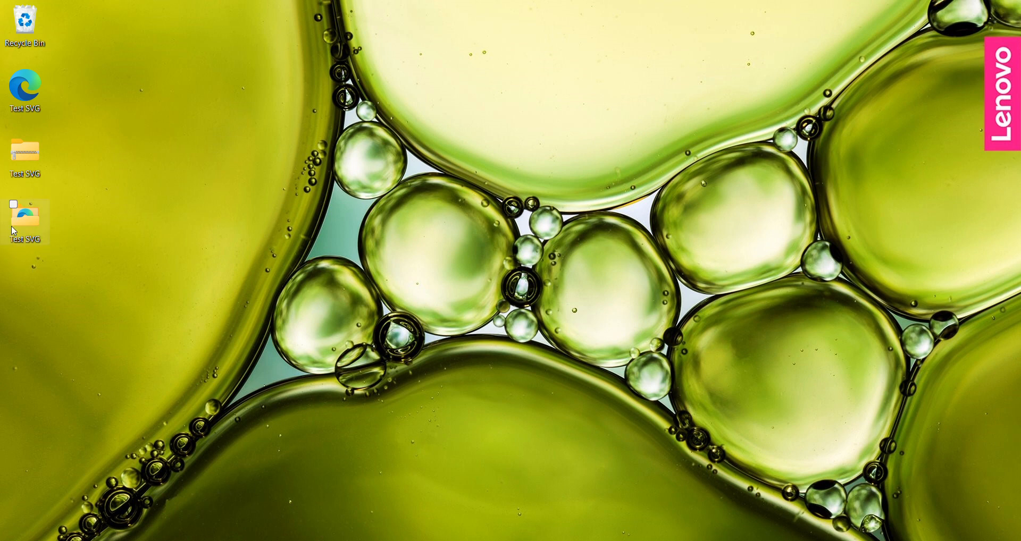
mouse_move(25, 153)
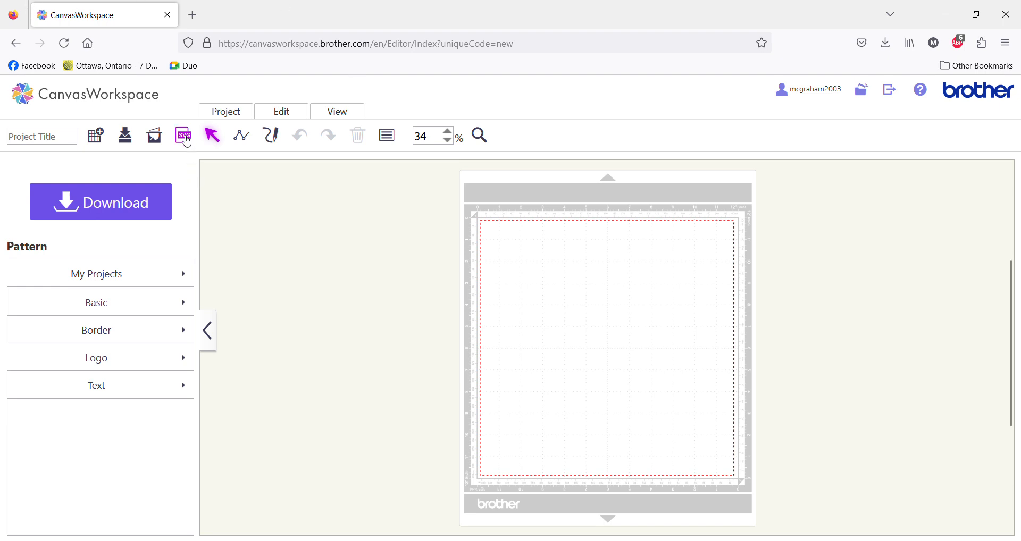
mouse_move(184, 135)
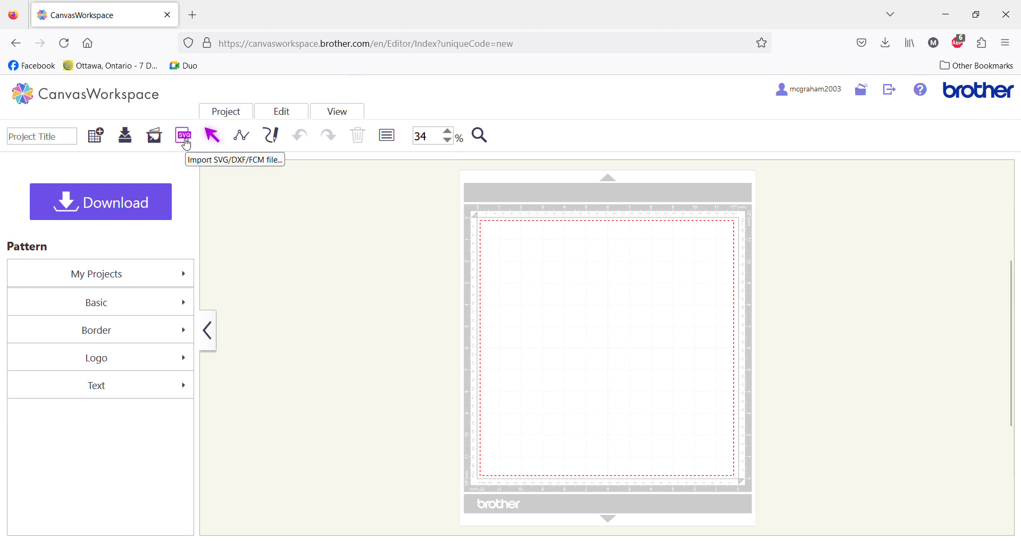
Import Test SVG.svg onto the mat, accepting the notice that it was shrunk to fit
click(184, 135)
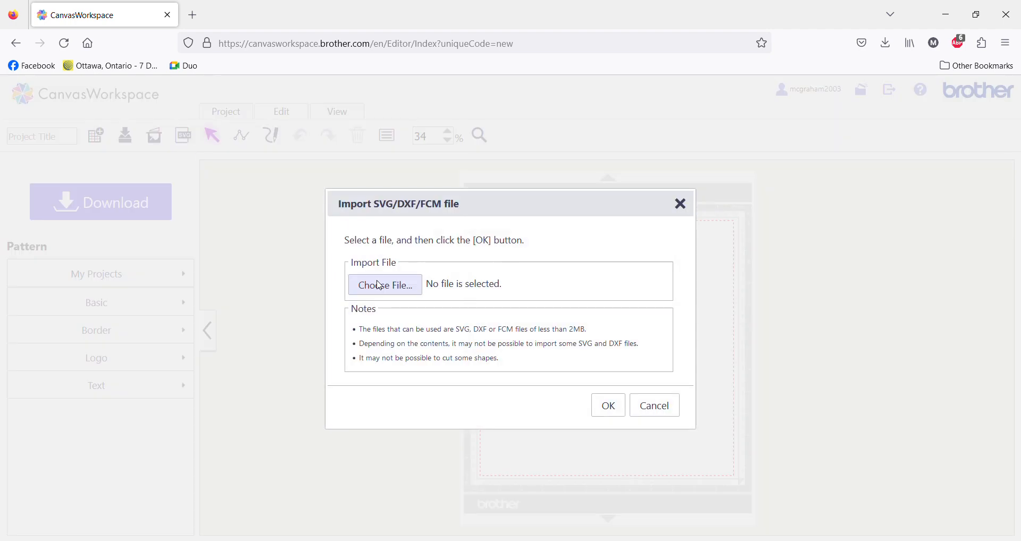
click(384, 285)
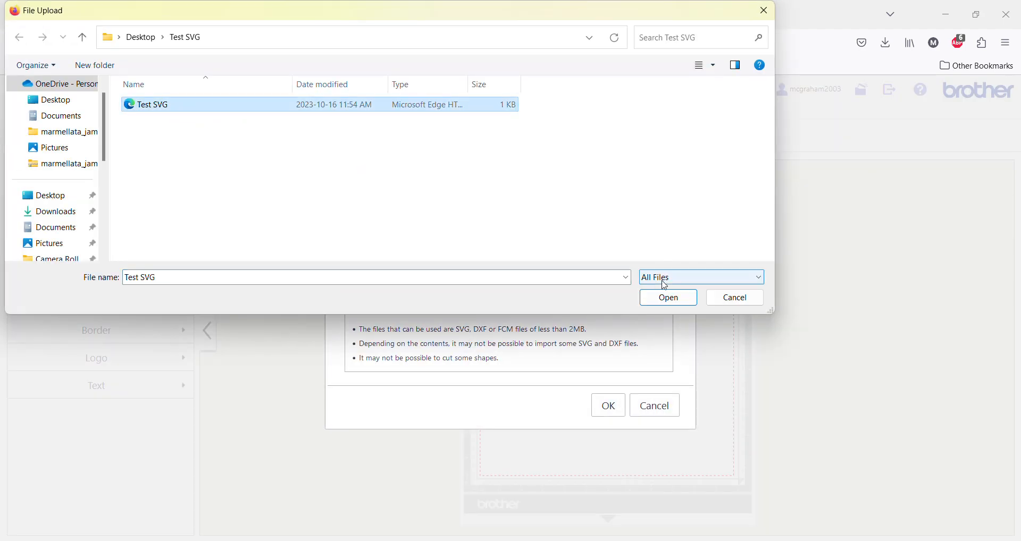
click(667, 298)
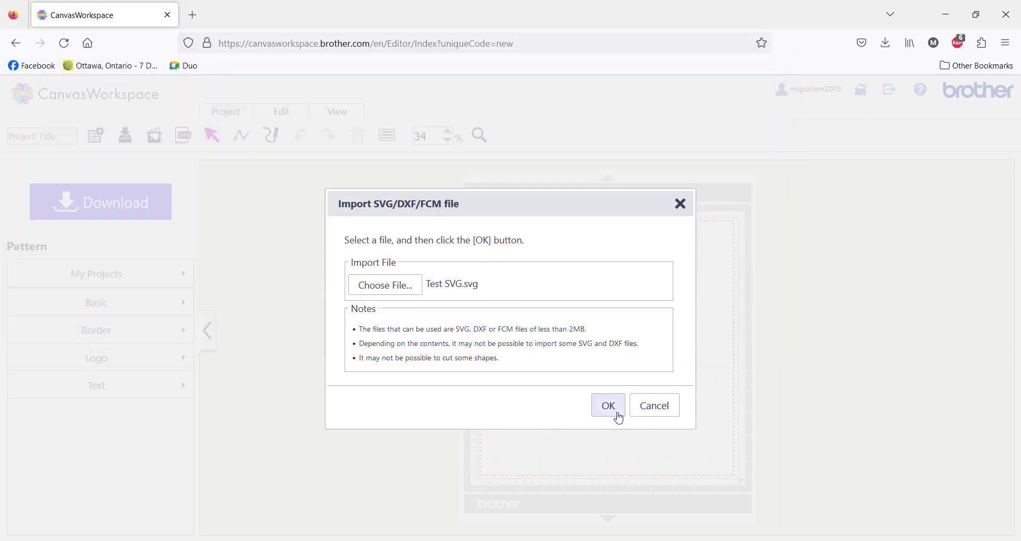
click(607, 406)
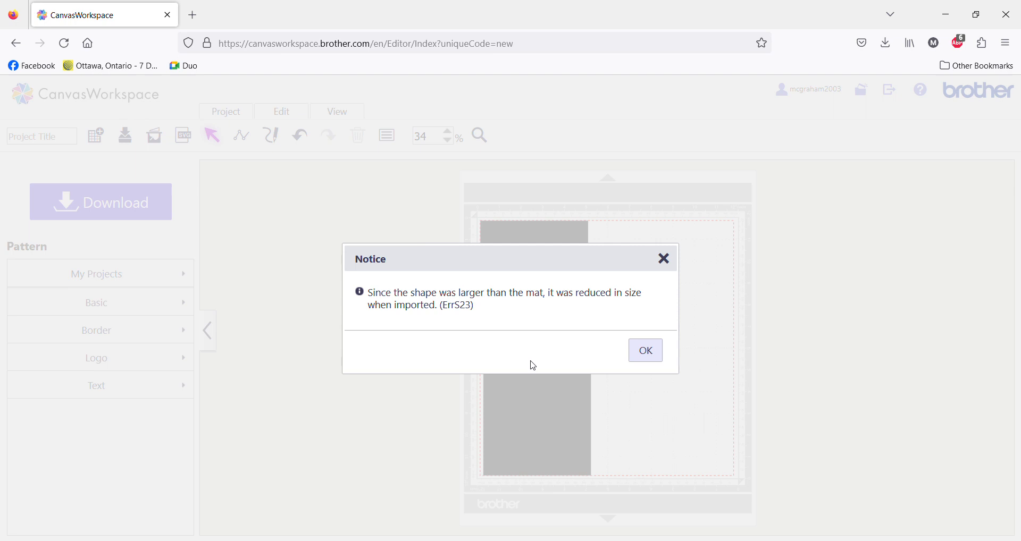
click(644, 350)
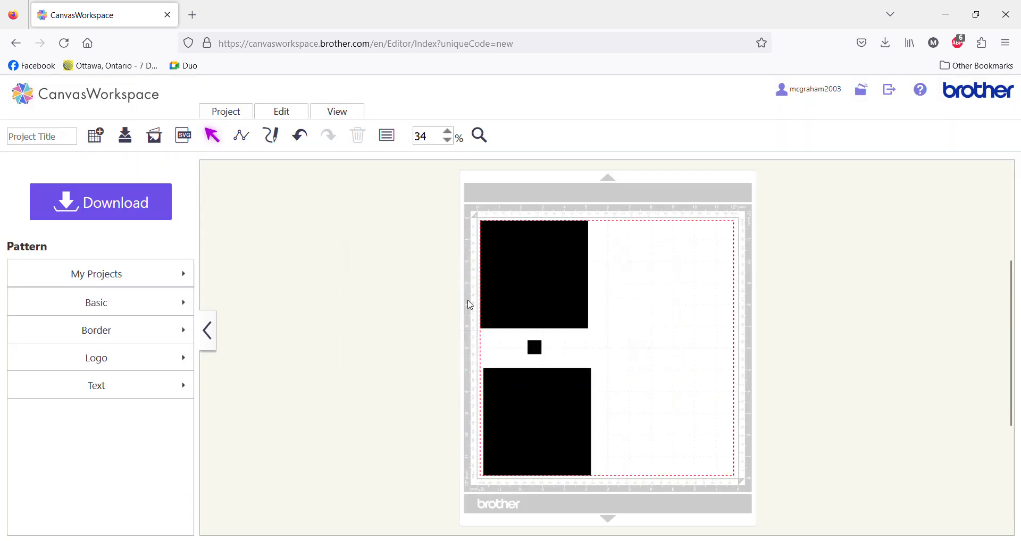
mouse_move(538, 483)
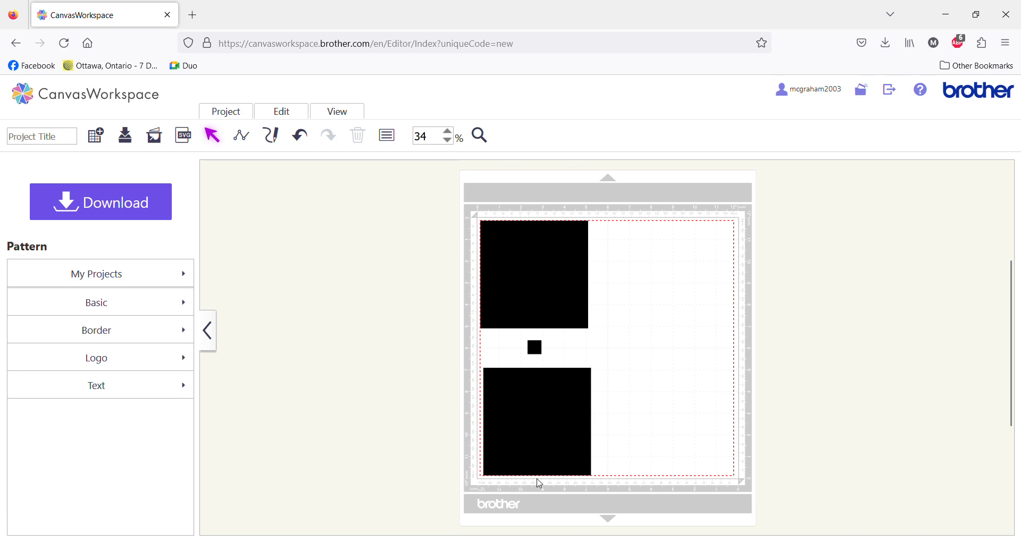
Select the top black square to read its 4.94 by 4.94 inch size
click(534, 275)
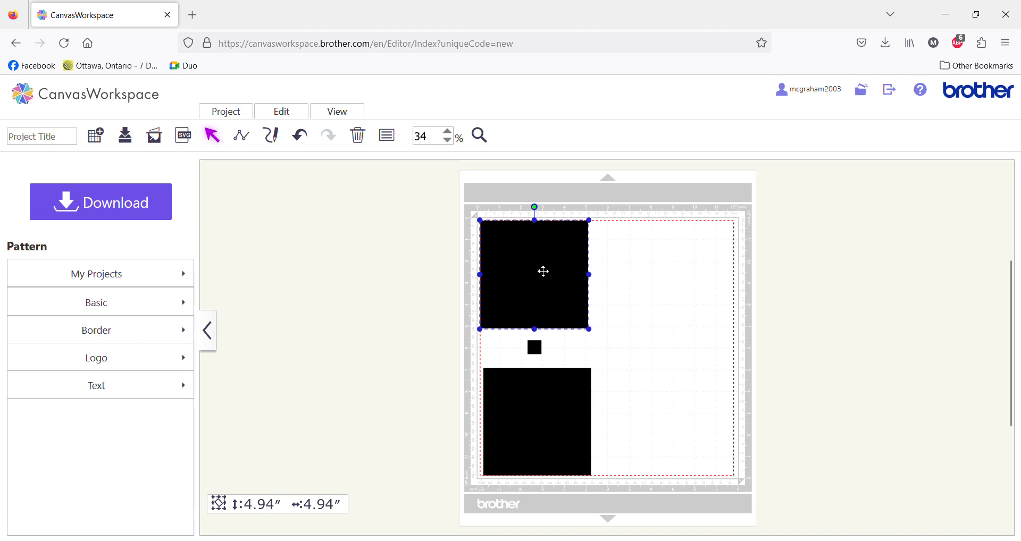
mouse_move(628, 258)
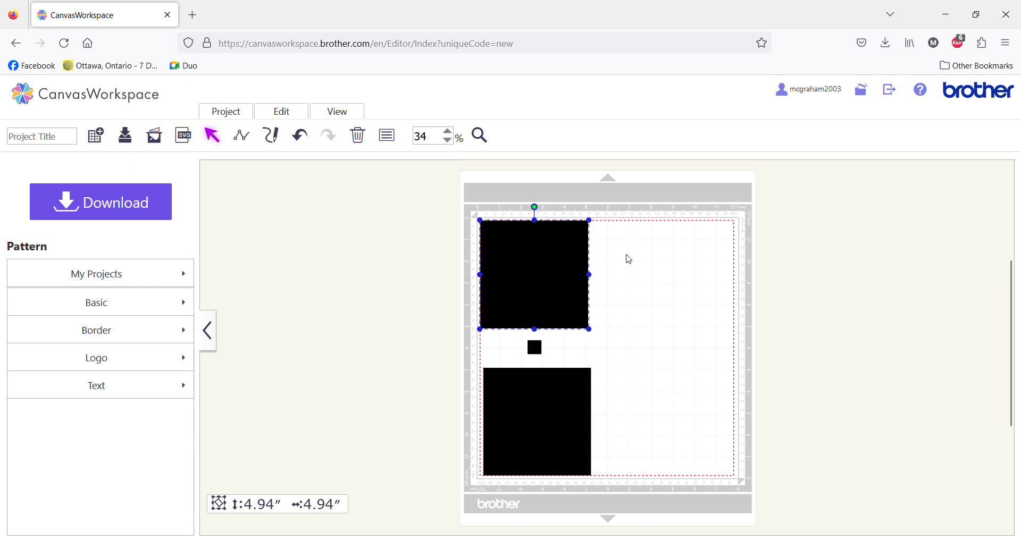
mouse_move(643, 233)
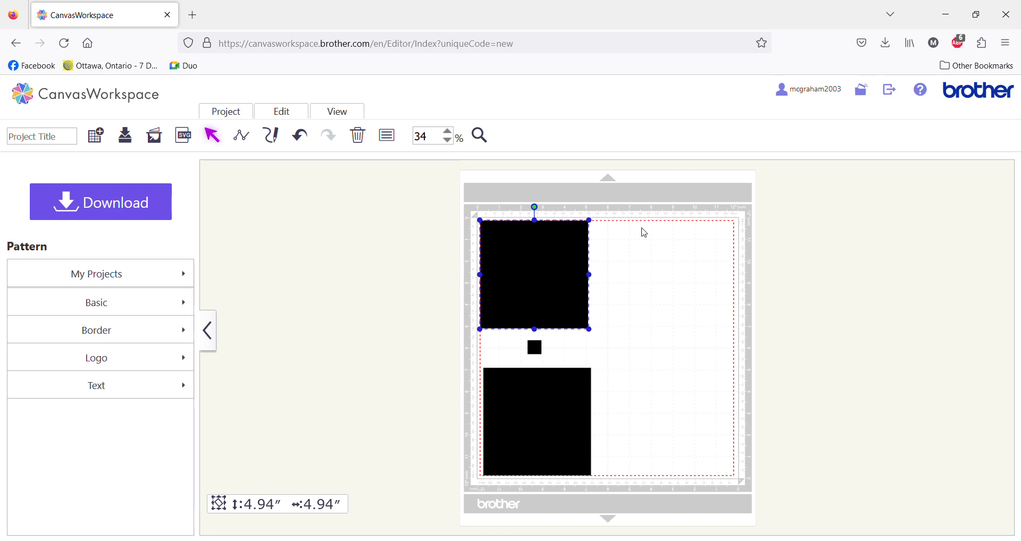
mouse_move(521, 270)
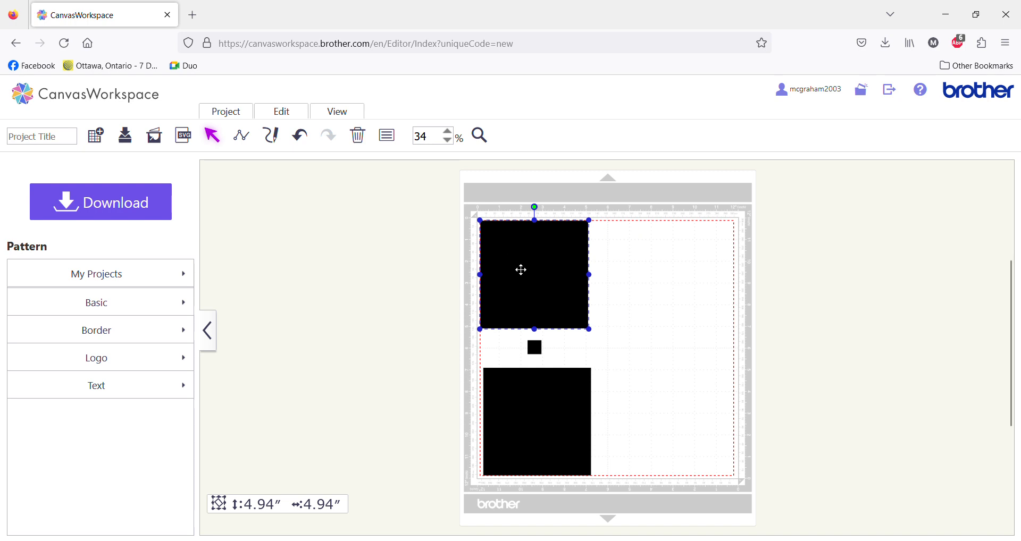
mouse_move(461, 315)
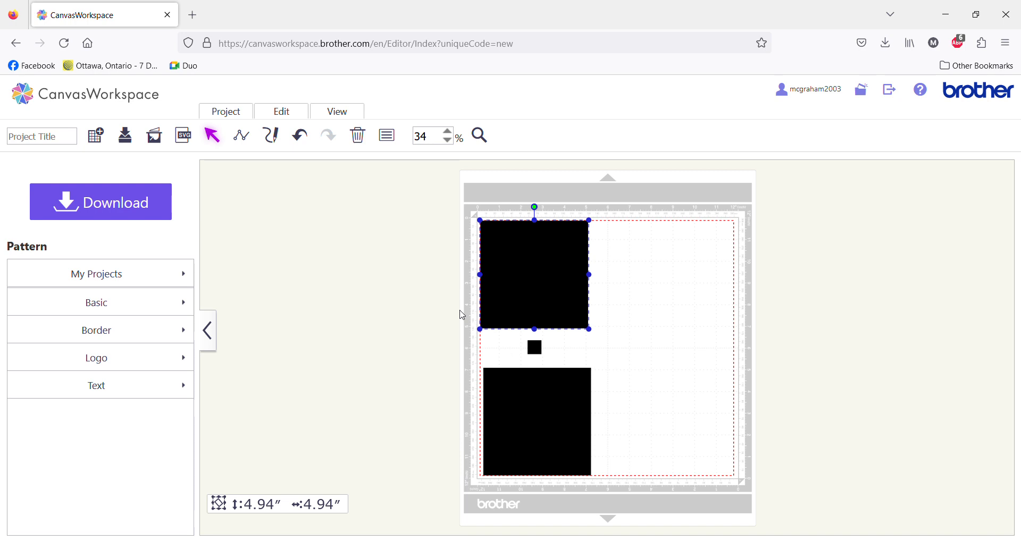
mouse_move(669, 216)
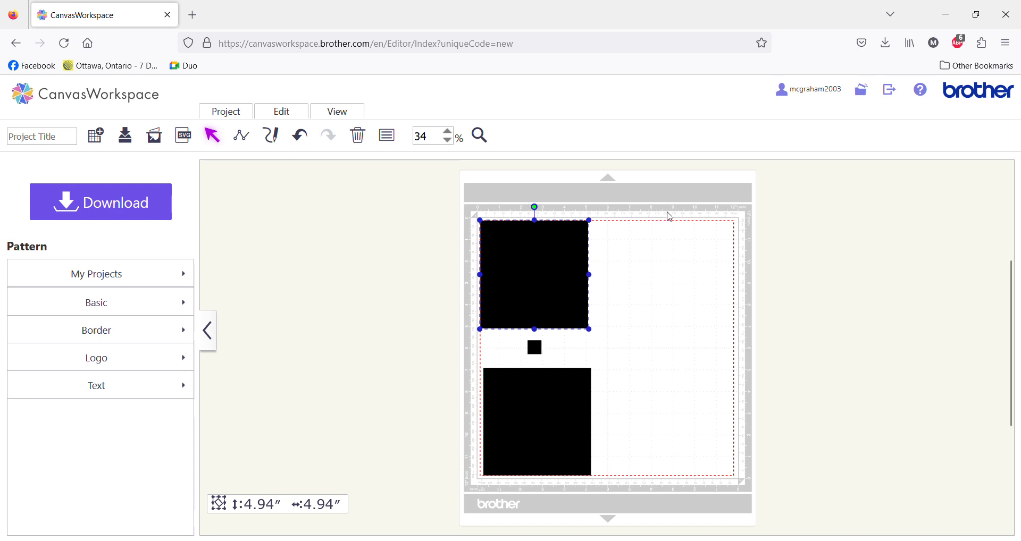
mouse_move(787, 427)
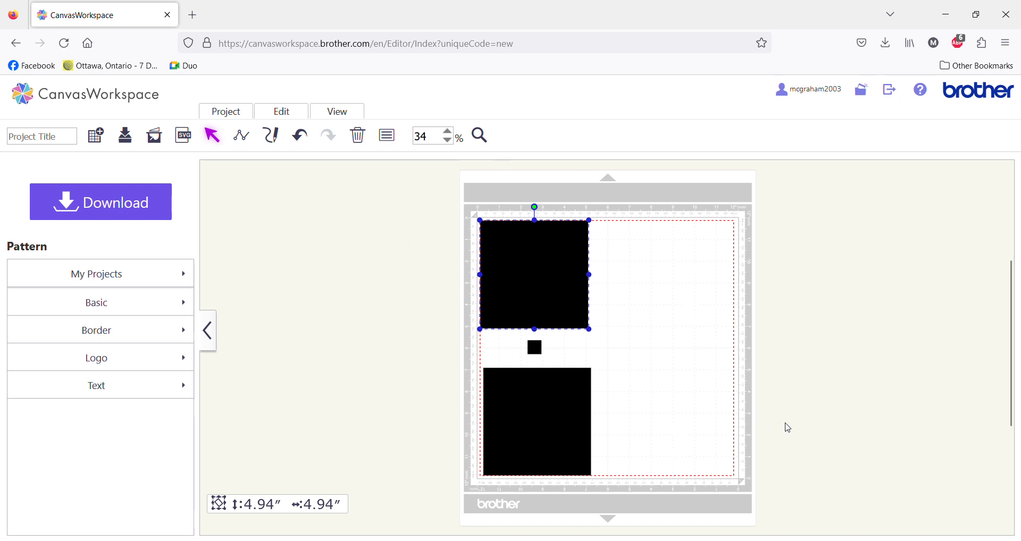
mouse_move(94, 136)
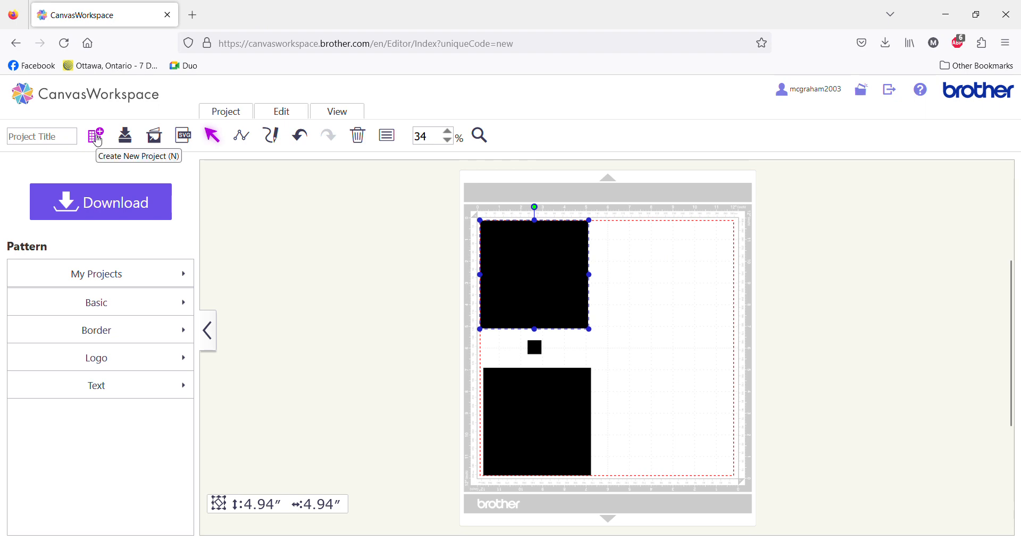
Start a new blank project, clearing the imported pattern from the mat
click(94, 135)
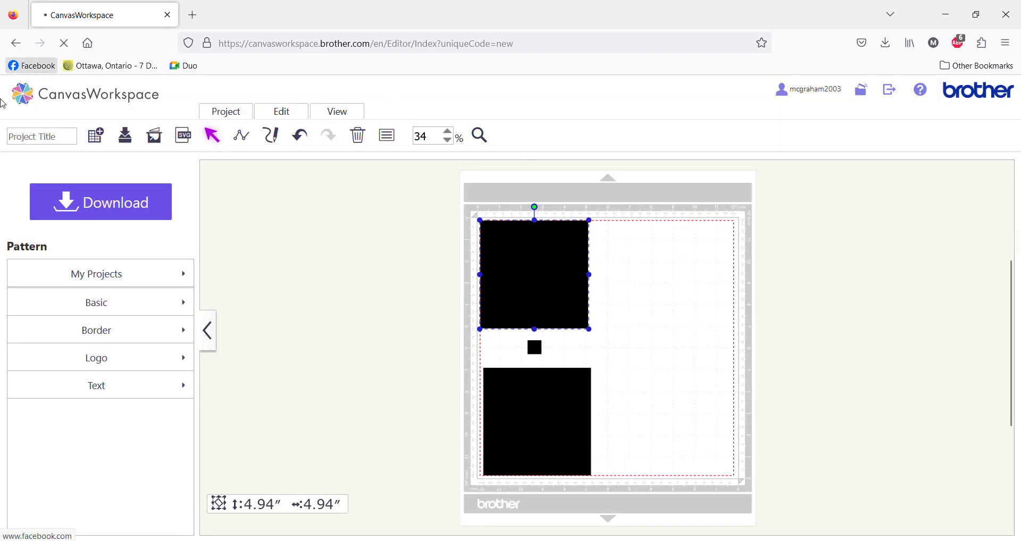
click(357, 135)
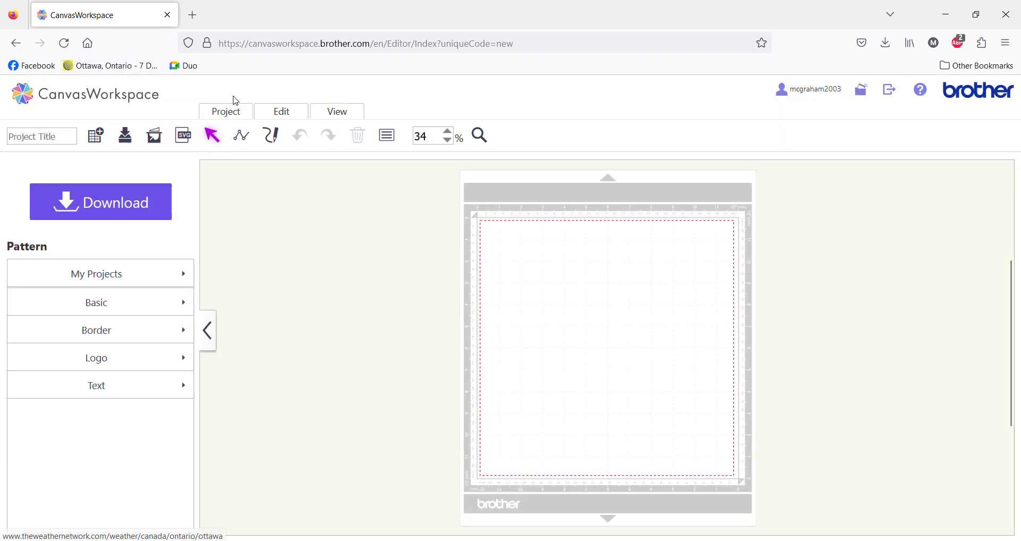
click(225, 110)
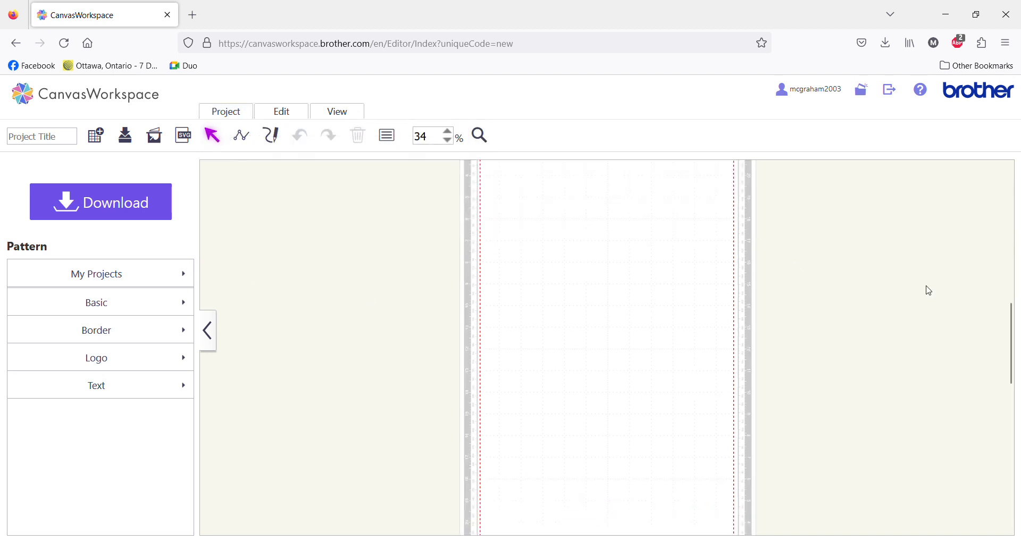
scroll(down, 3)
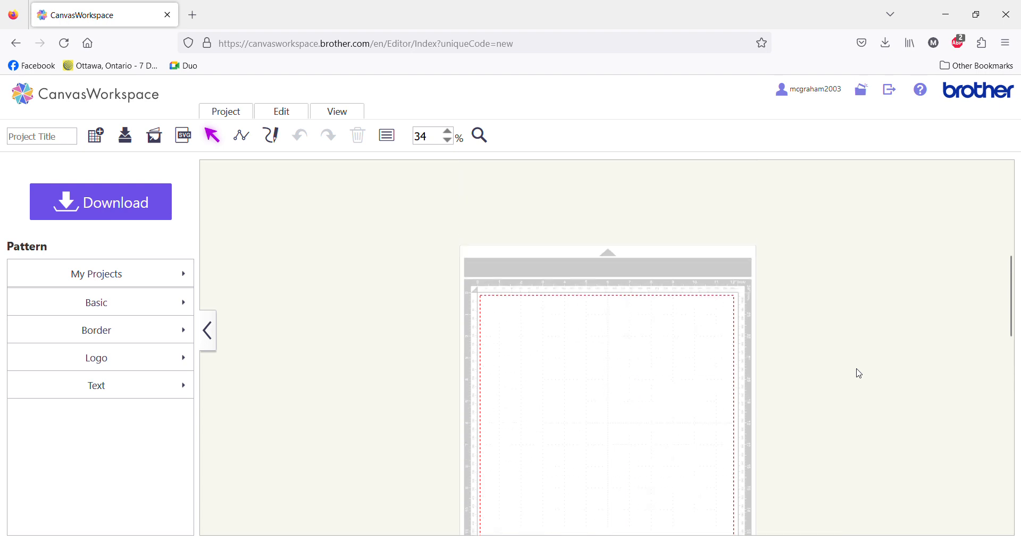
scroll(up, 3)
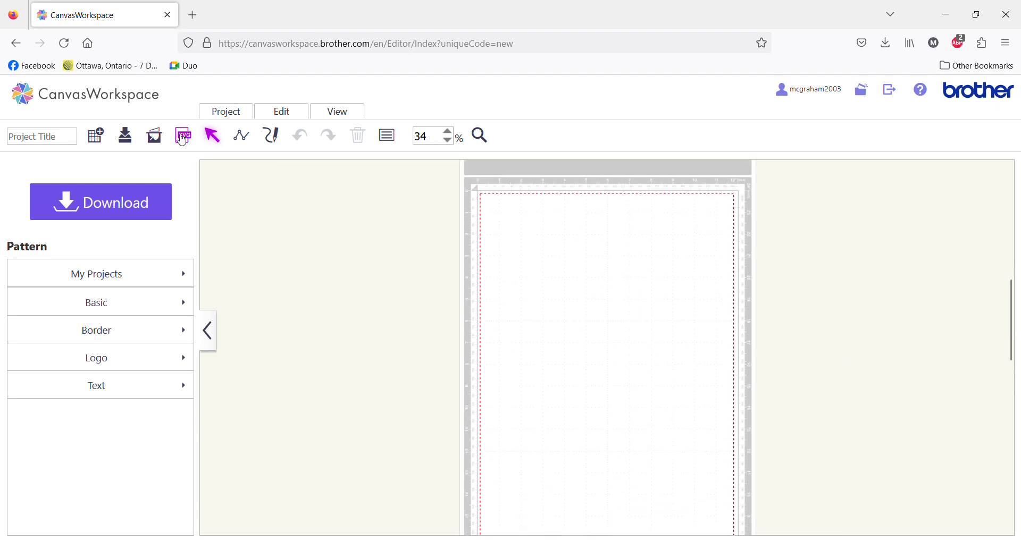
Re-import Test SVG.svg so its three black squares appear on the mat
click(182, 135)
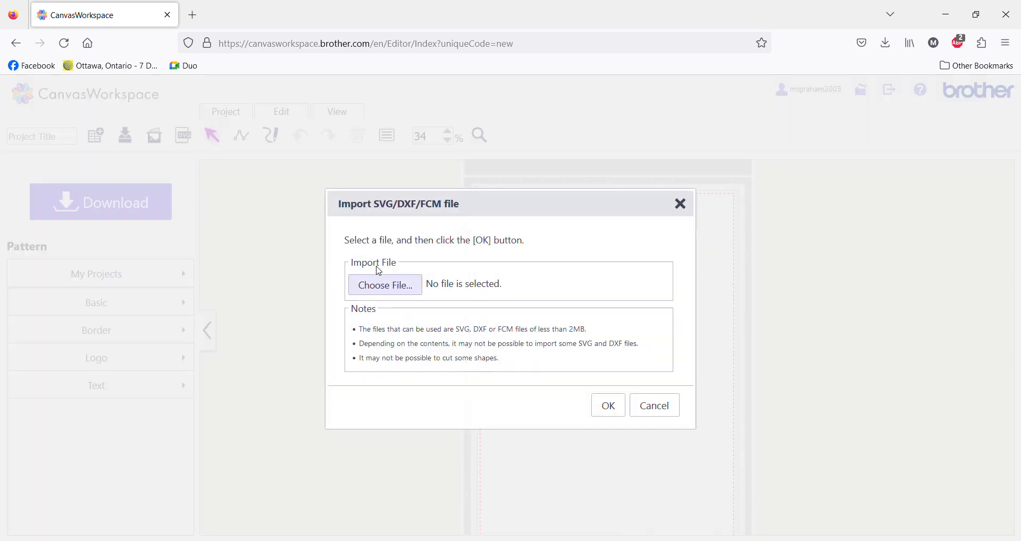
click(384, 285)
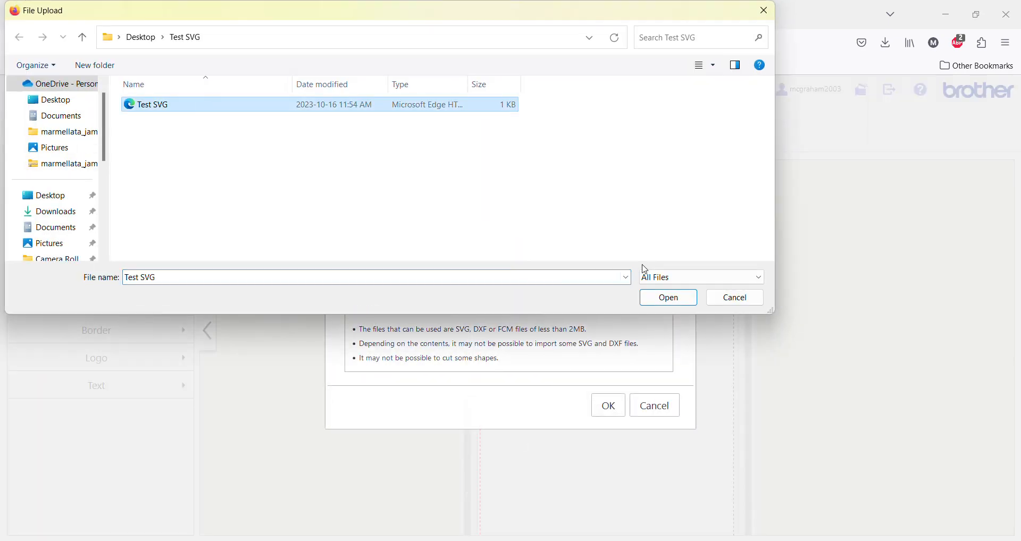
click(666, 297)
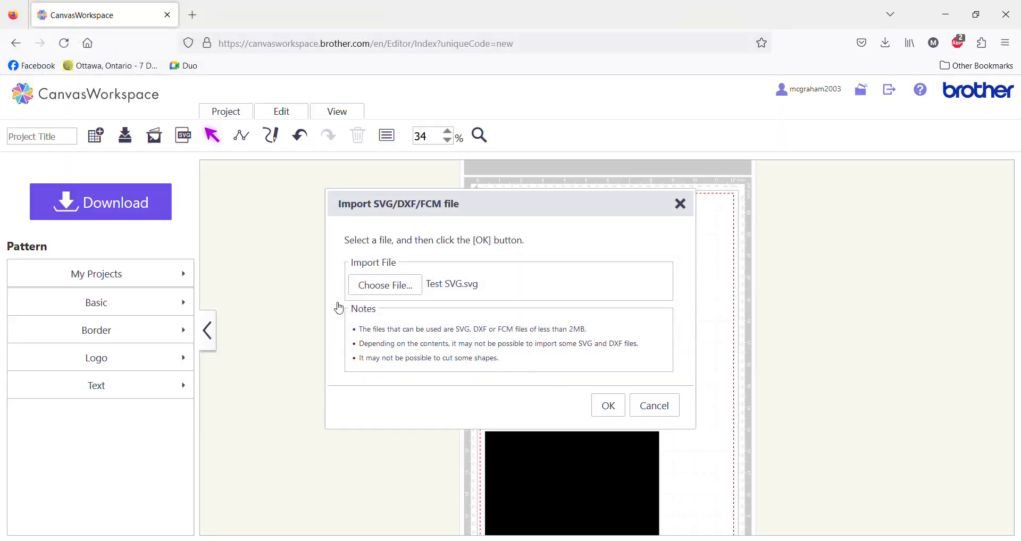
click(607, 405)
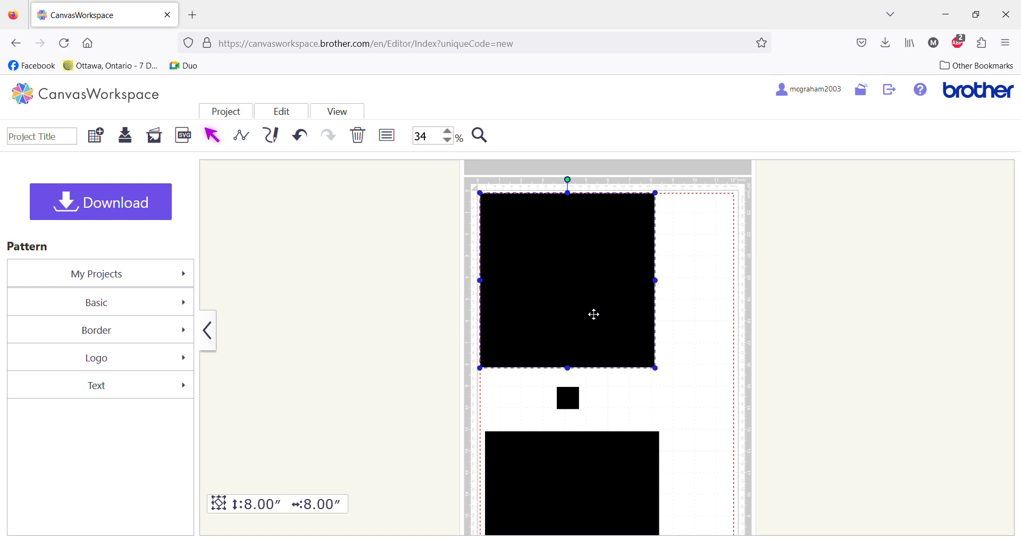
mouse_move(630, 278)
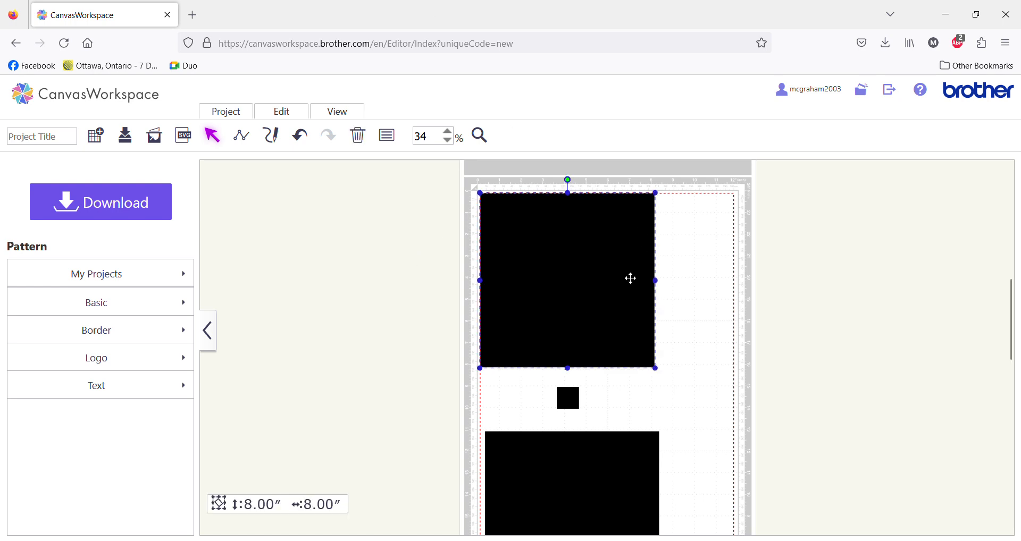
click(570, 482)
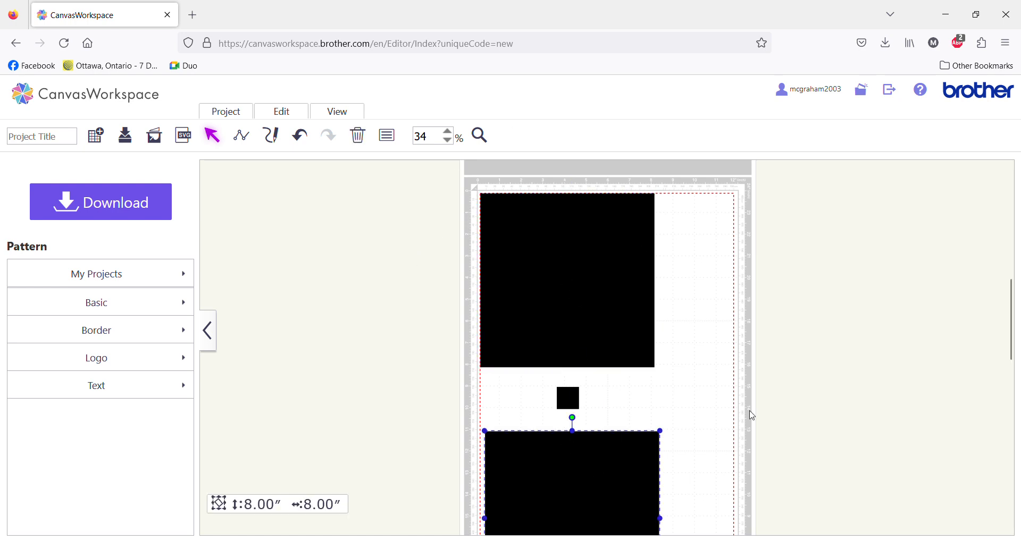
scroll(down, 3)
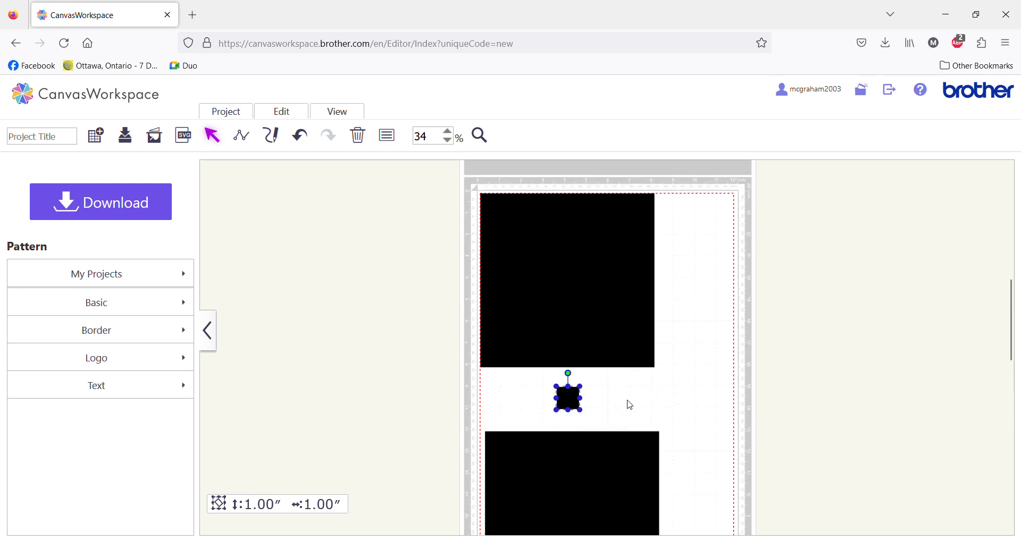
mouse_move(624, 411)
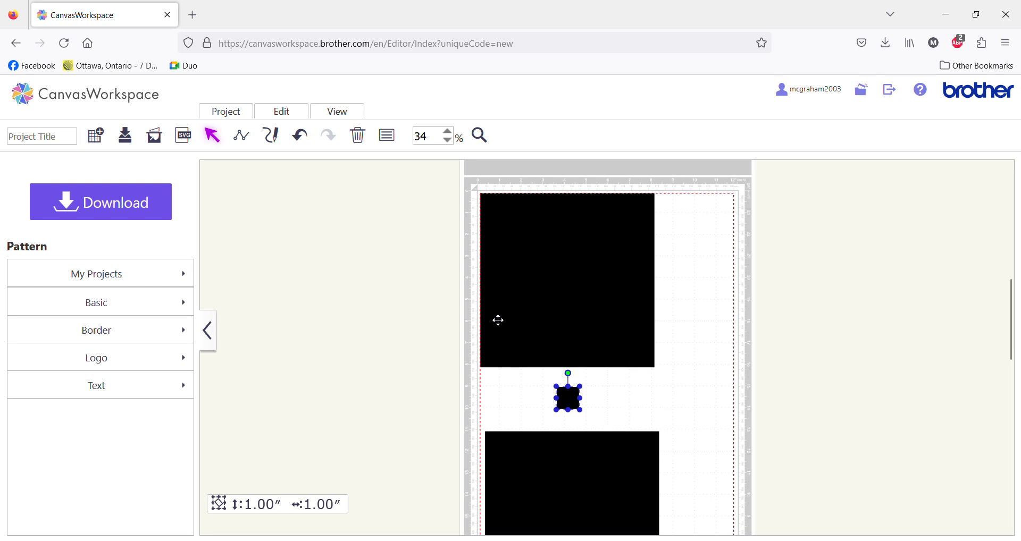
mouse_move(590, 491)
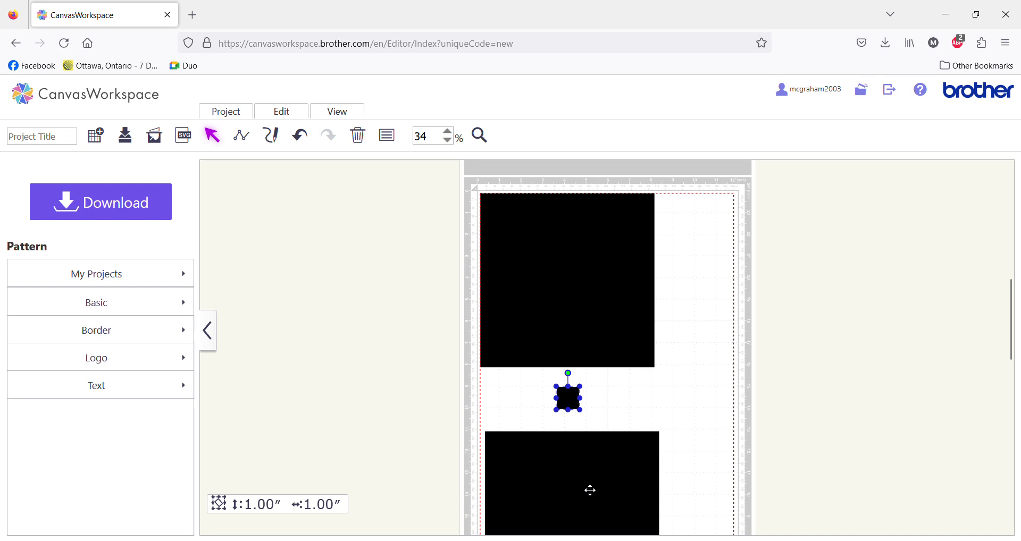
mouse_move(556, 397)
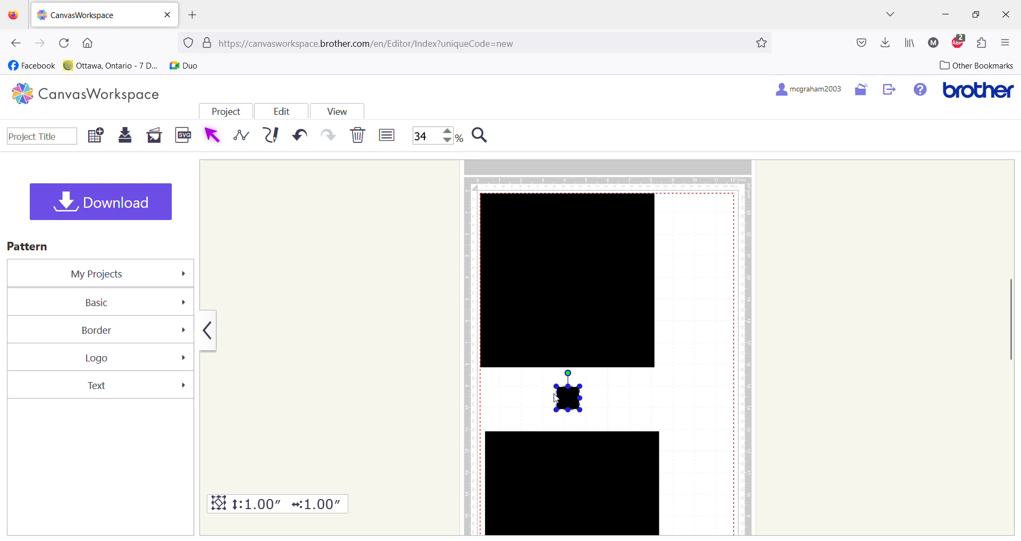
mouse_move(552, 398)
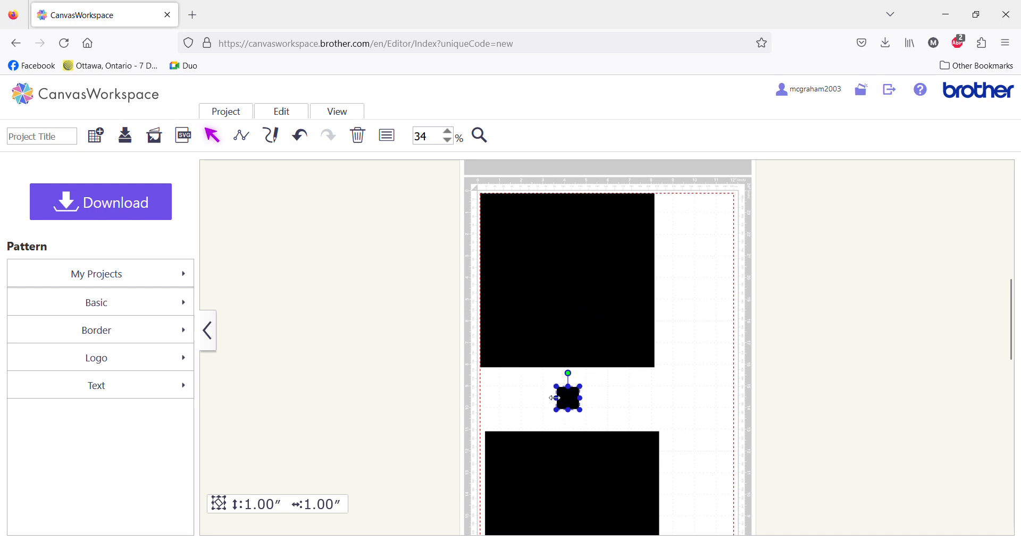
mouse_move(567, 407)
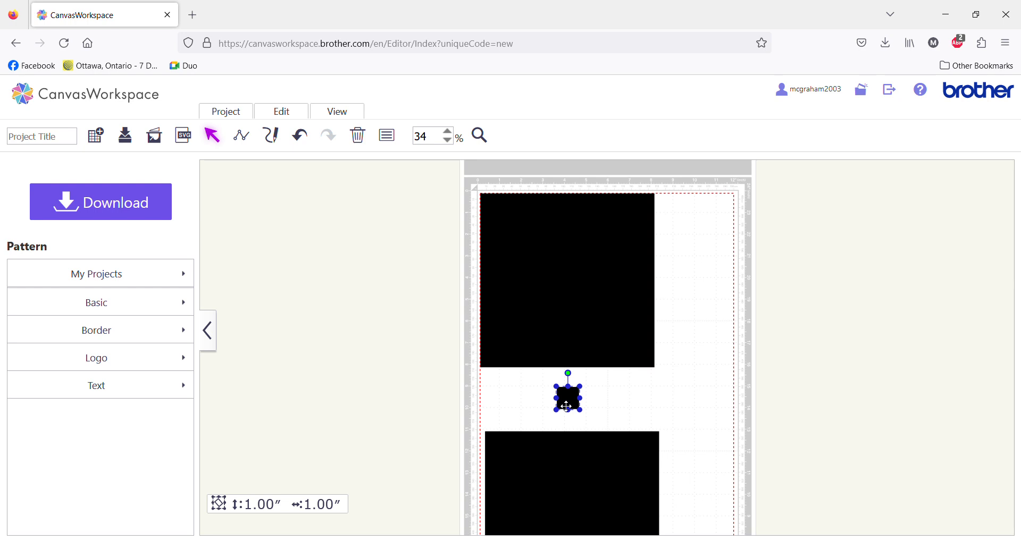
mouse_move(592, 385)
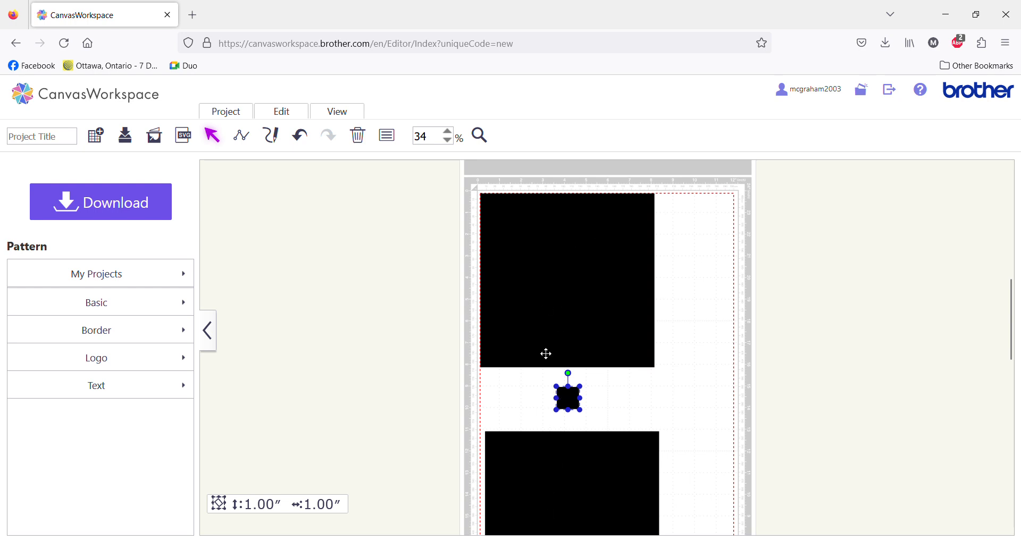
mouse_move(584, 251)
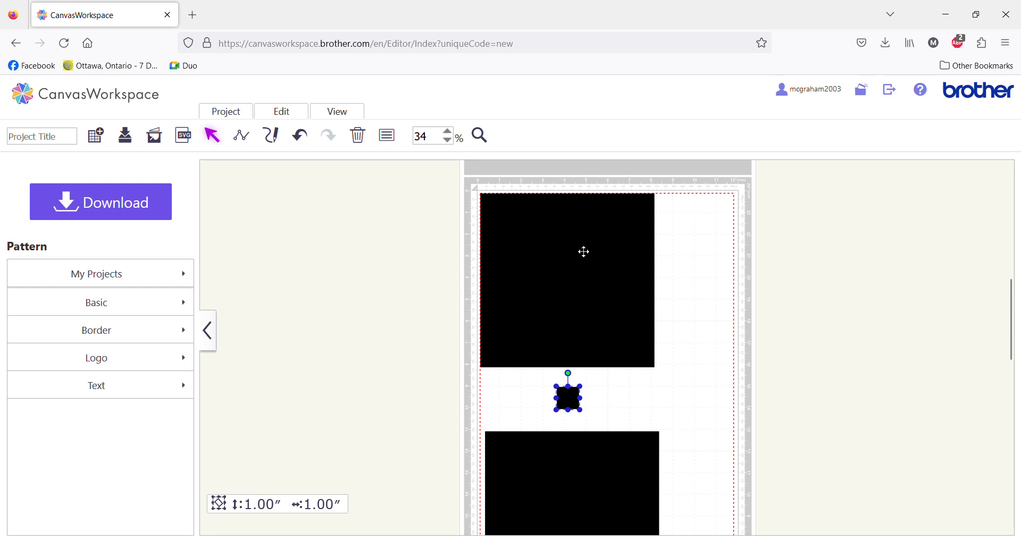
mouse_move(561, 297)
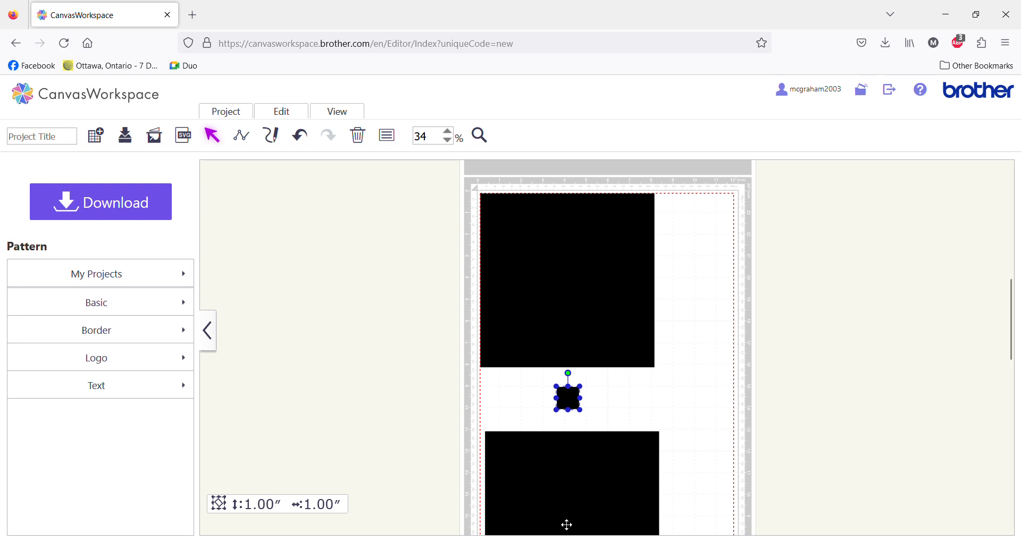
mouse_move(552, 430)
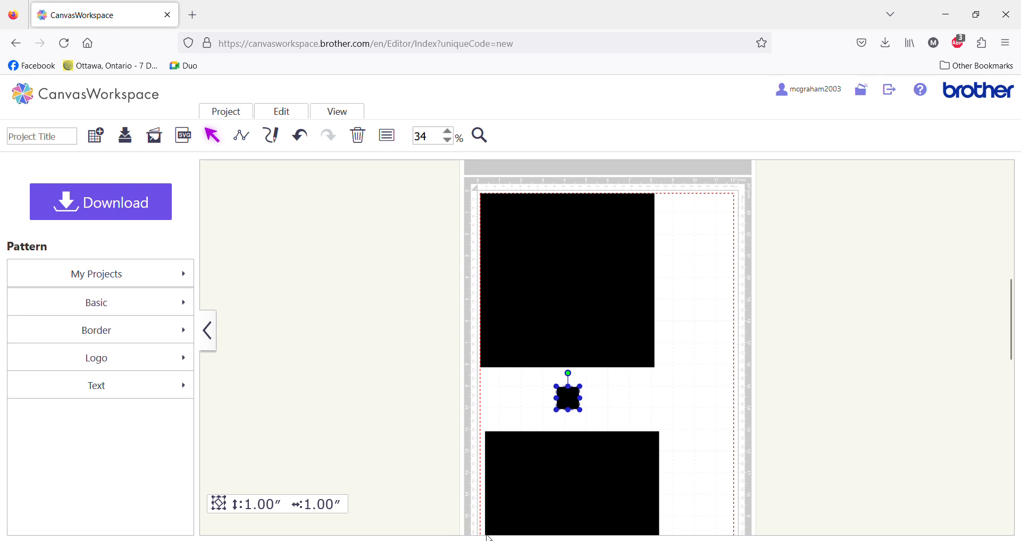
mouse_move(650, 431)
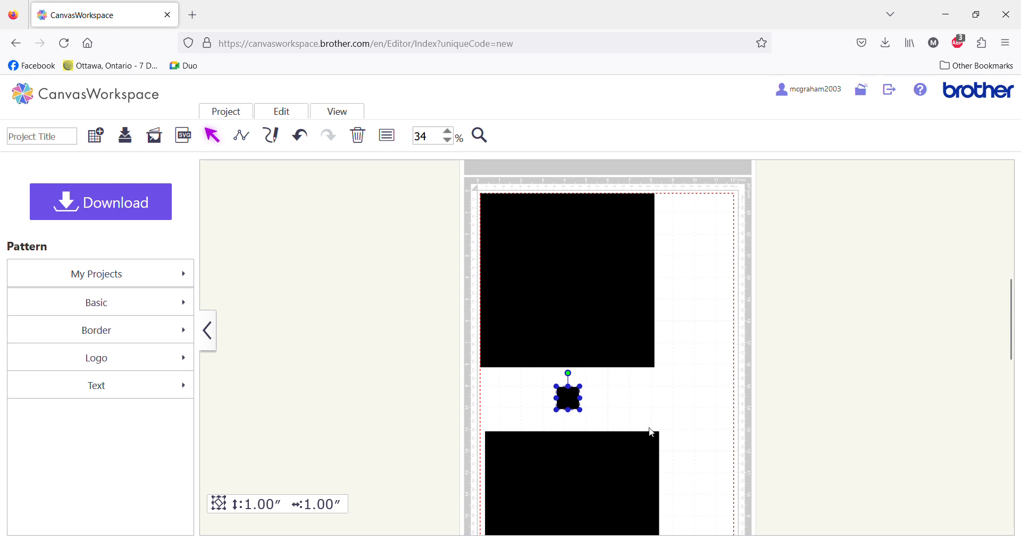
mouse_move(610, 414)
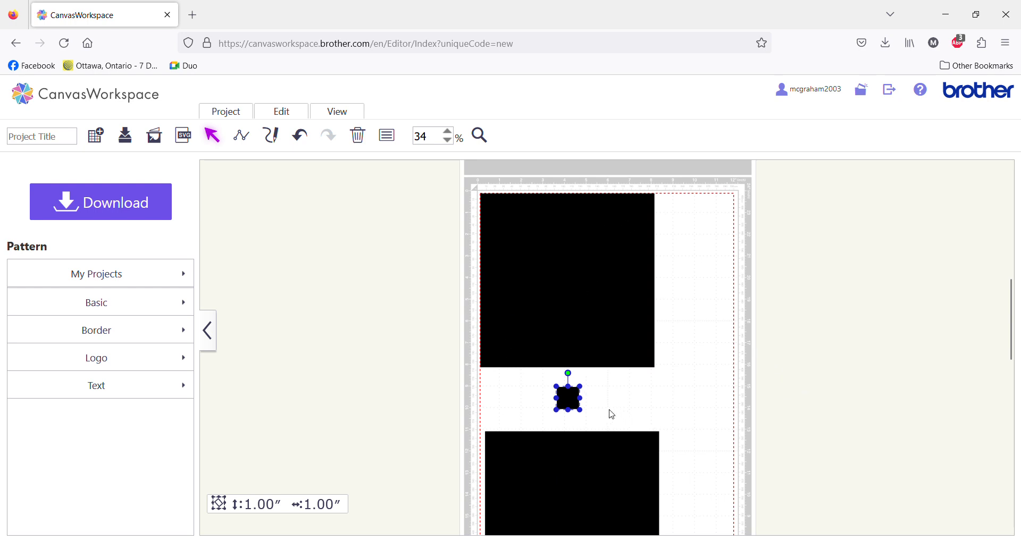
mouse_move(567, 407)
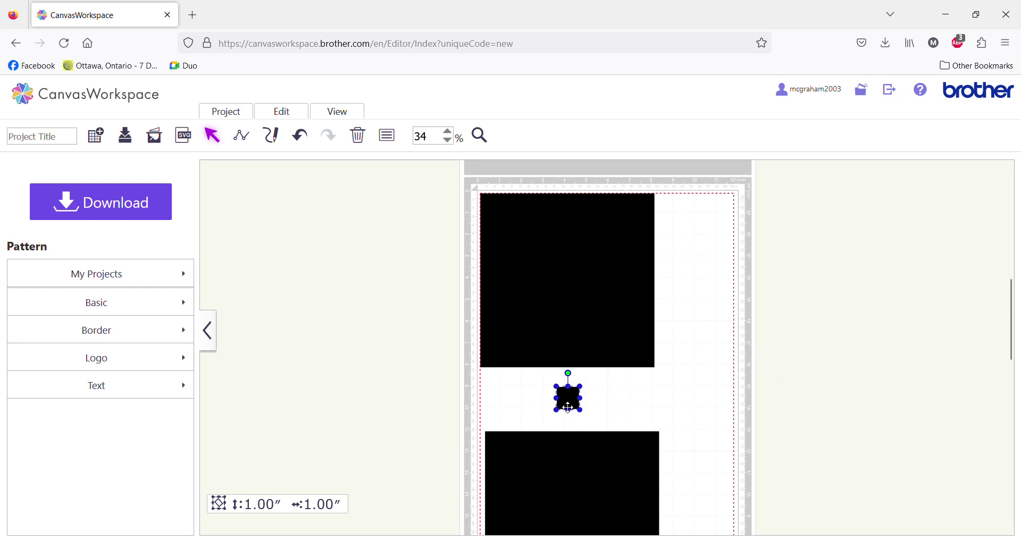
click(567, 280)
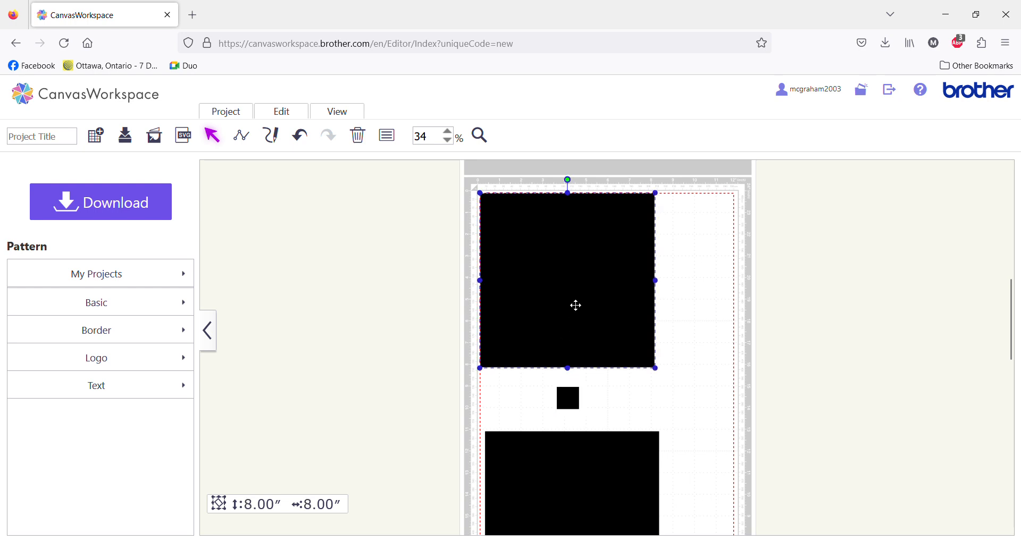
mouse_move(587, 292)
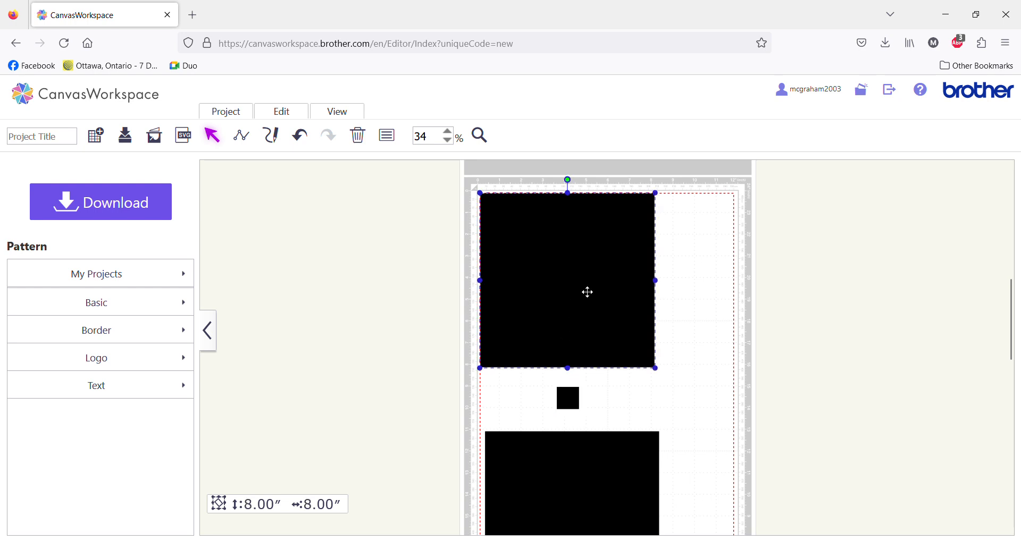
mouse_move(703, 342)
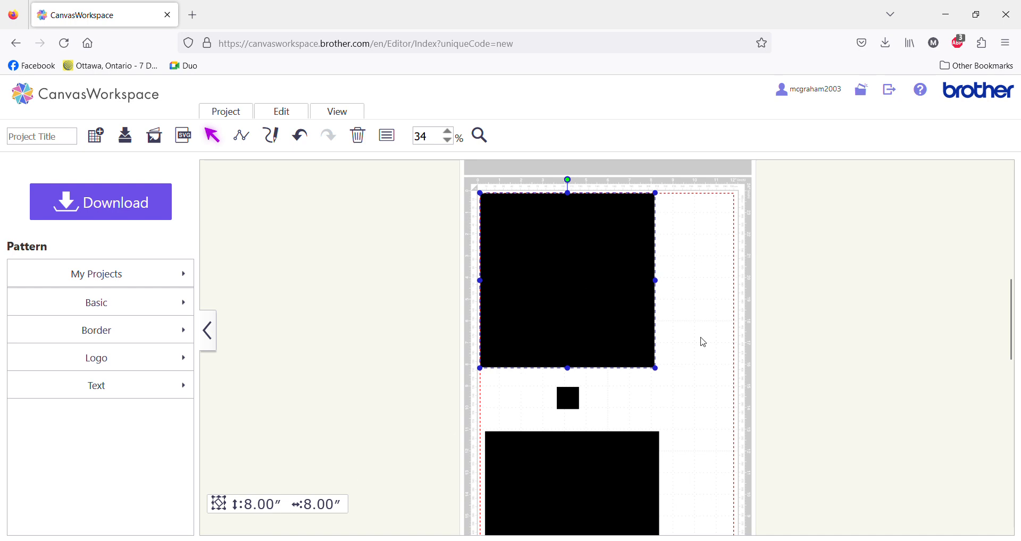
scroll(down, 3)
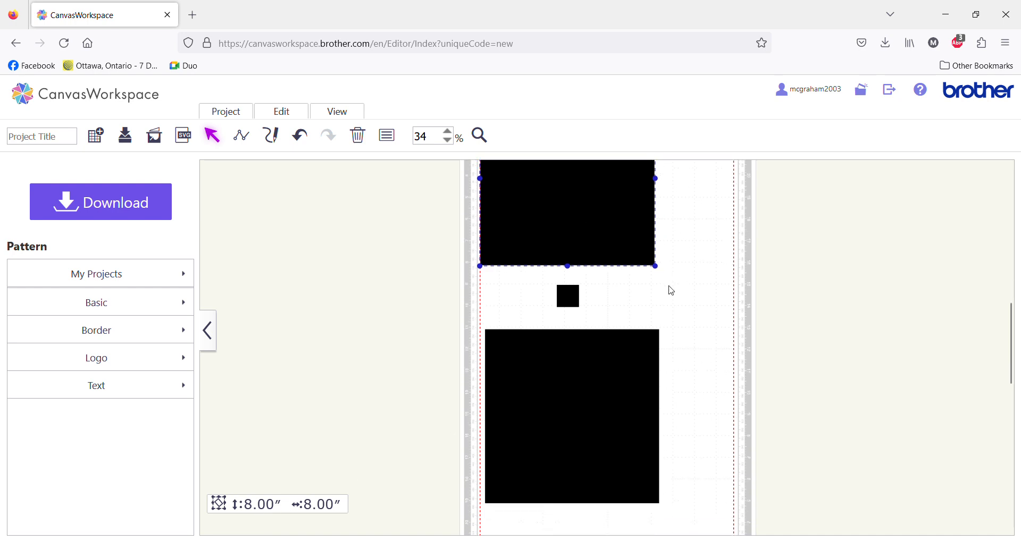
click(566, 296)
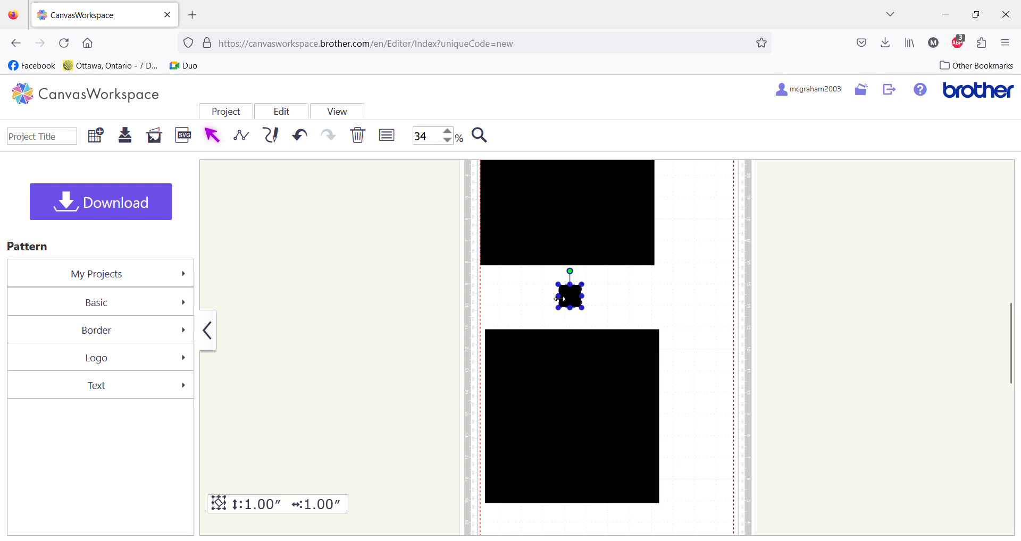
mouse_move(687, 303)
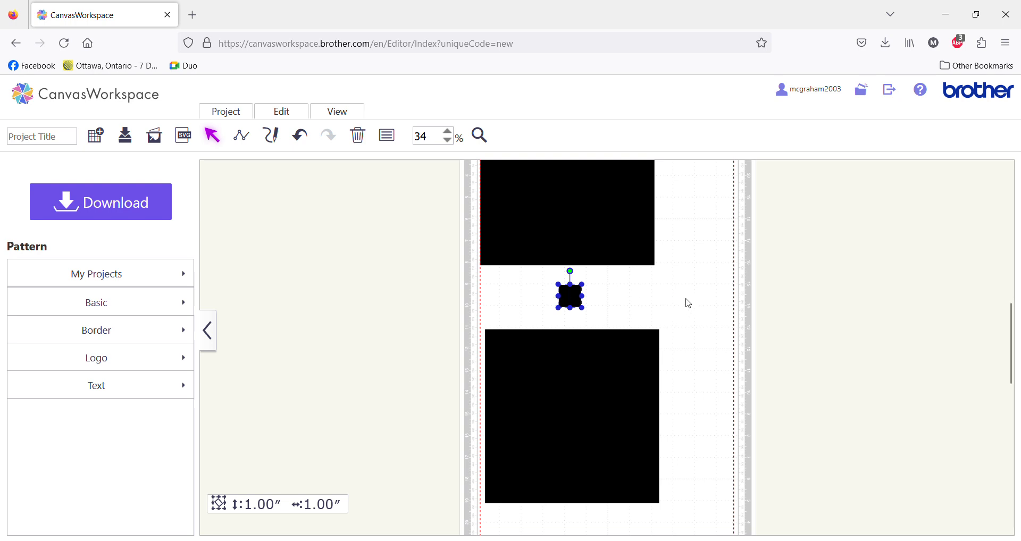
mouse_move(679, 278)
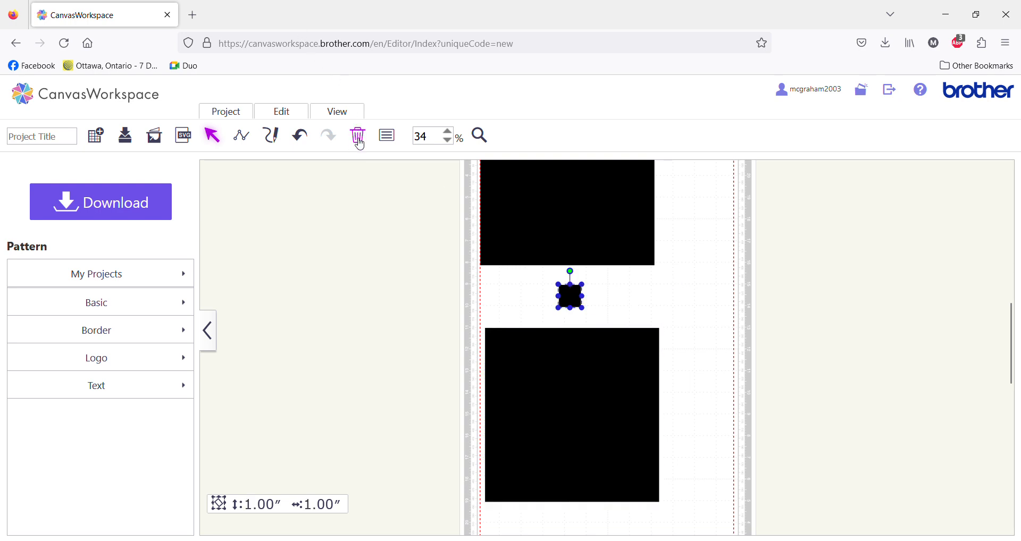
Deselect the small middle square, leaving all three squares on the mat
click(358, 135)
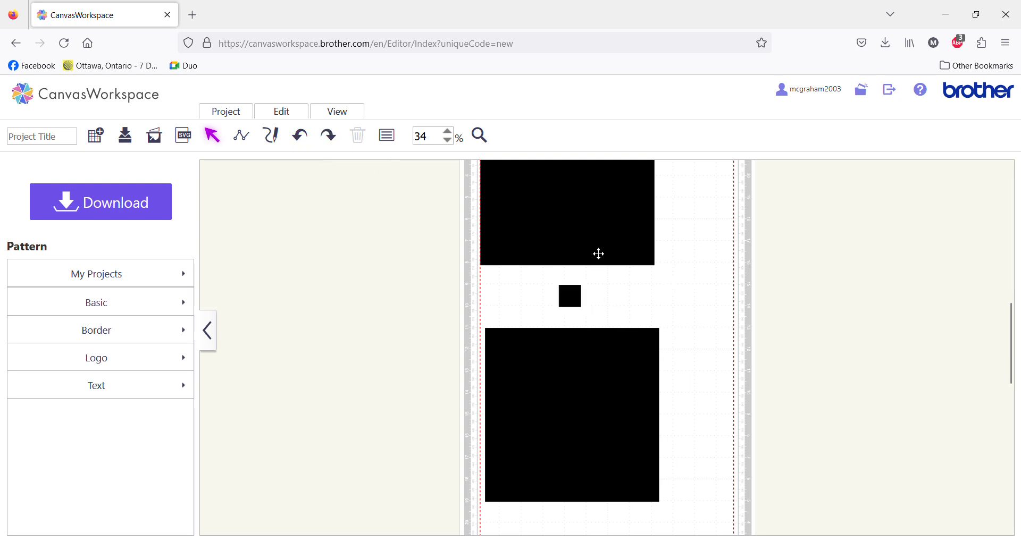
mouse_move(528, 294)
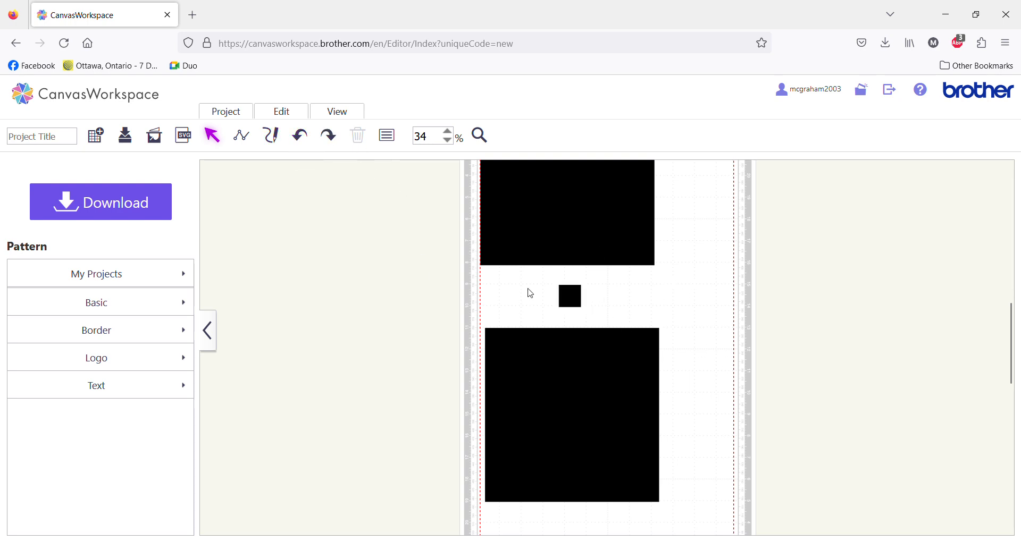
mouse_move(602, 304)
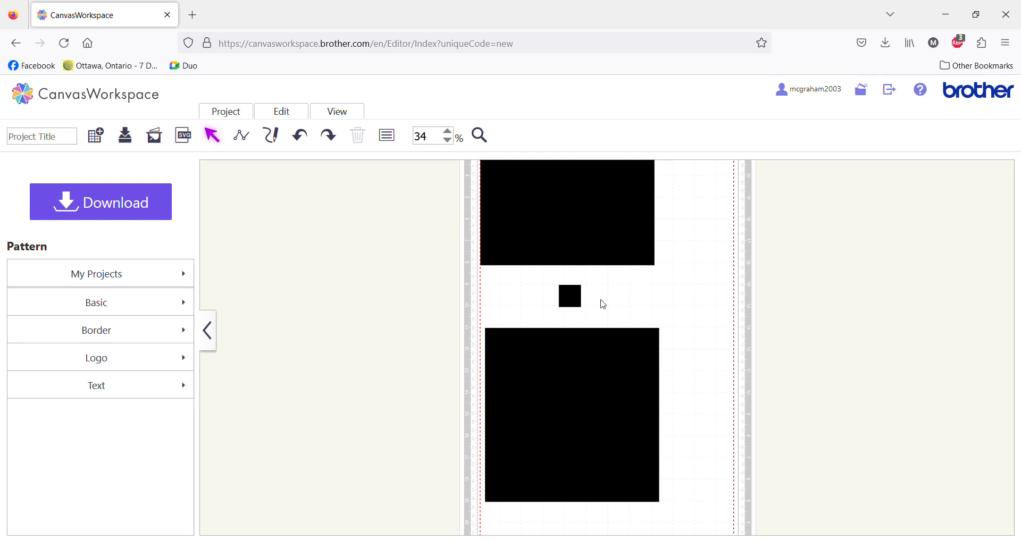
mouse_move(532, 339)
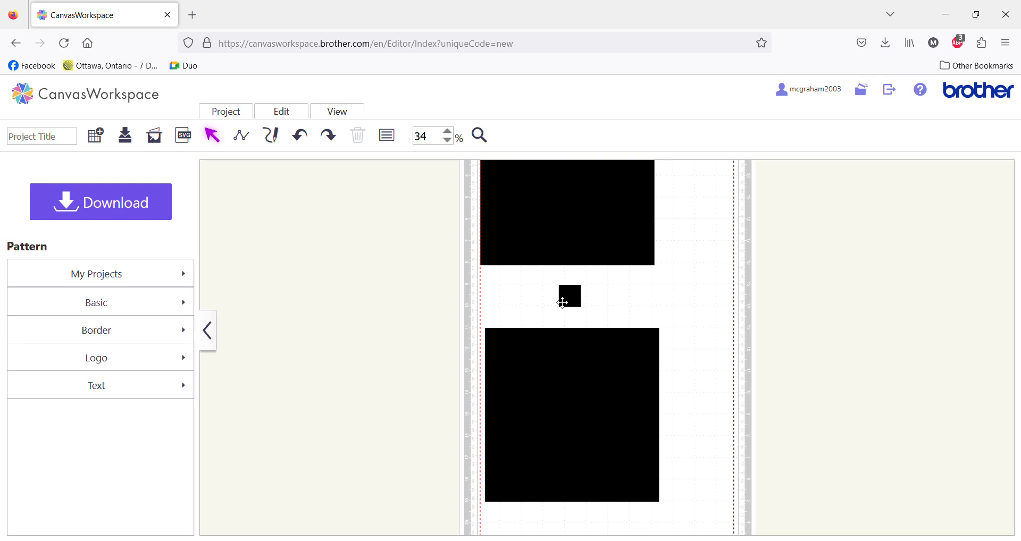
mouse_move(590, 287)
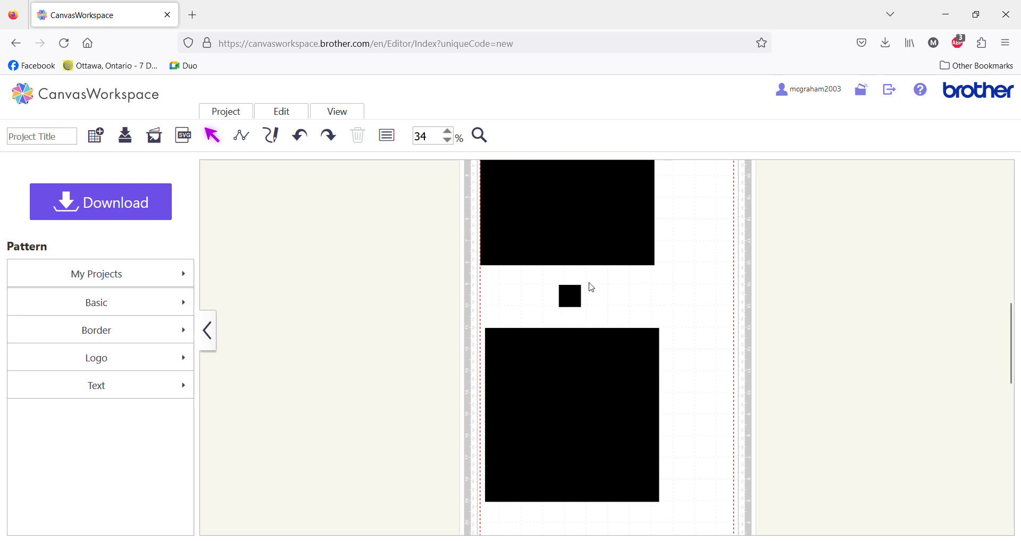
mouse_move(610, 314)
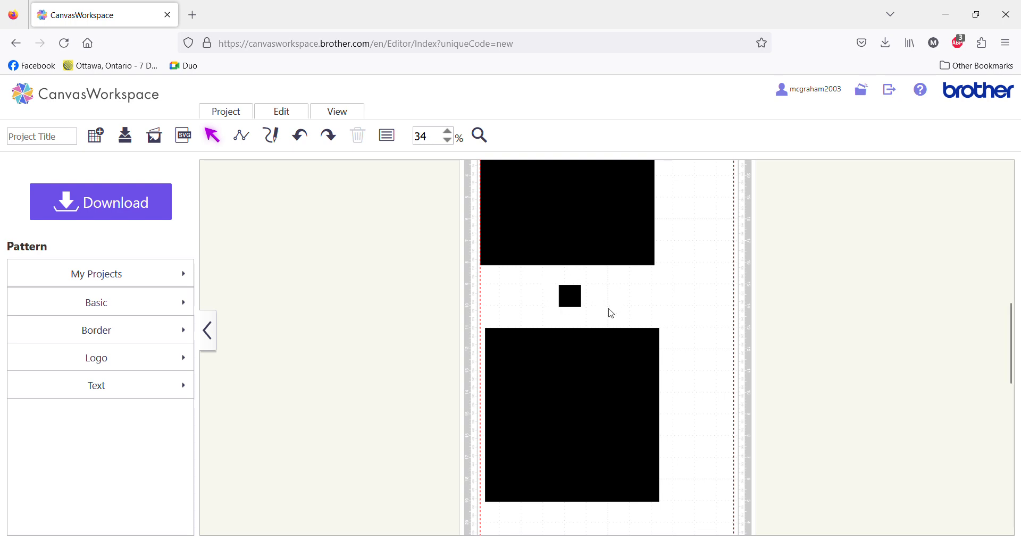
mouse_move(570, 297)
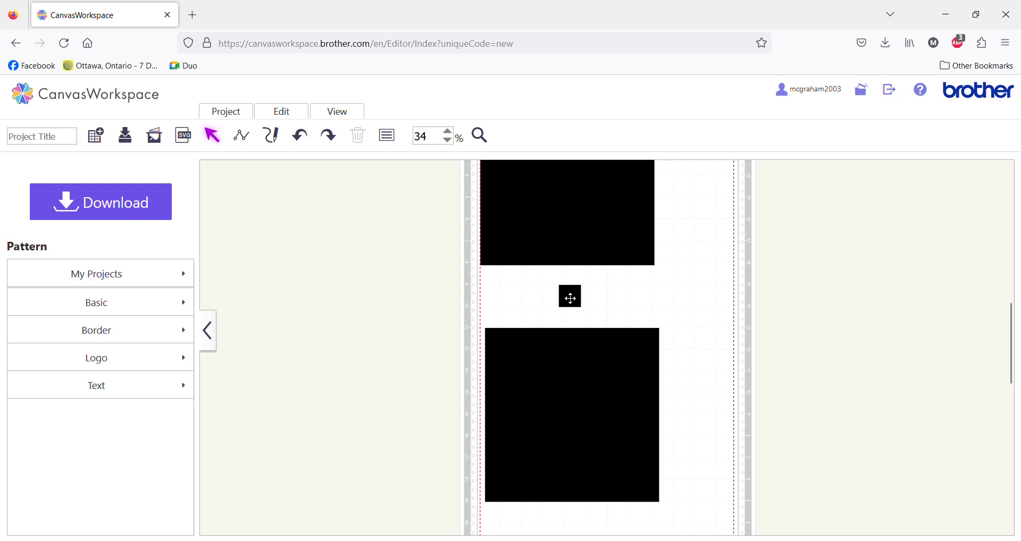
click(570, 297)
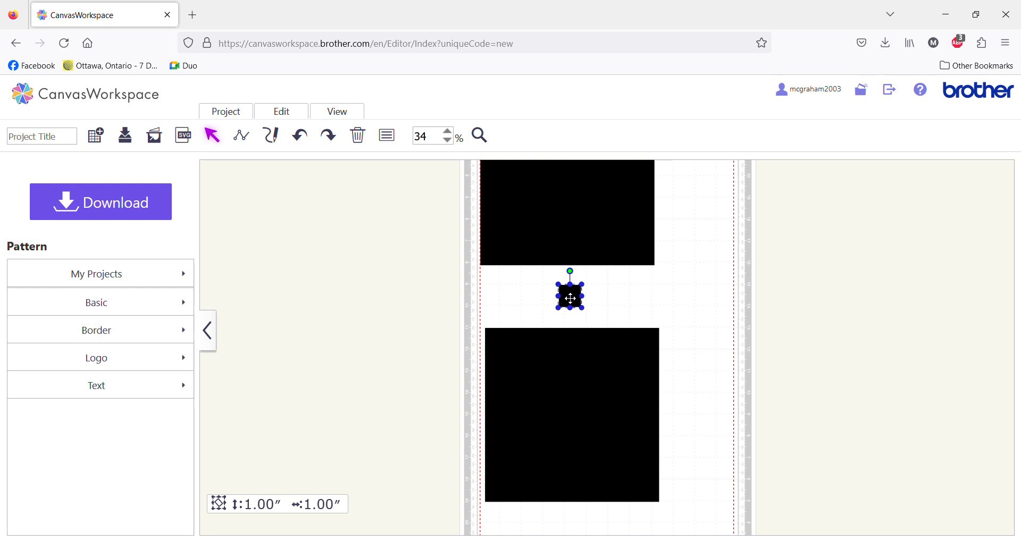
mouse_move(597, 306)
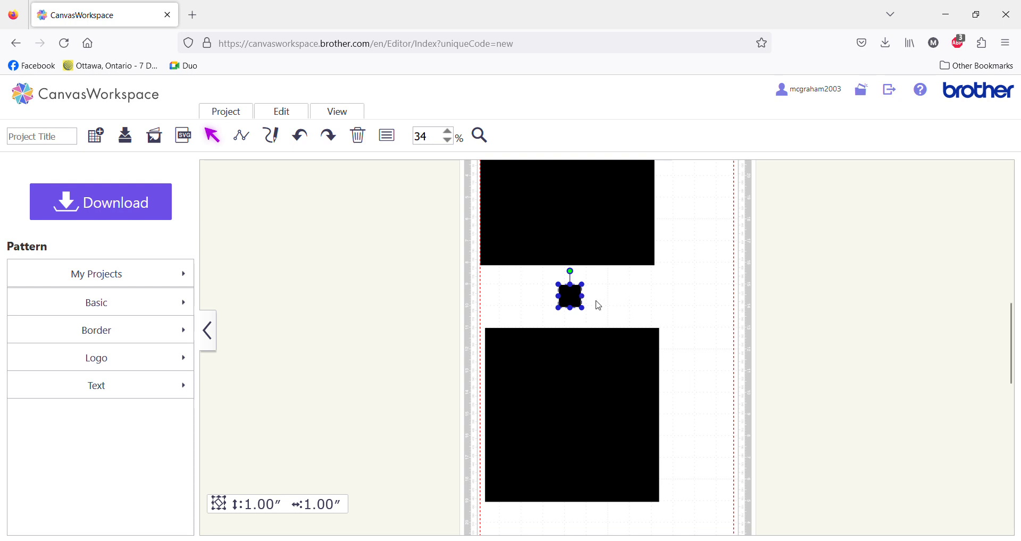
mouse_move(549, 300)
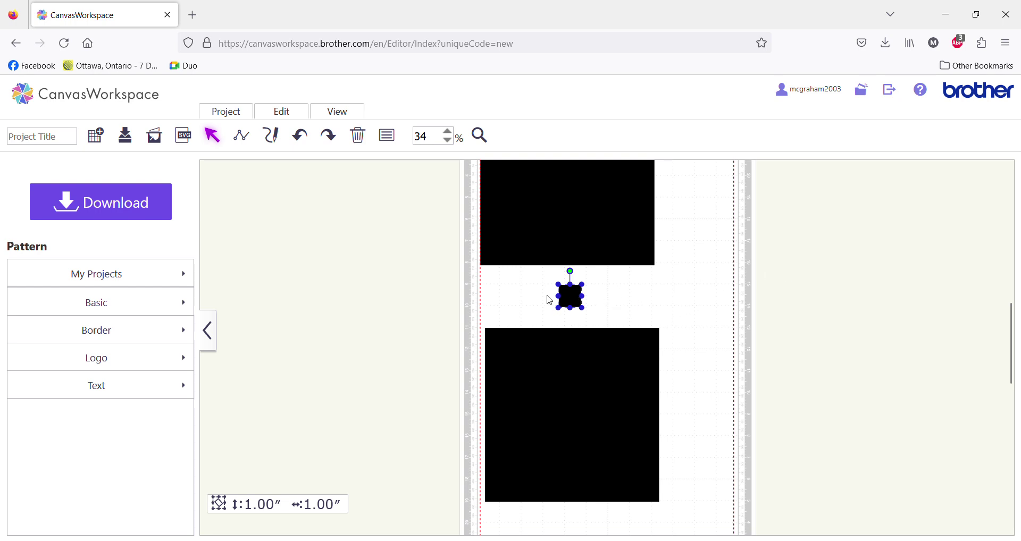
click(567, 213)
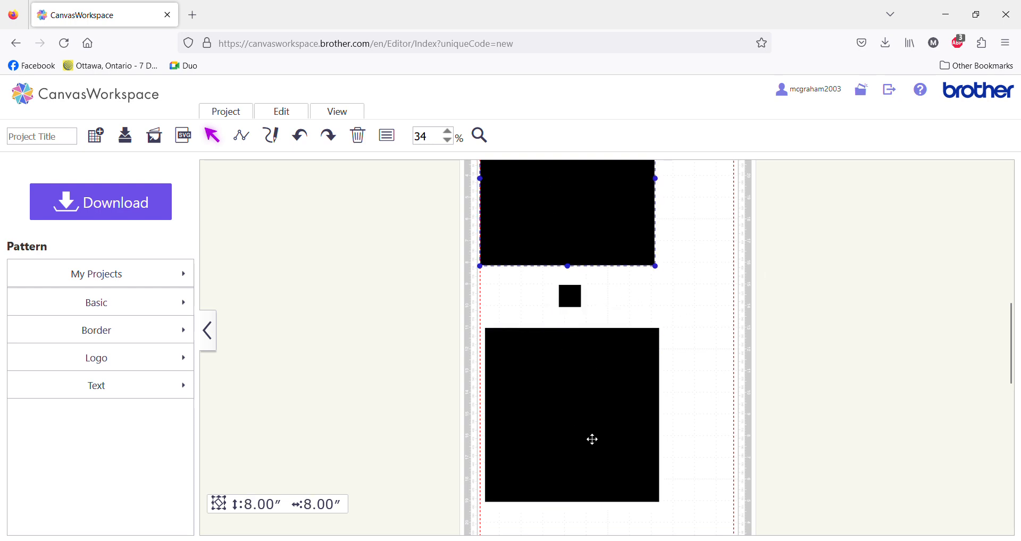
mouse_move(321, 319)
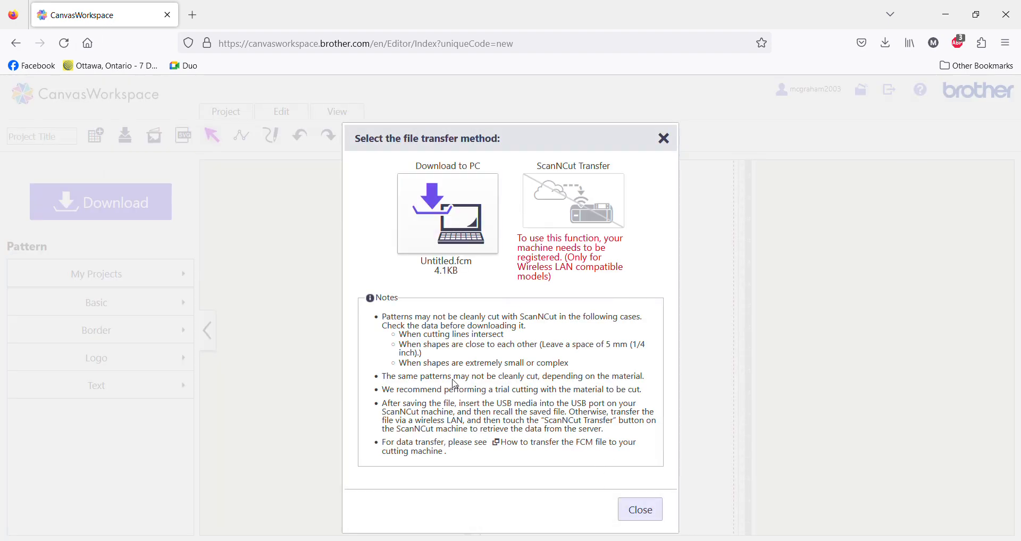
mouse_move(557, 323)
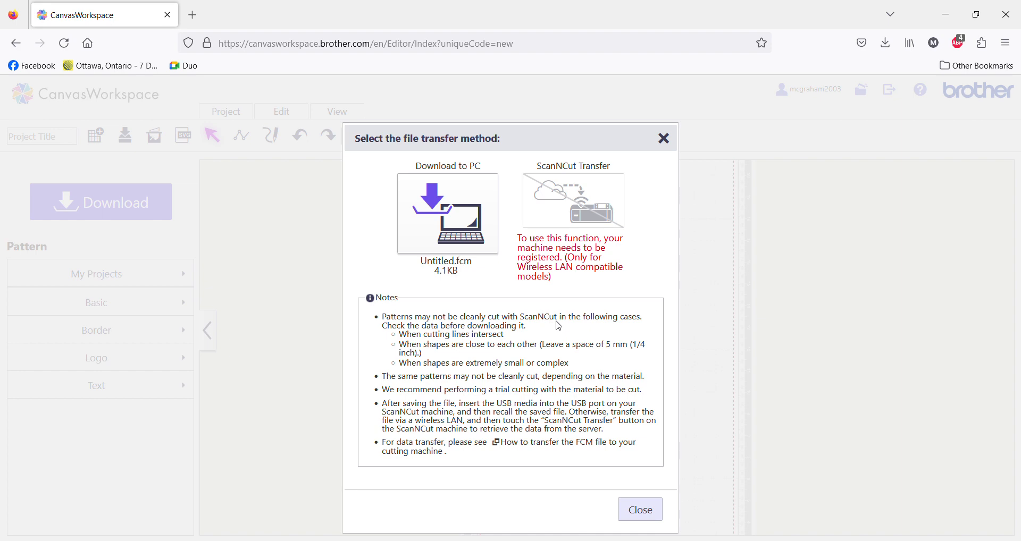
mouse_move(663, 138)
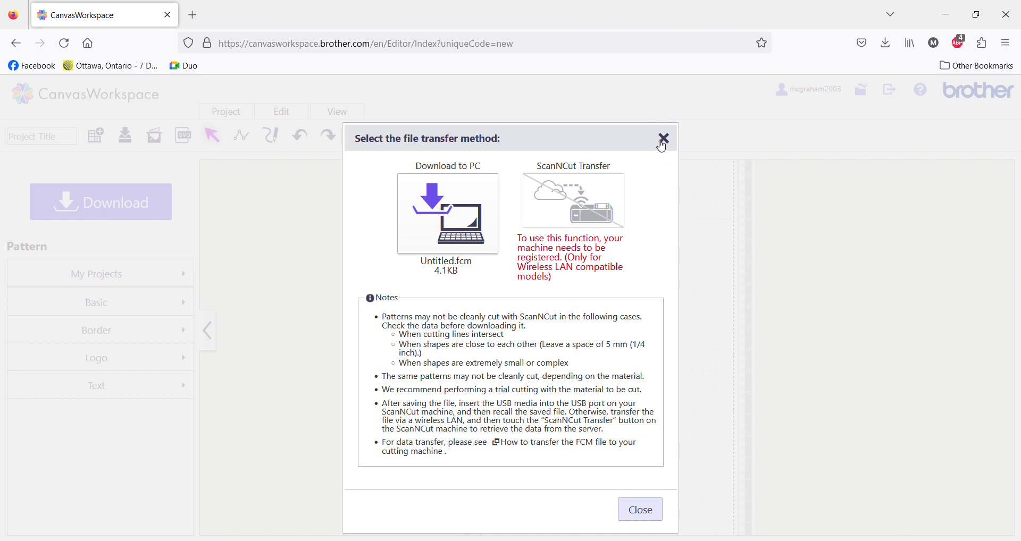
Close the file transfer dialog and select the lower 8.00 by 8.00 inch square
click(663, 139)
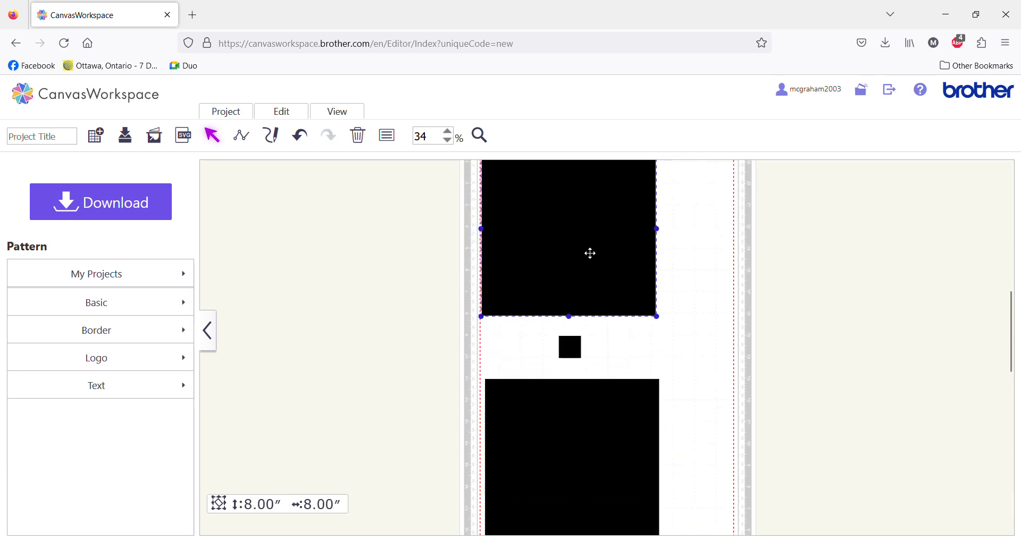
click(571, 456)
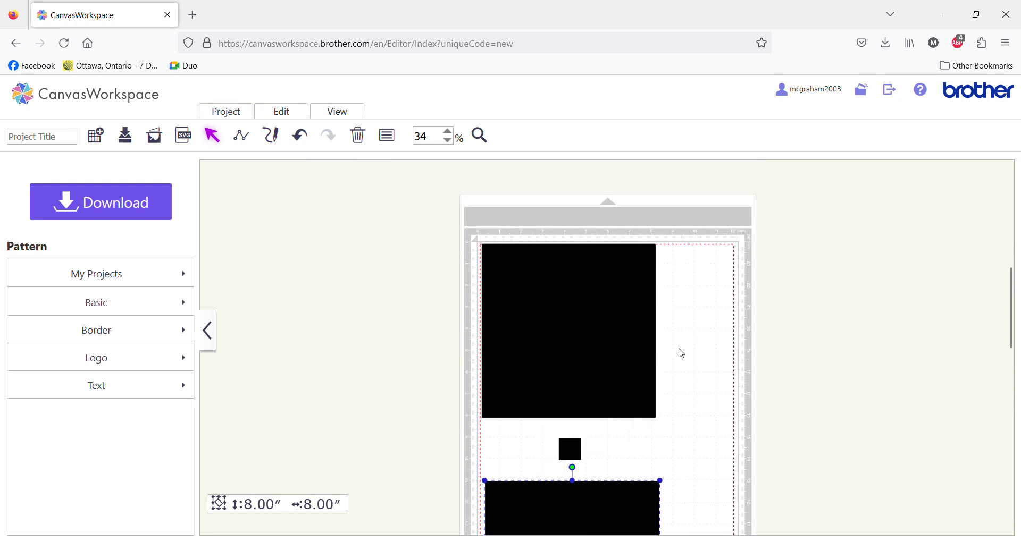
mouse_move(713, 352)
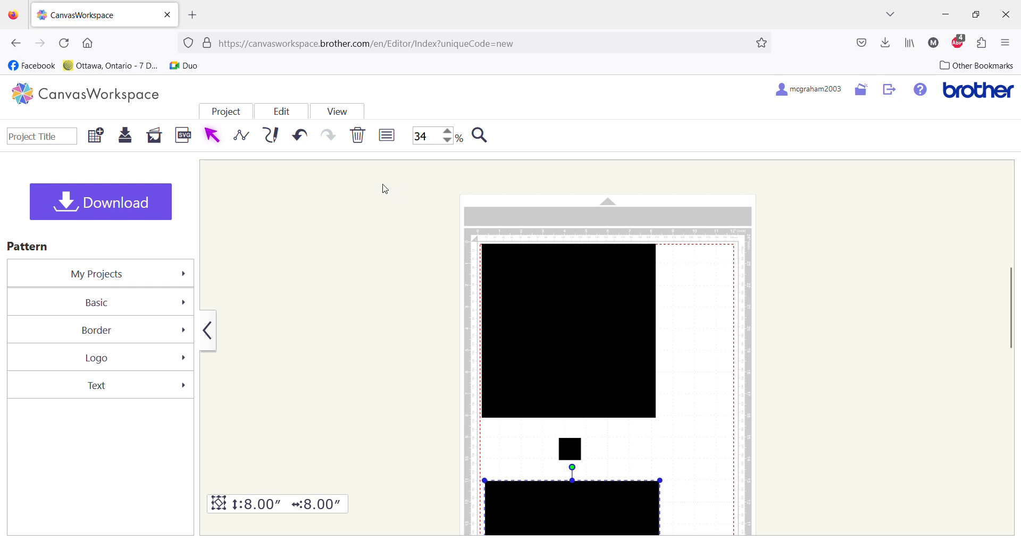
mouse_move(338, 193)
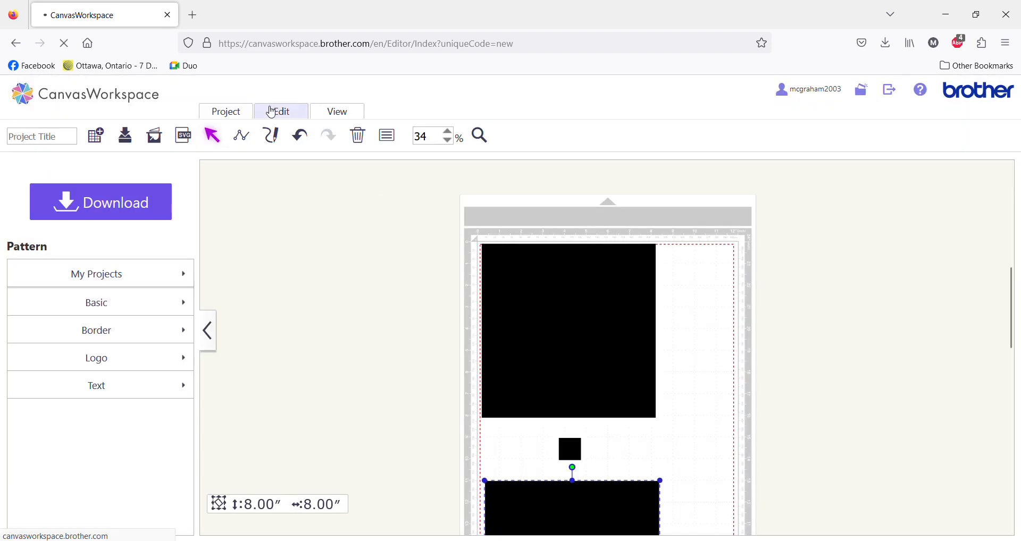
Start an empty project and place a plain 3.94 inch basic square on the mat
click(225, 111)
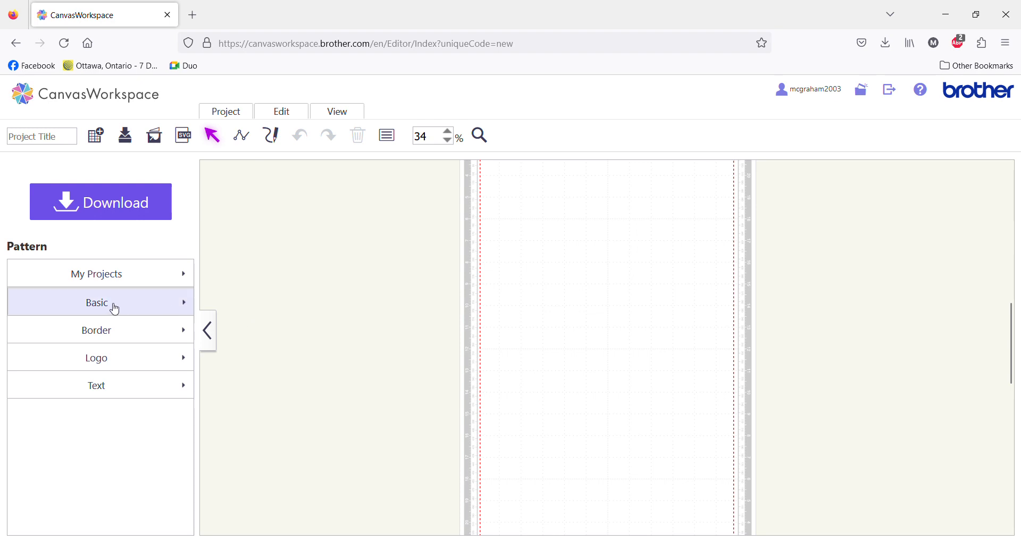
click(97, 302)
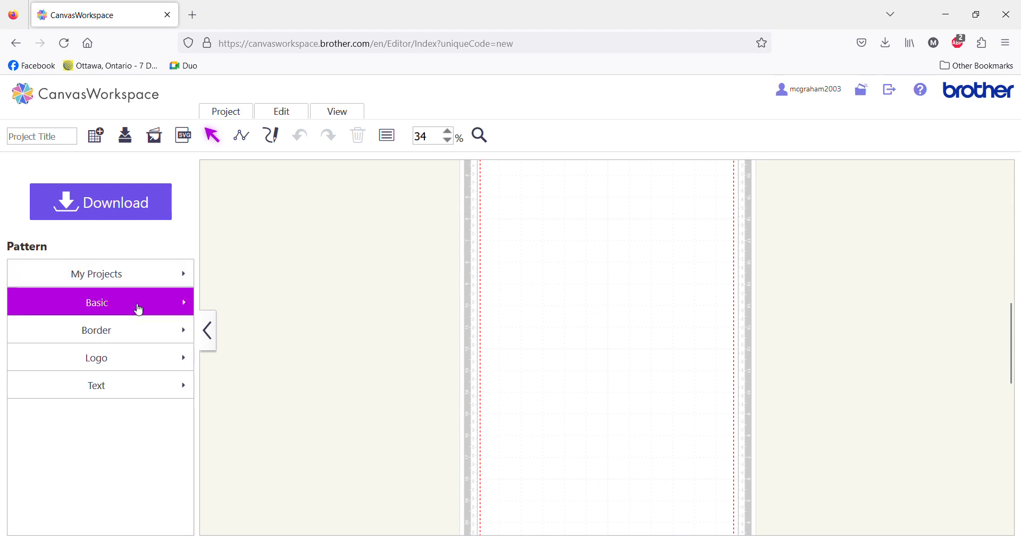
click(97, 302)
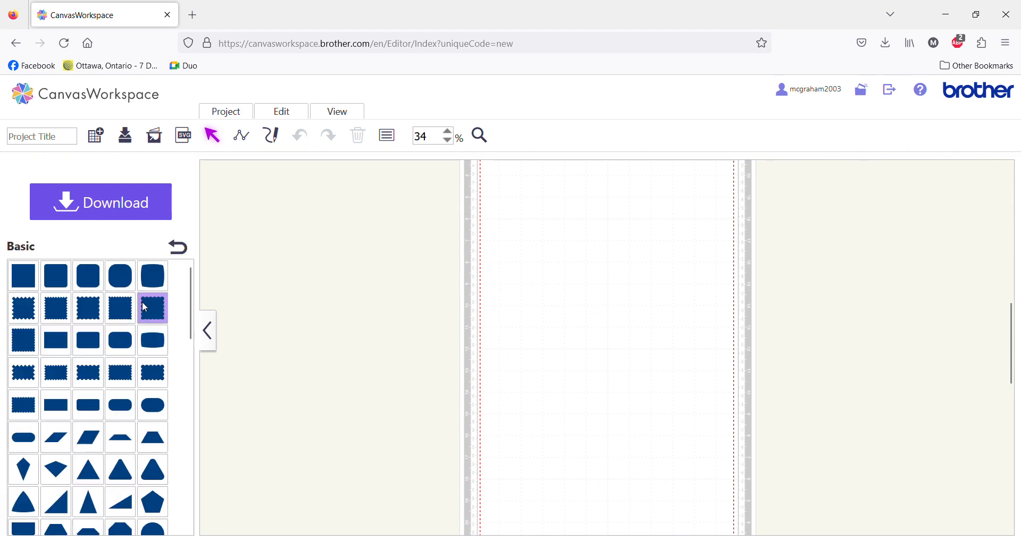
scroll(down, 3)
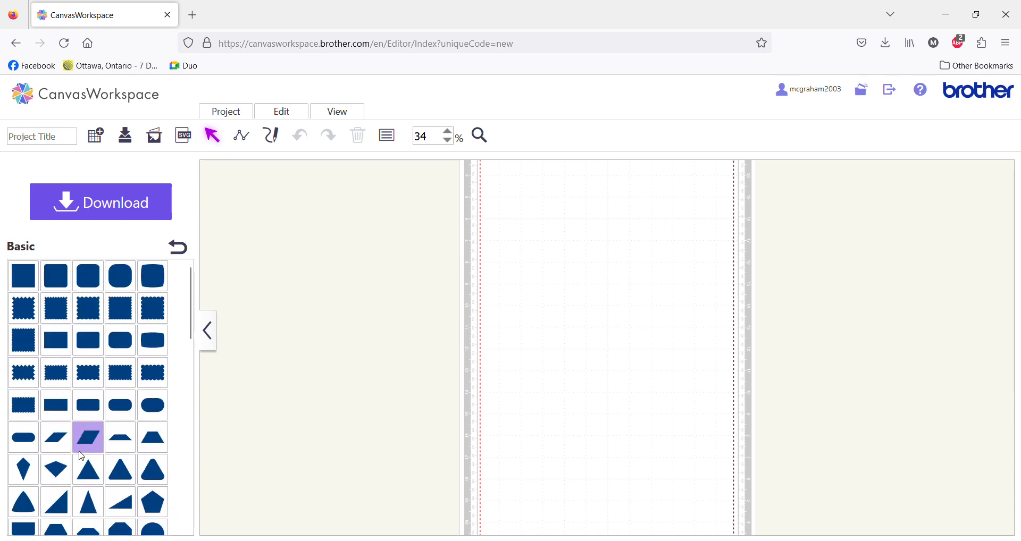
click(22, 275)
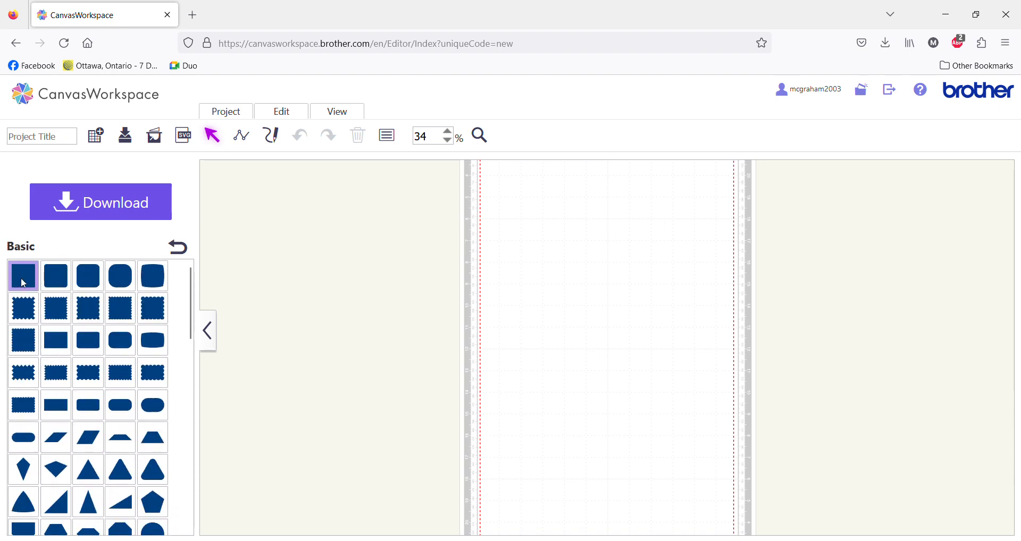
click(22, 274)
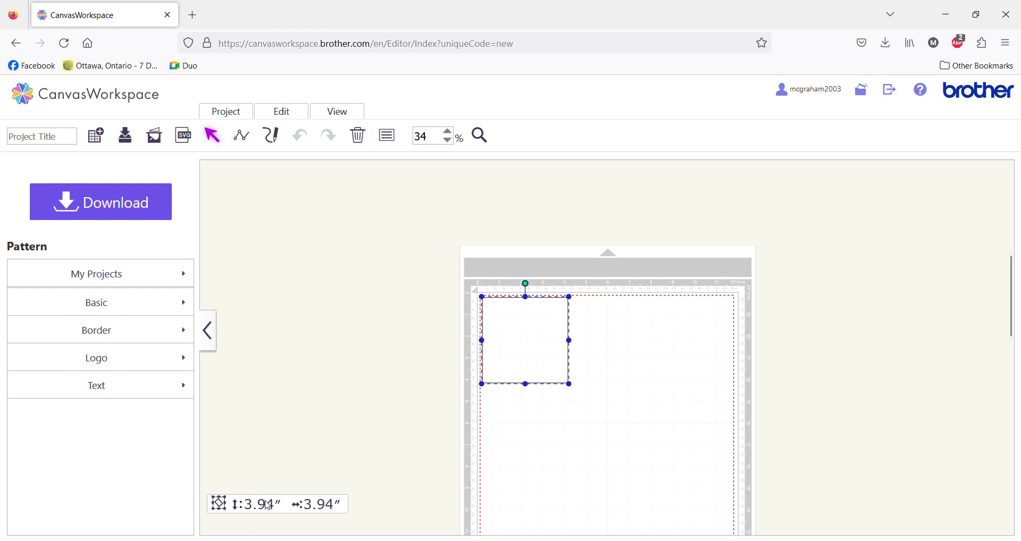
mouse_move(660, 512)
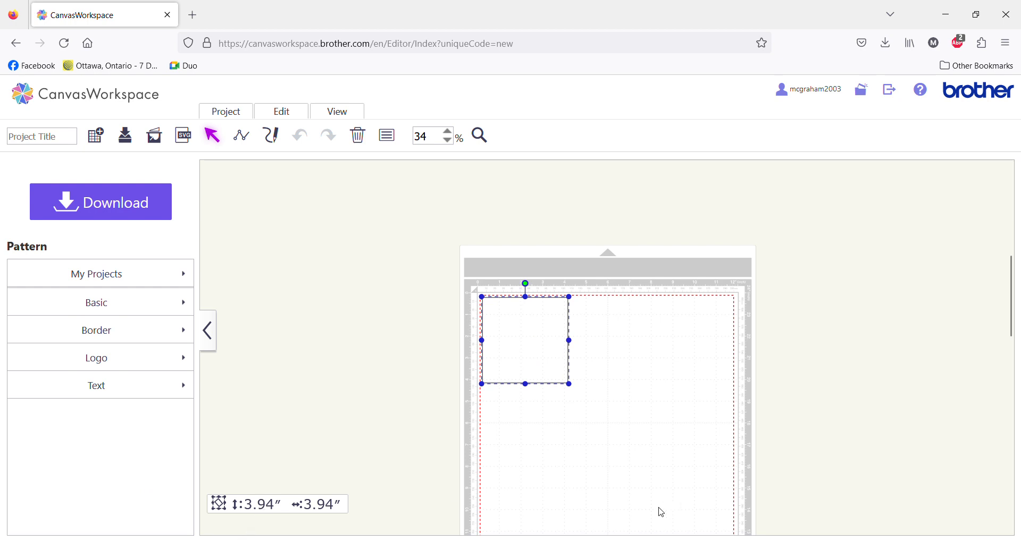
mouse_move(567, 382)
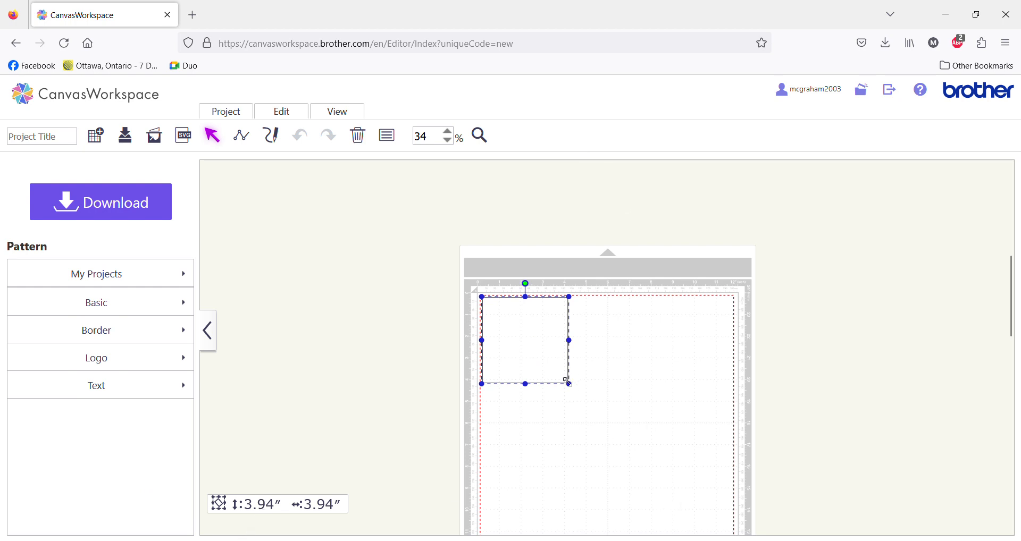
Drag the square's corner handle to enlarge it to about 10.98 by 10.98 inches
drag(567, 383, 683, 476)
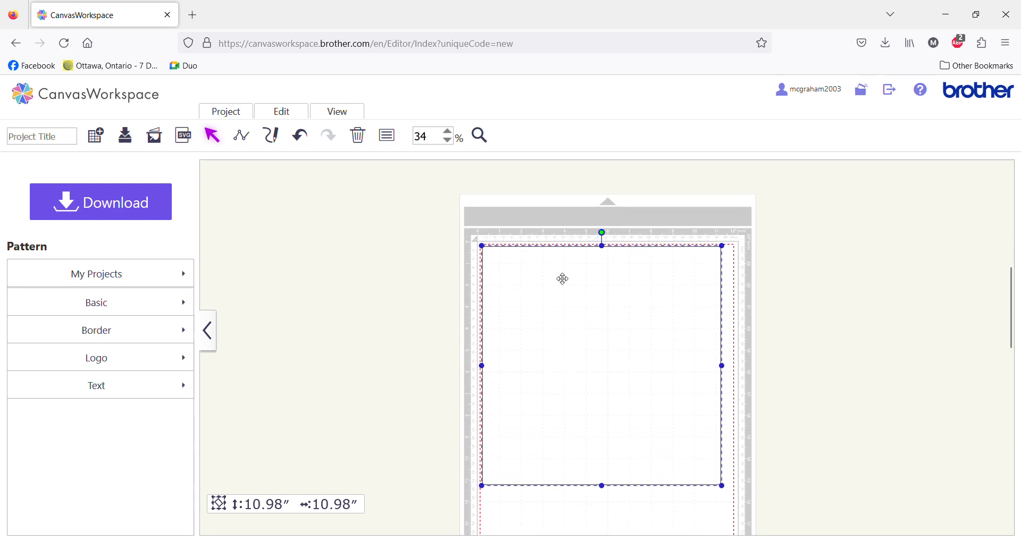
mouse_move(578, 305)
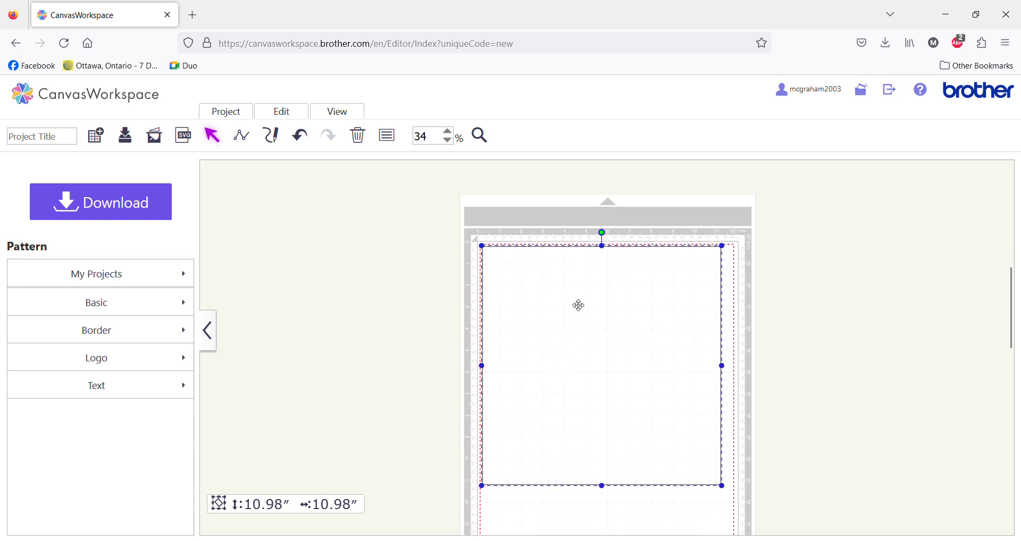
In Properties, unlock aspect ratio and set the square to exactly 11 by 11 inches
right_click(578, 305)
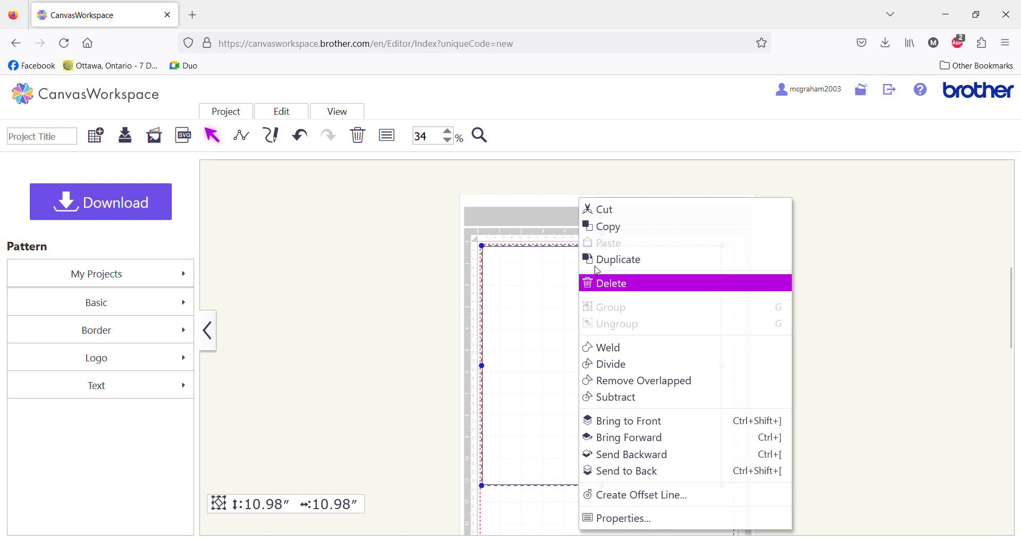
mouse_move(623, 518)
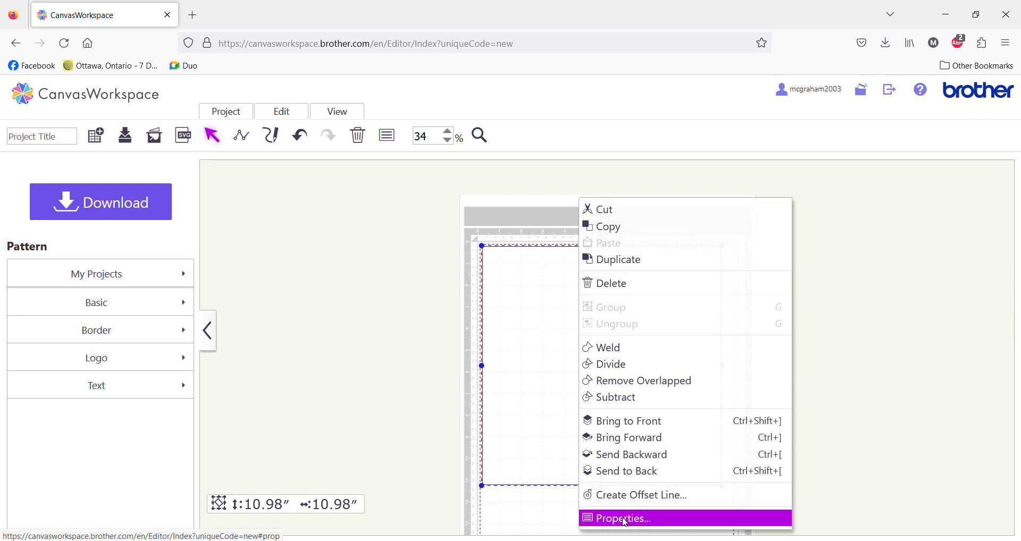
click(621, 518)
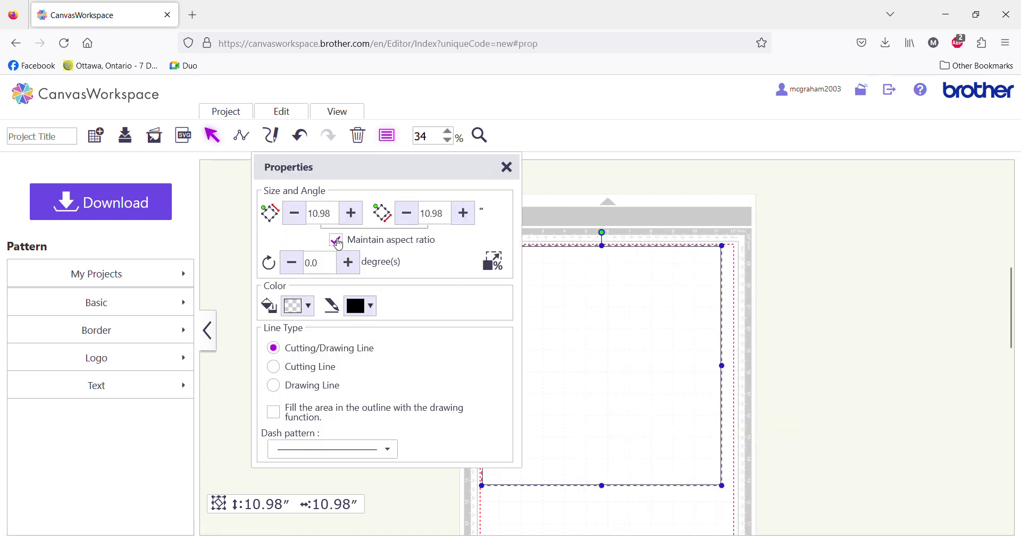
click(337, 240)
text(11)
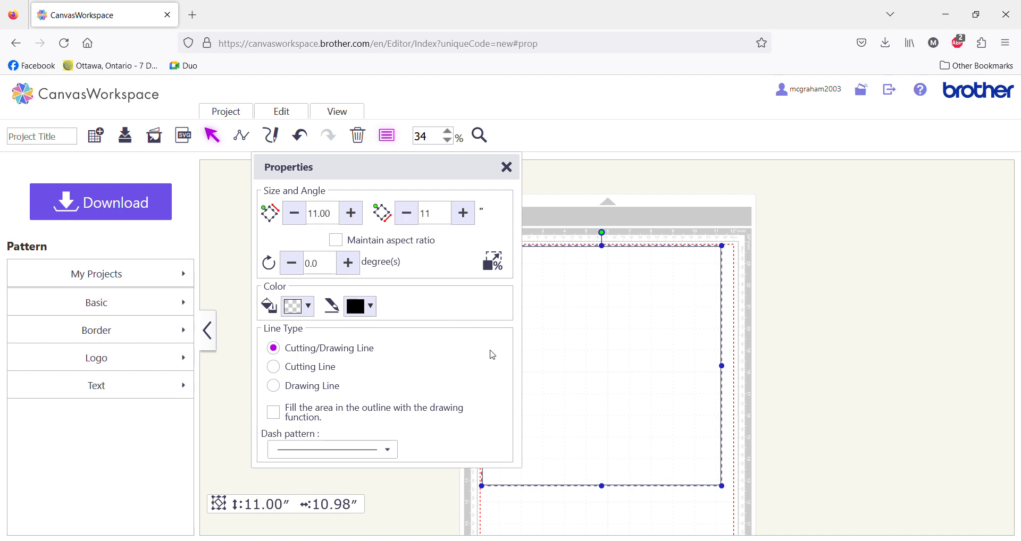
click(463, 213)
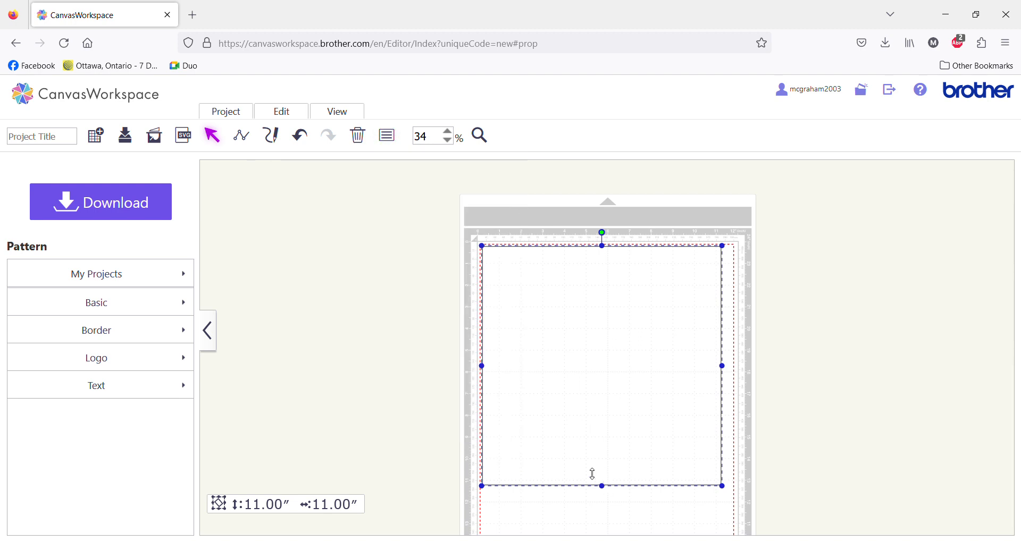
click(95, 303)
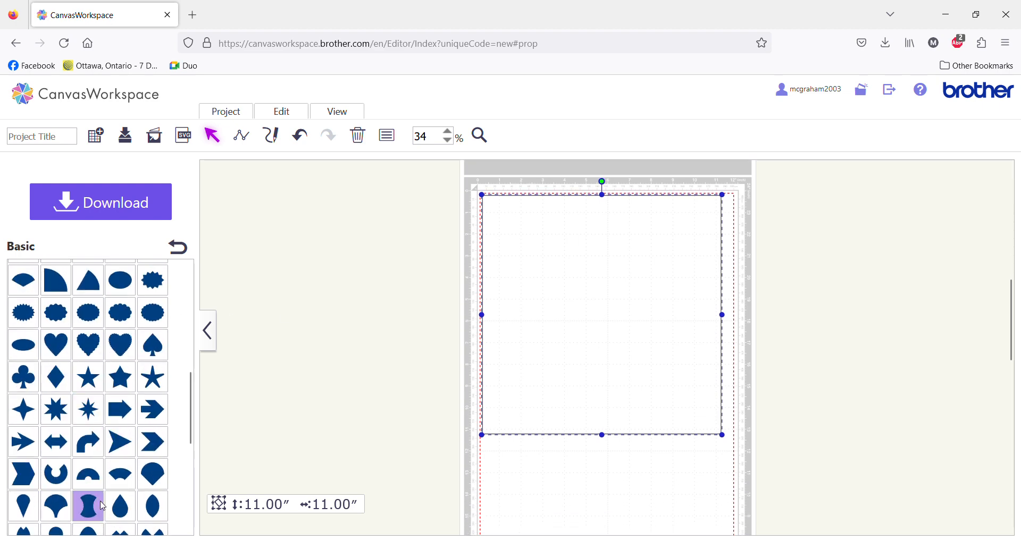
Enlarge the scalloped heart to fill most of the square, remove it, and go back to pattern categories
scroll(down, 3)
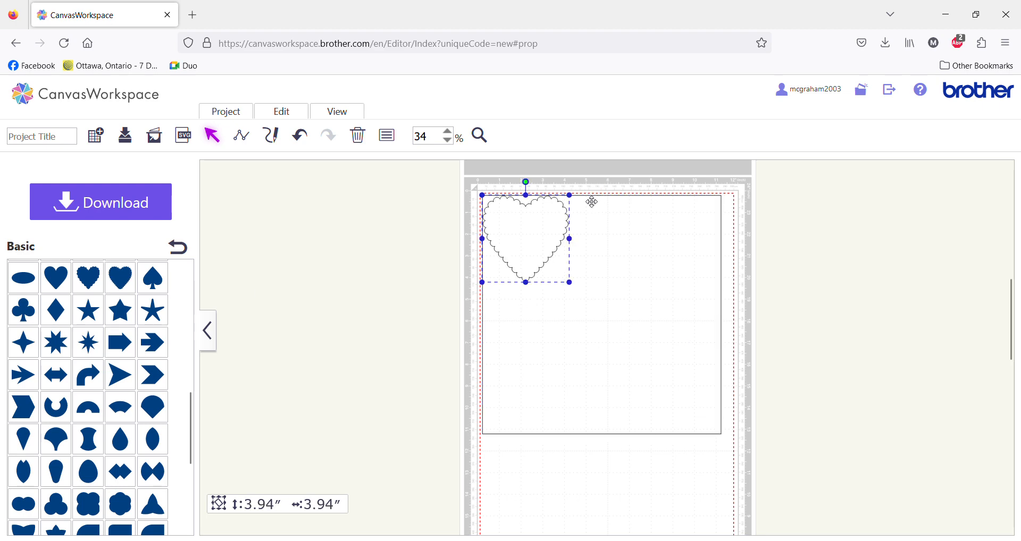
mouse_move(576, 276)
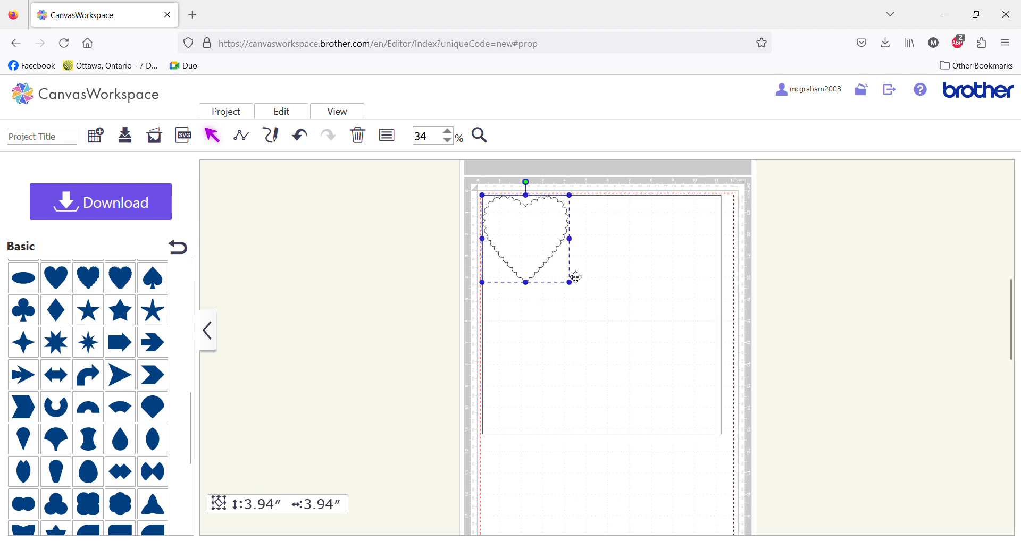
mouse_move(480, 354)
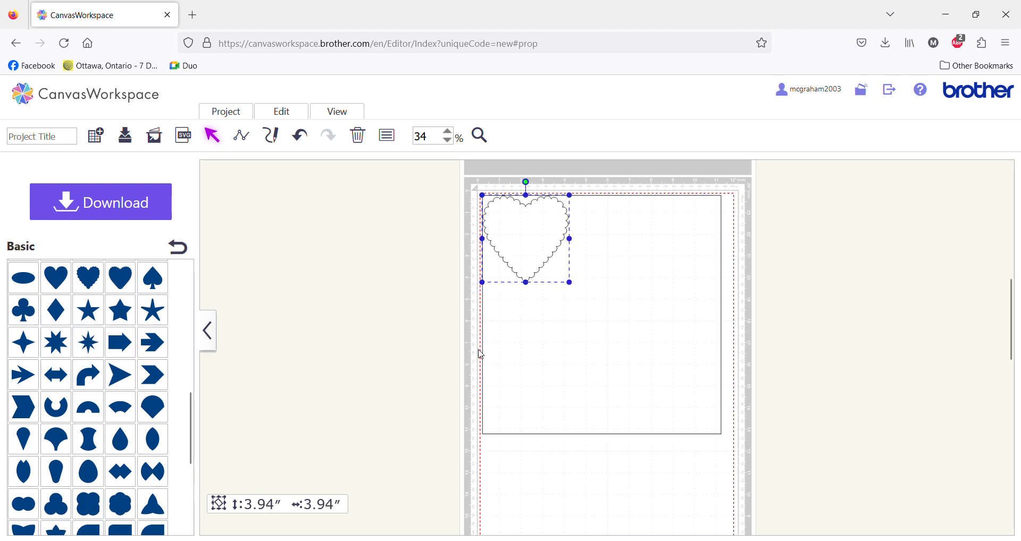
mouse_move(543, 241)
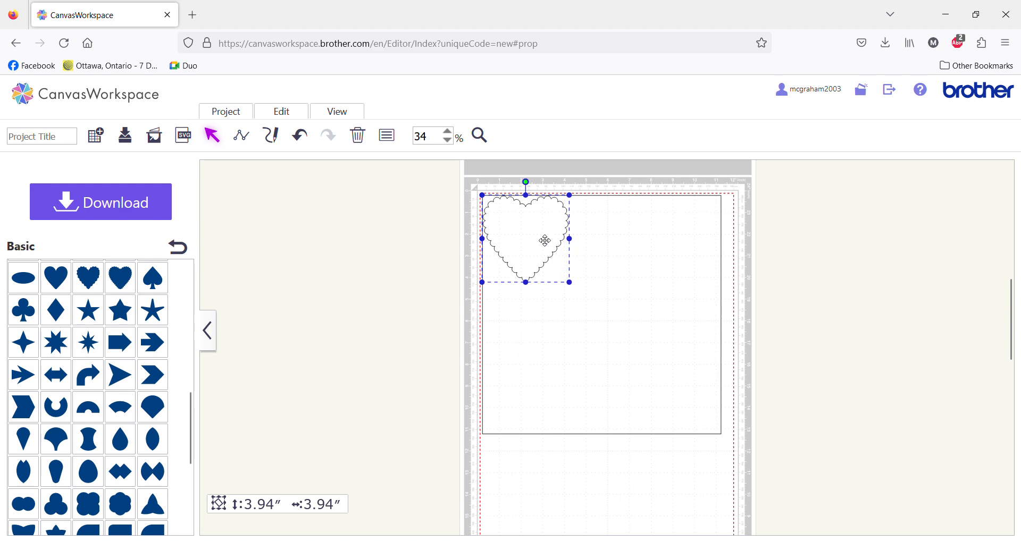
drag(568, 281, 580, 292)
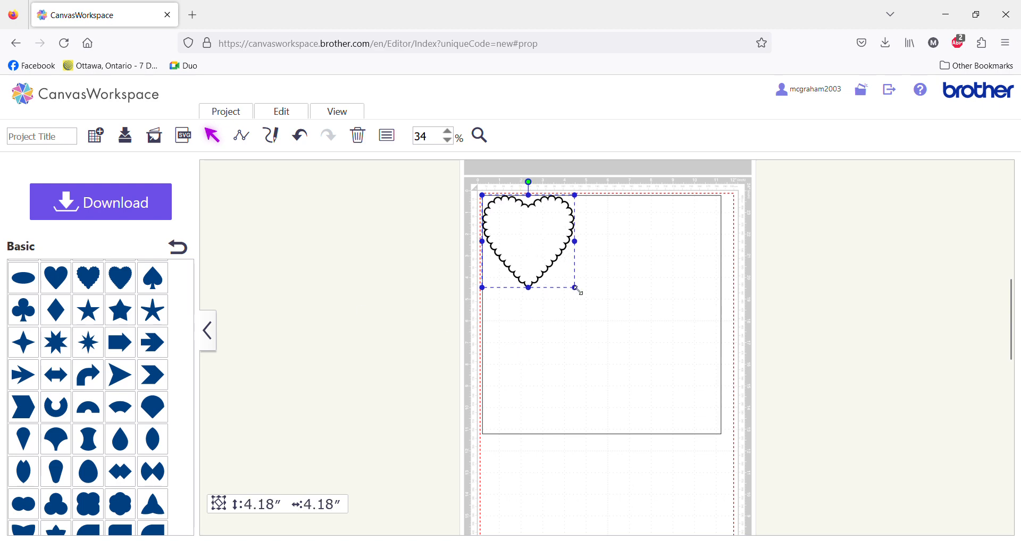
drag(574, 287, 688, 400)
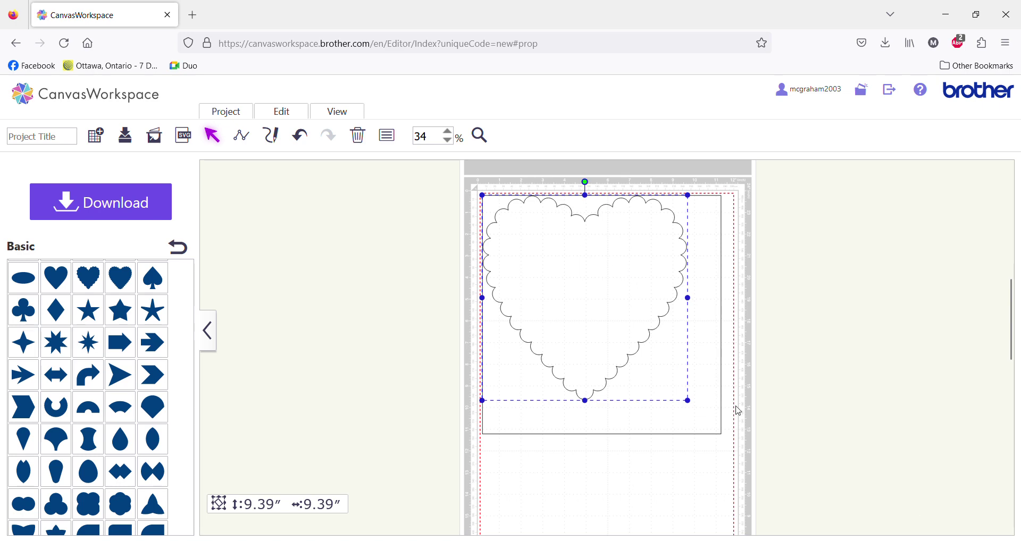
mouse_move(624, 111)
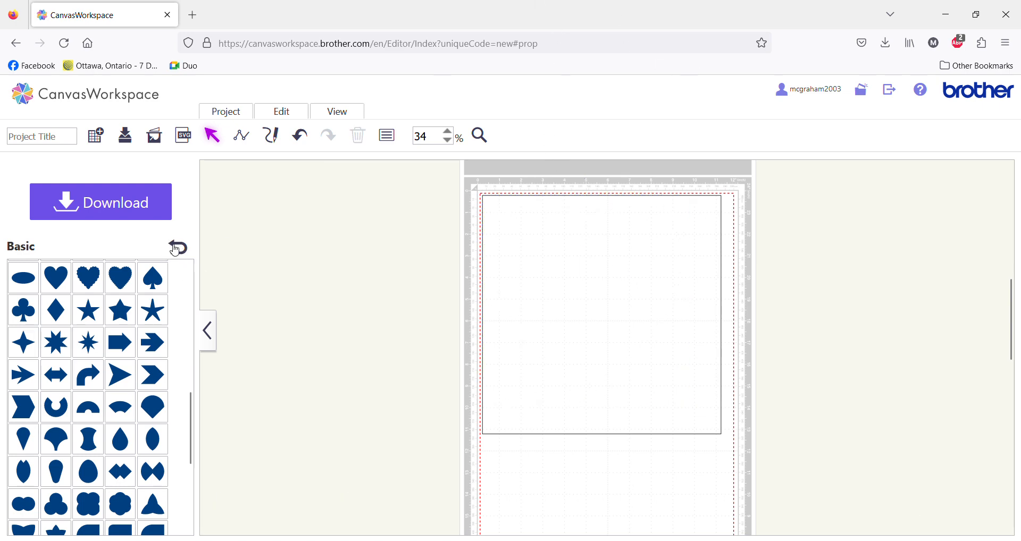
click(177, 248)
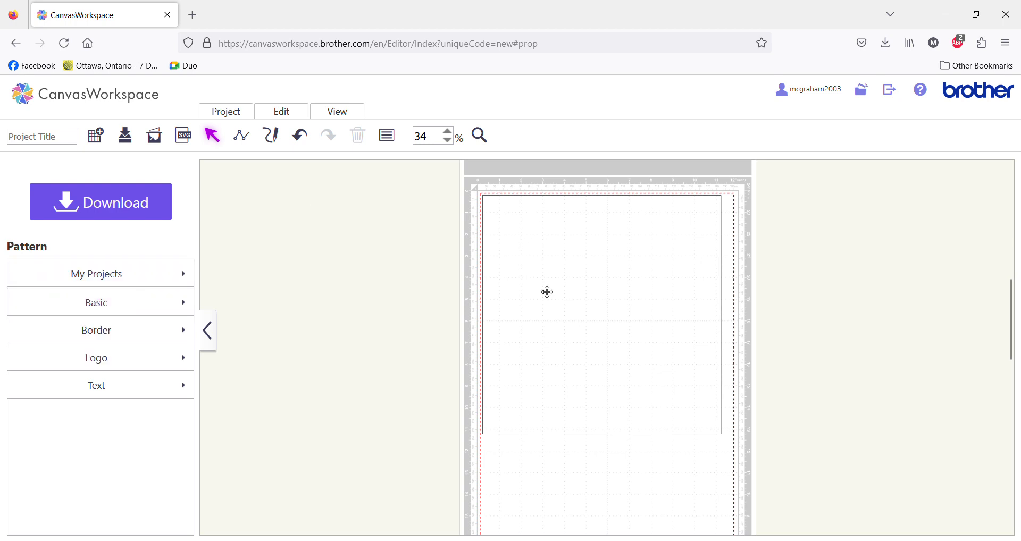
mouse_move(585, 424)
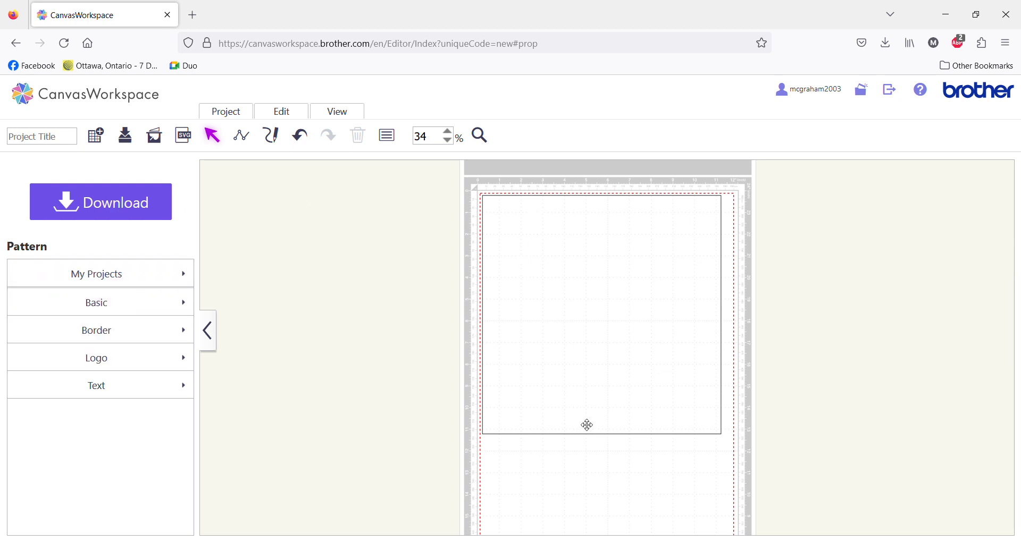
click(96, 329)
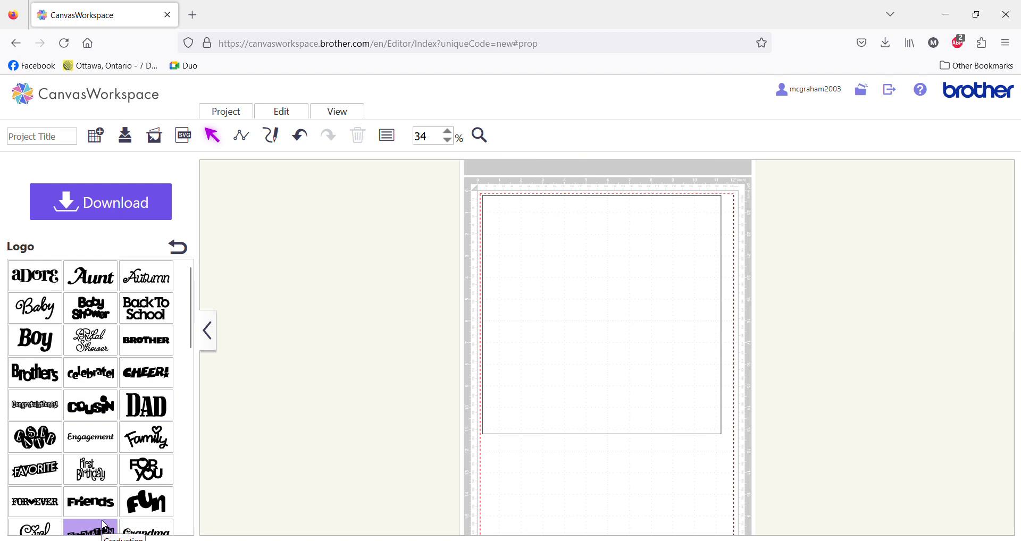
click(89, 406)
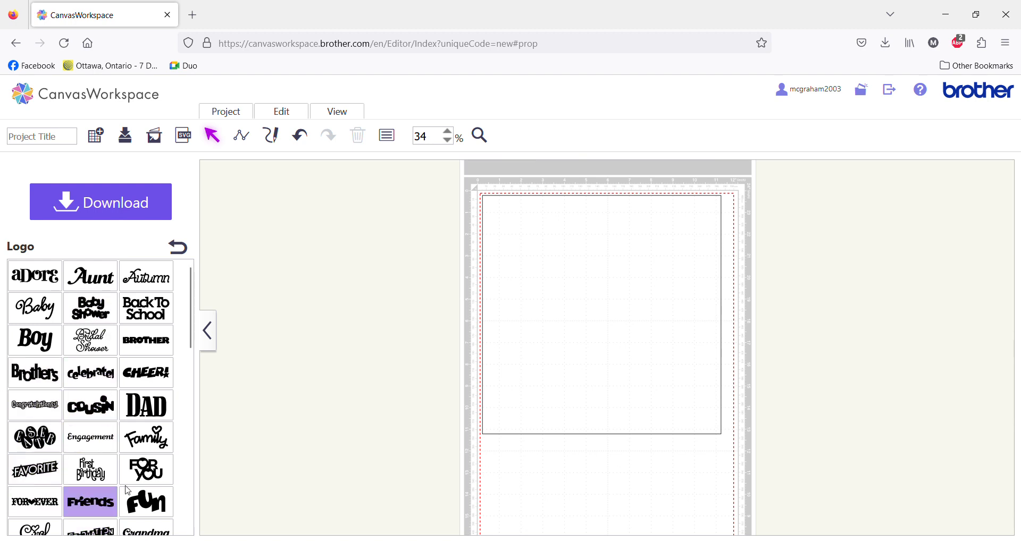
scroll(down, 3)
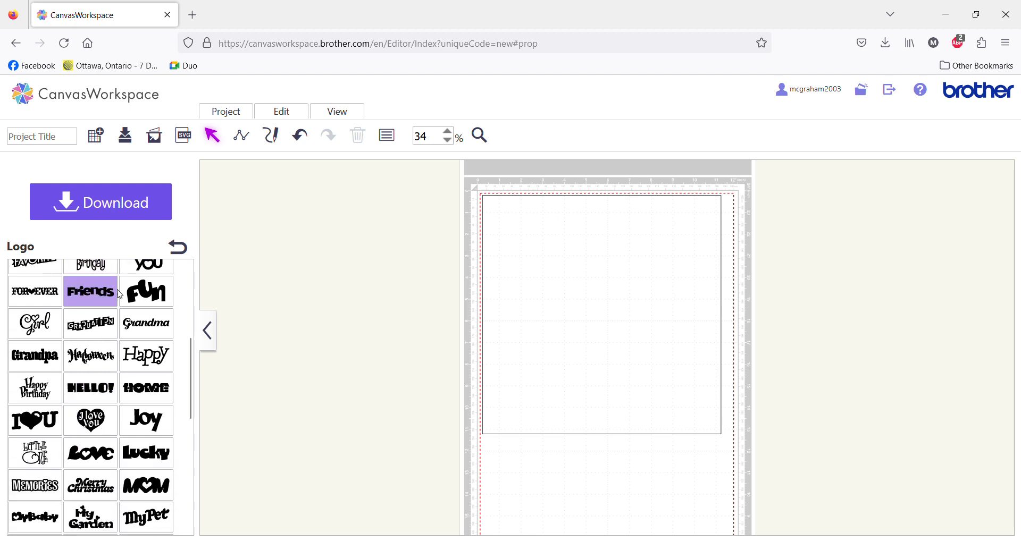
click(178, 247)
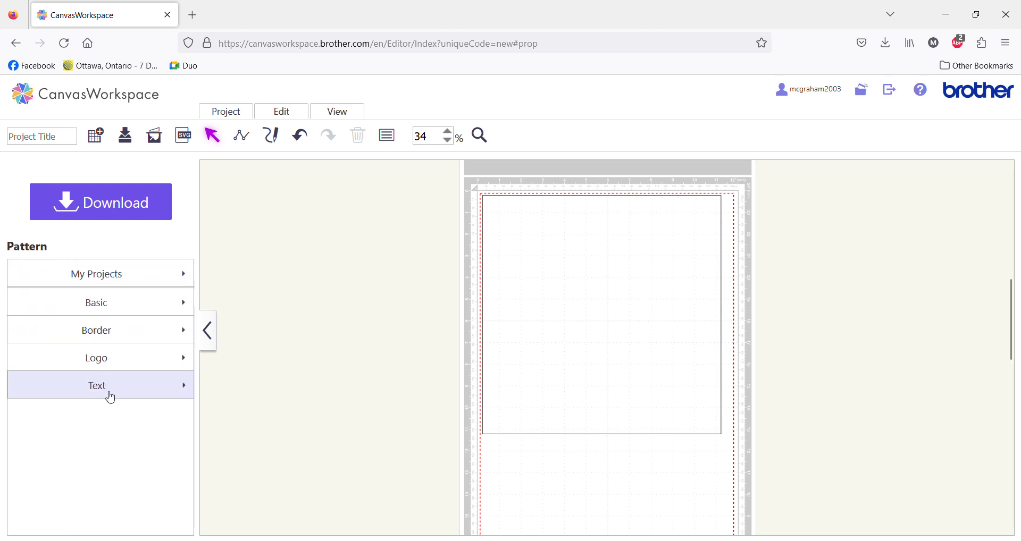
click(97, 385)
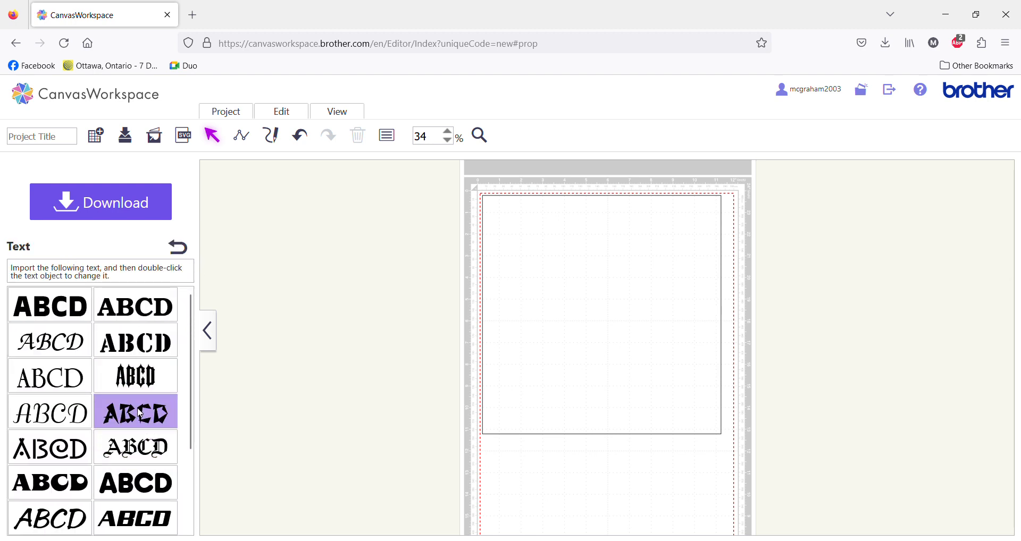
click(136, 377)
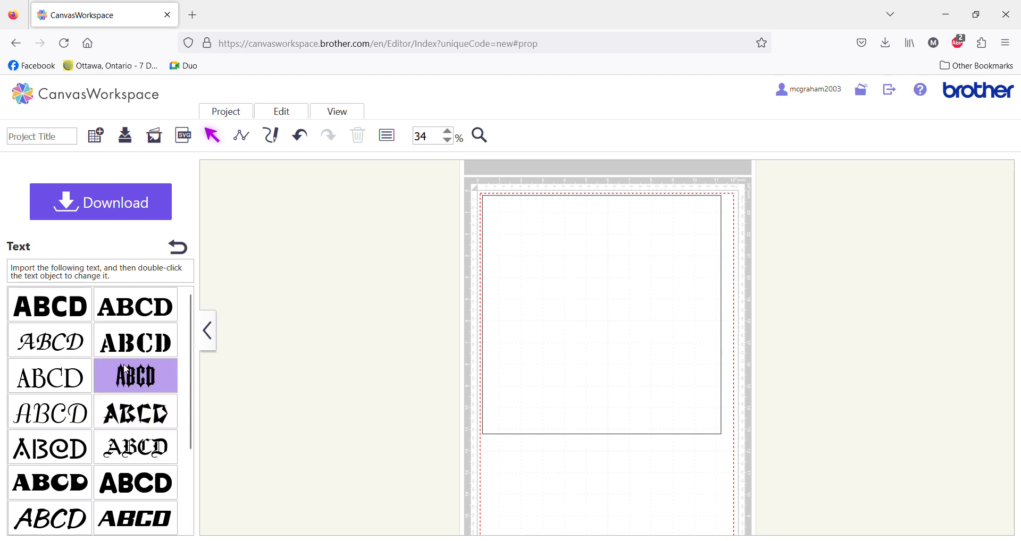
click(177, 248)
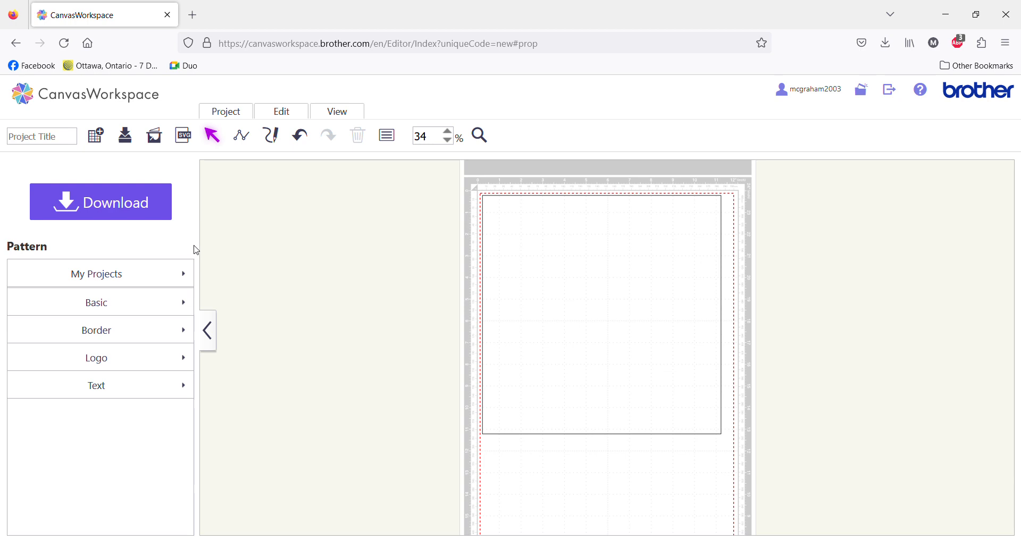
click(280, 111)
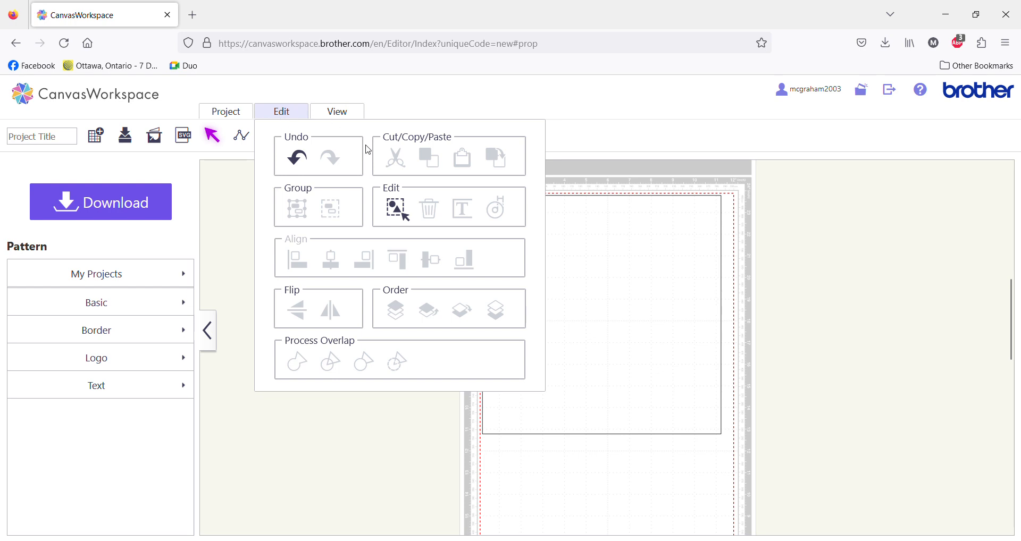
mouse_move(315, 354)
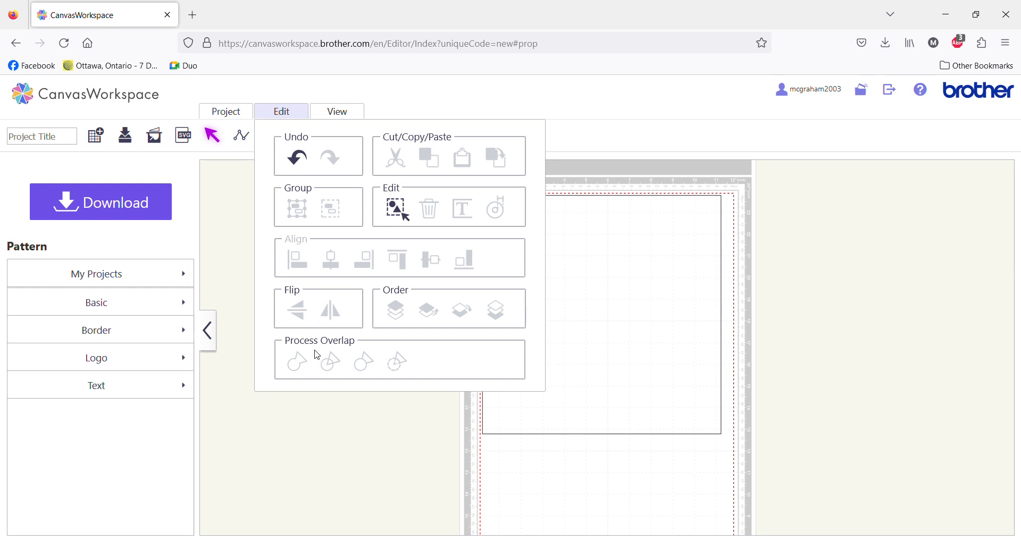
mouse_move(574, 472)
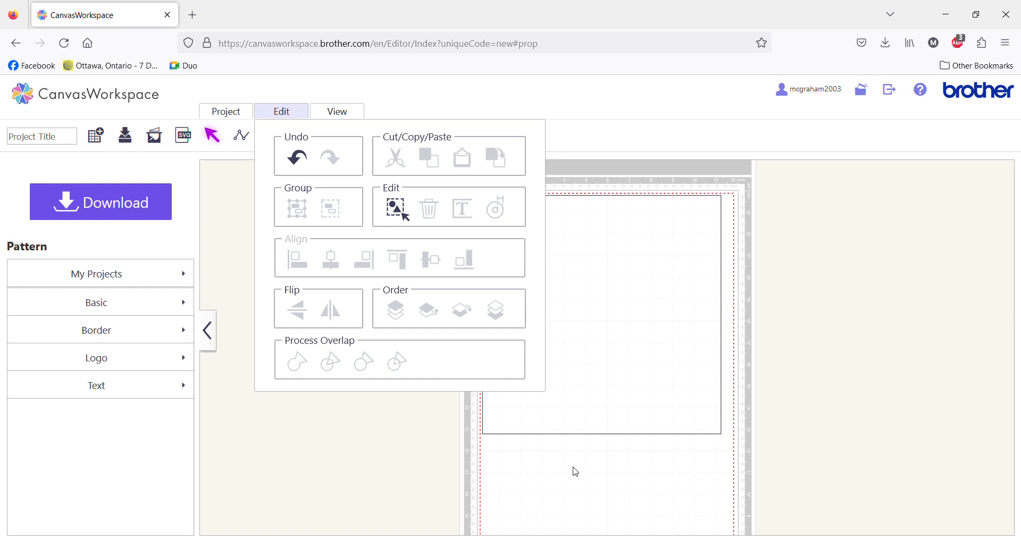
click(338, 112)
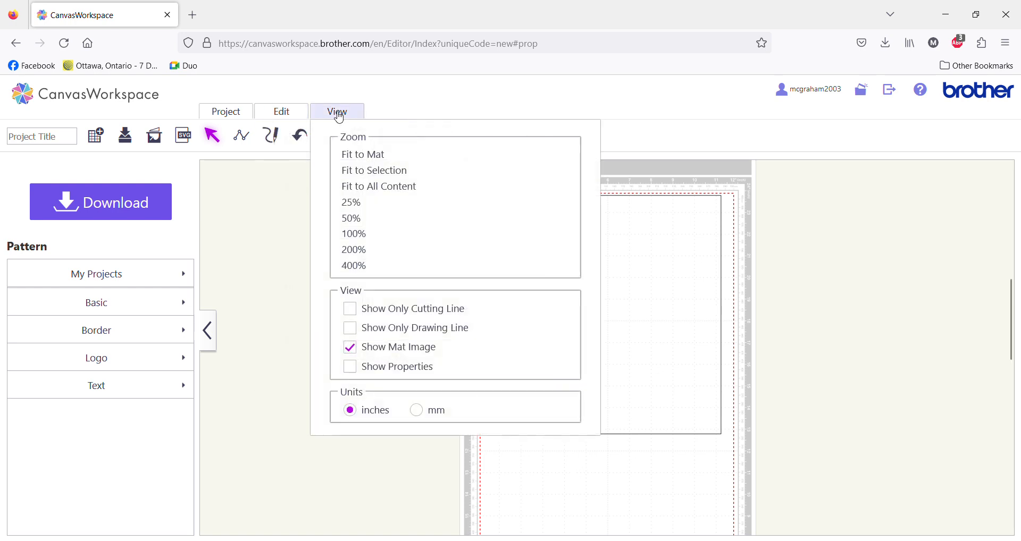
mouse_move(401, 402)
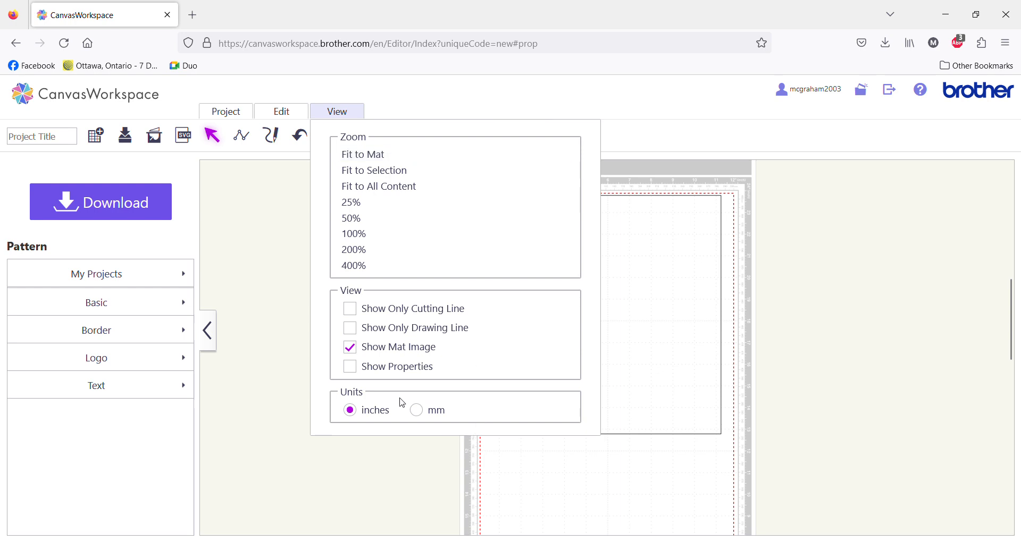
mouse_move(433, 414)
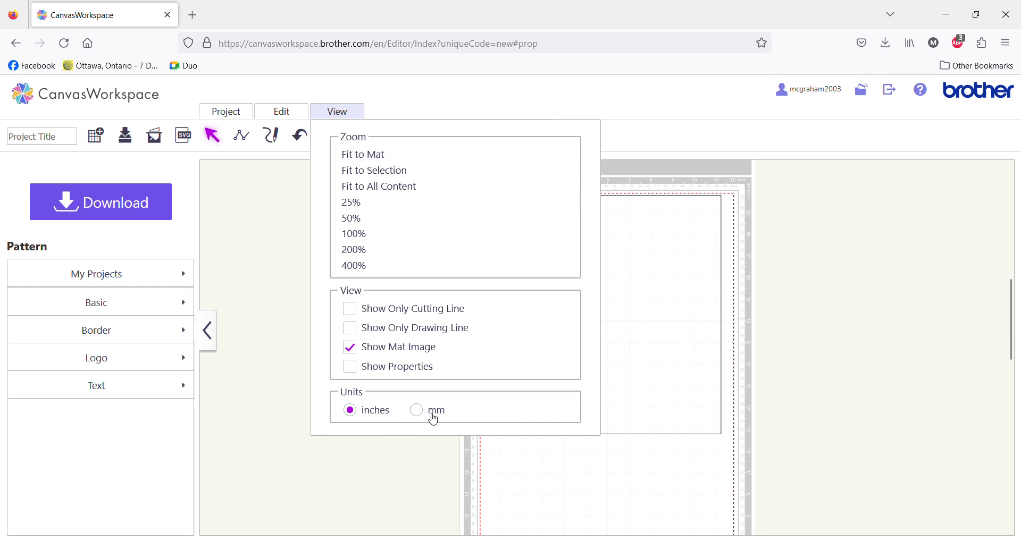
mouse_move(349, 218)
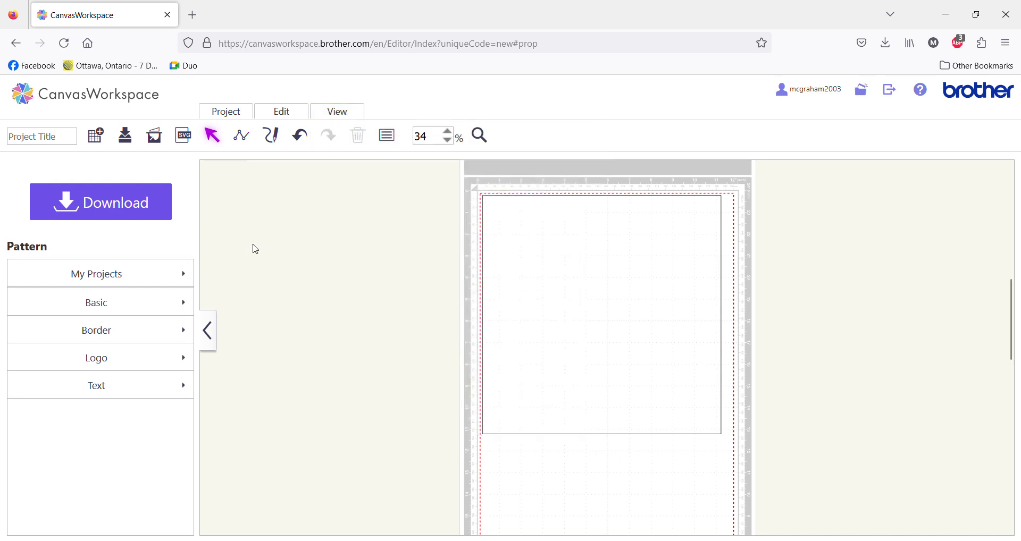
mouse_move(431, 258)
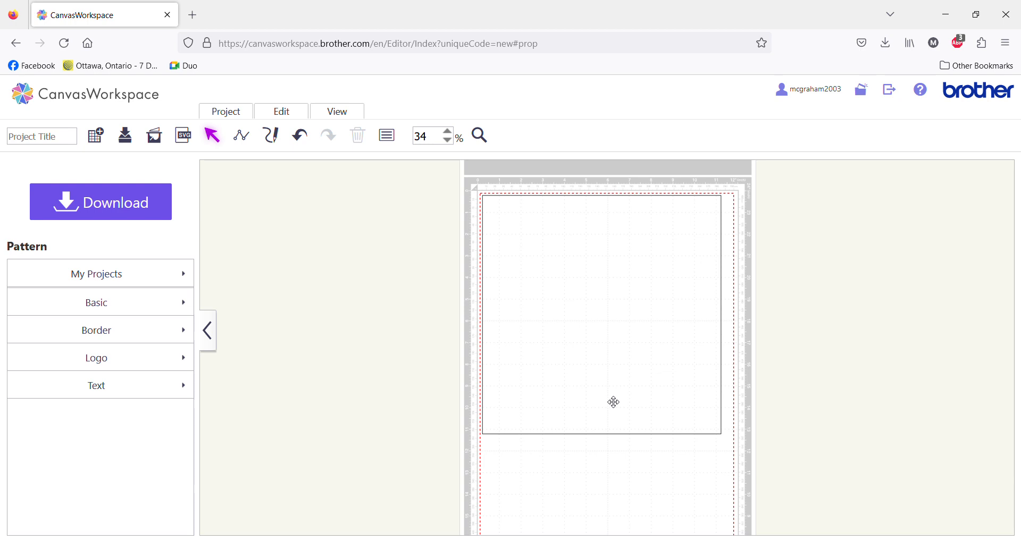
mouse_move(599, 339)
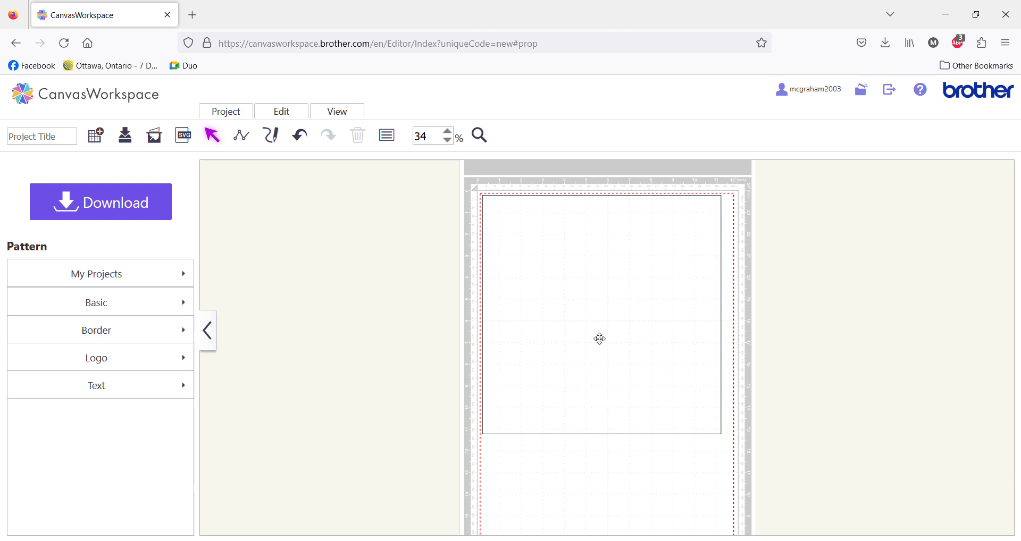
Reload the editor to clear the mat and import Test SVG.svg as solid black pattern pieces
click(63, 42)
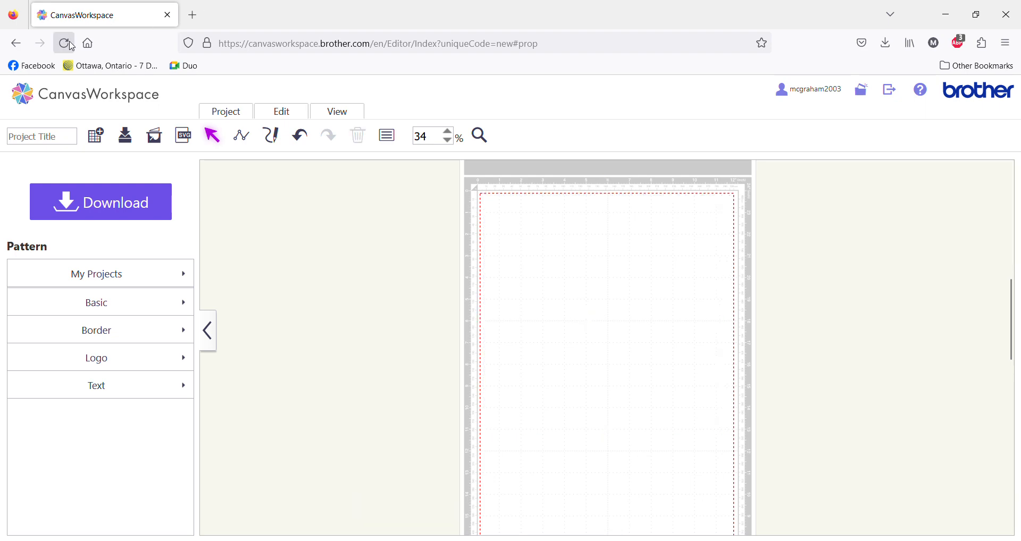
click(183, 135)
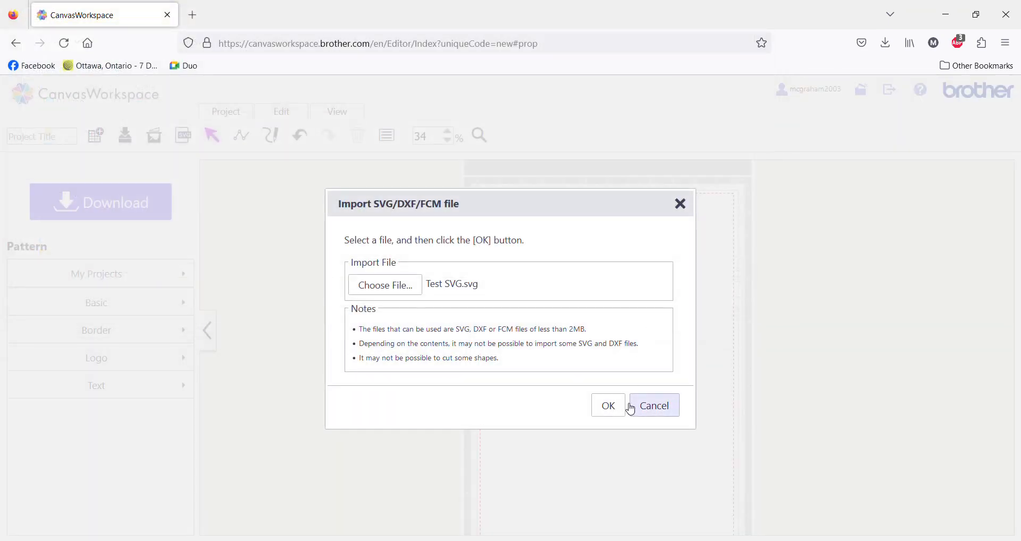
click(607, 405)
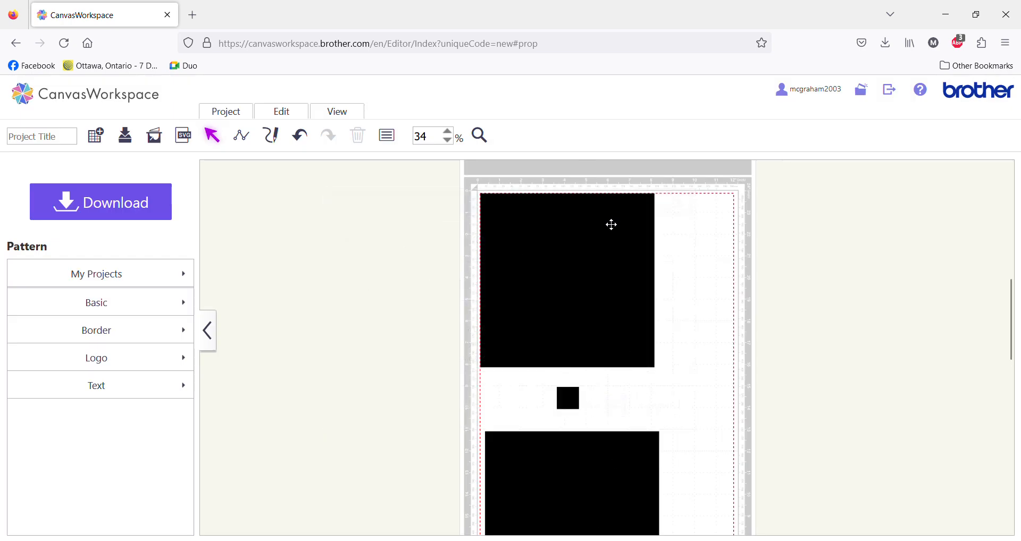
mouse_move(611, 416)
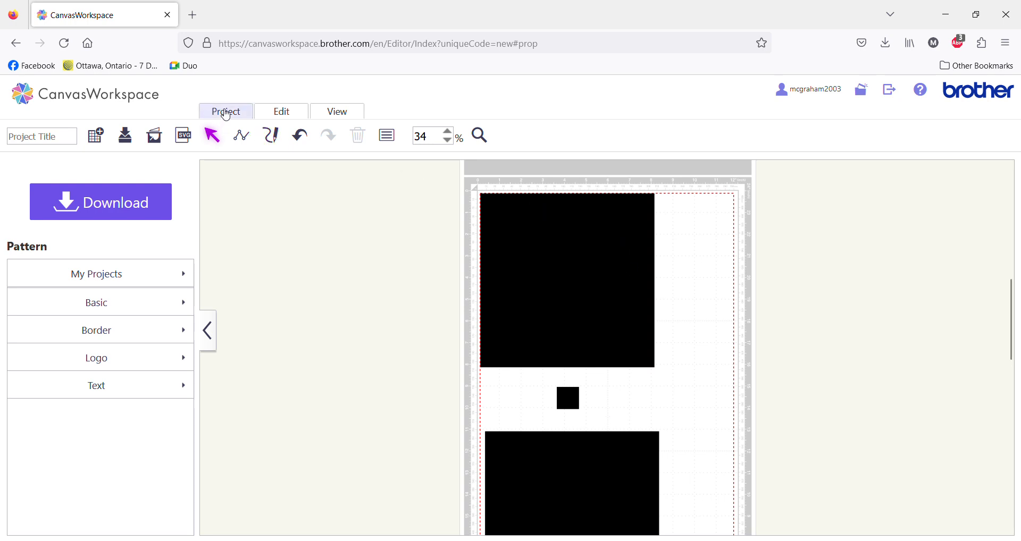
click(226, 110)
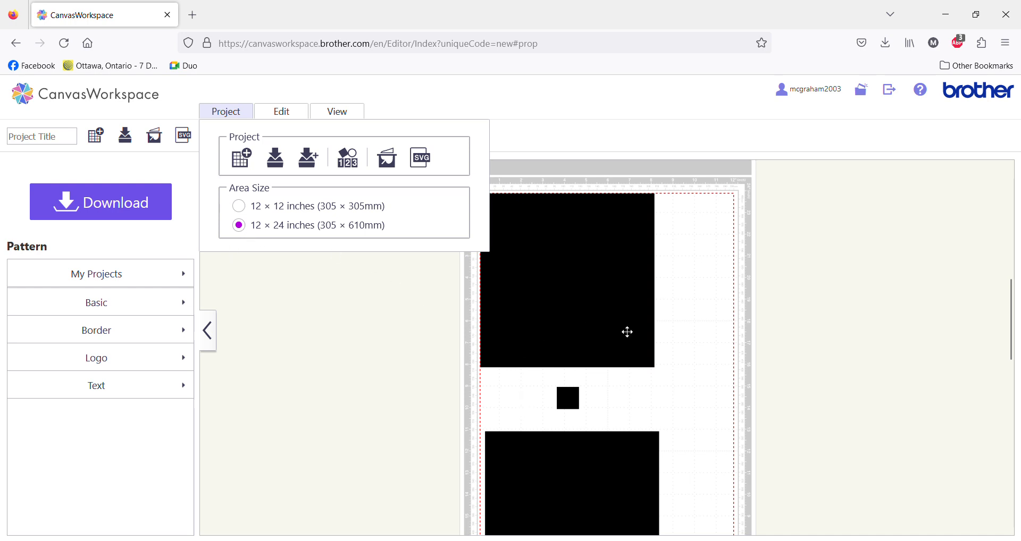
click(698, 326)
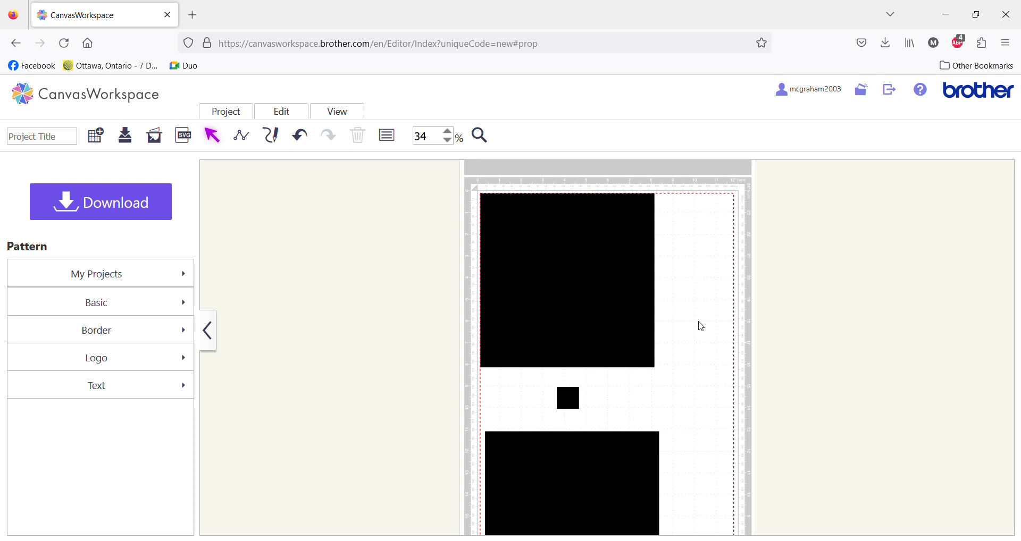
mouse_move(448, 219)
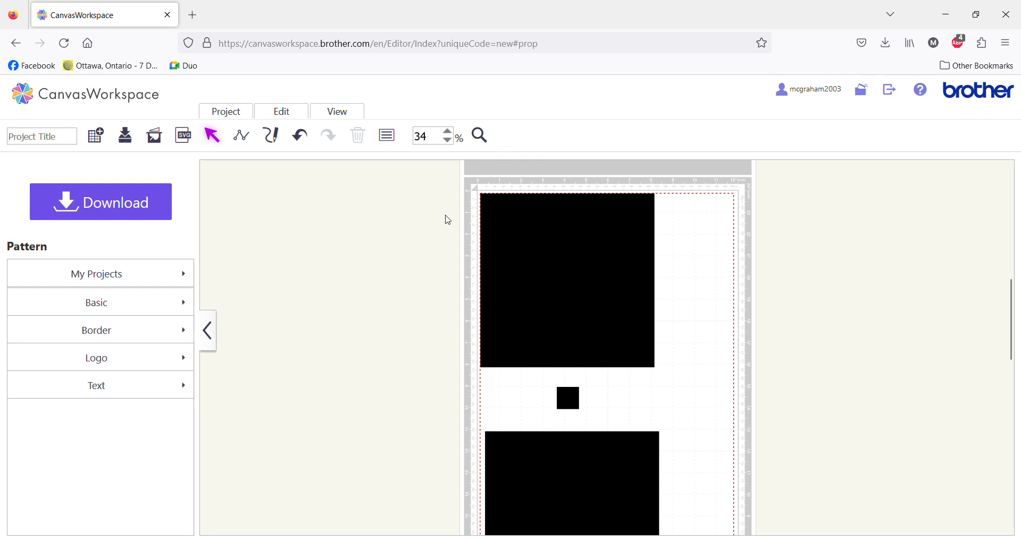
mouse_move(471, 24)
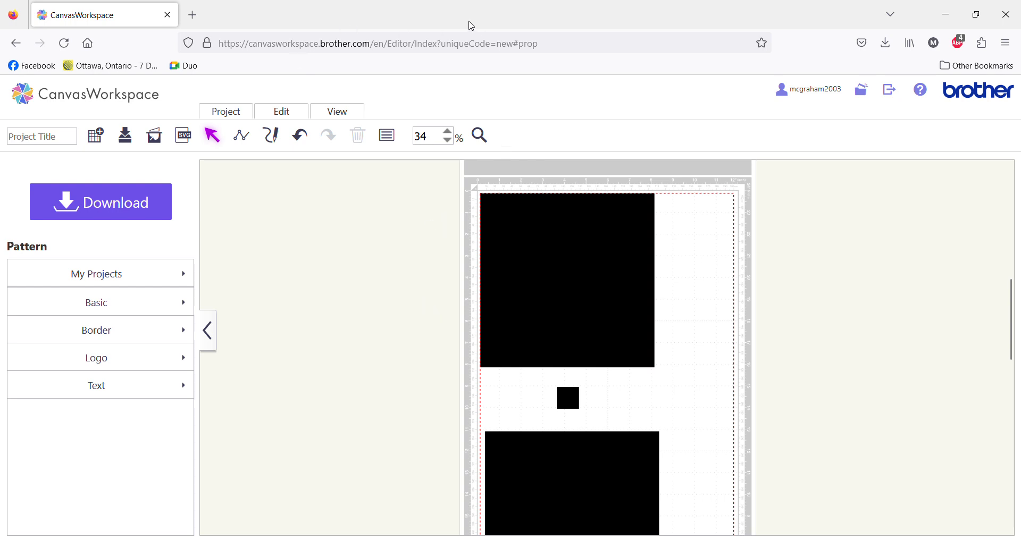